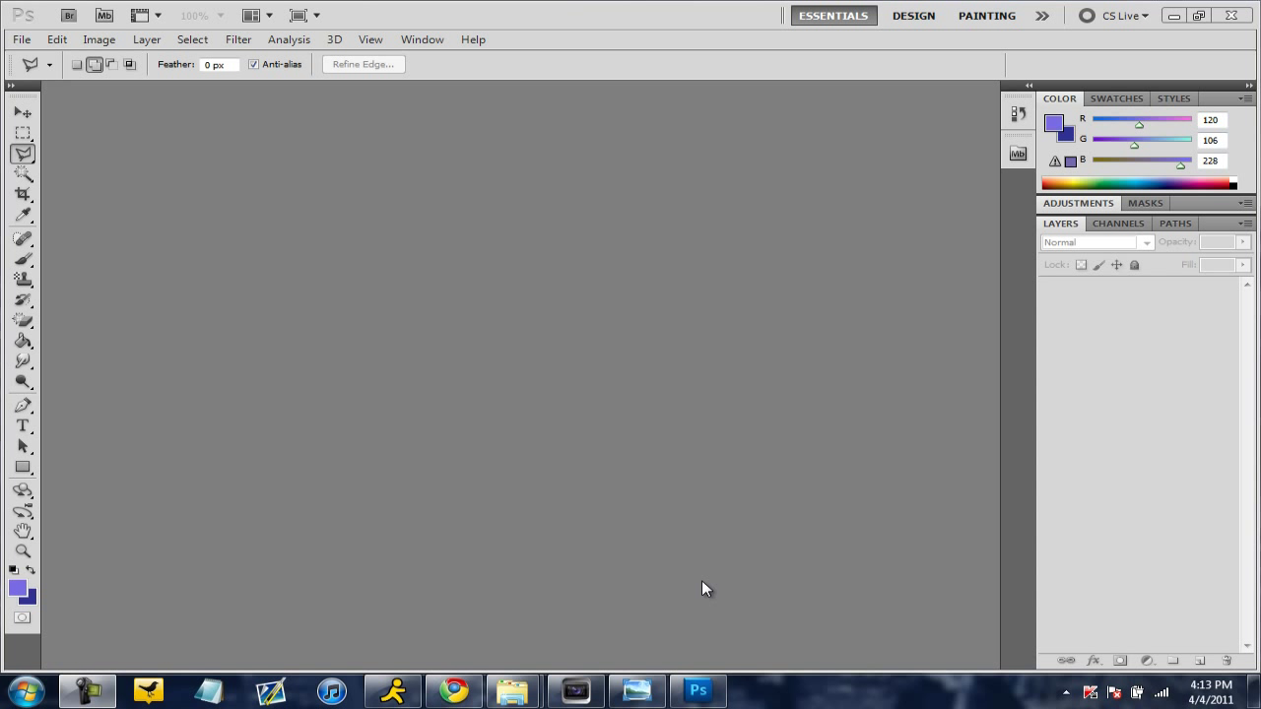
pyautogui.moveTo(698, 689)
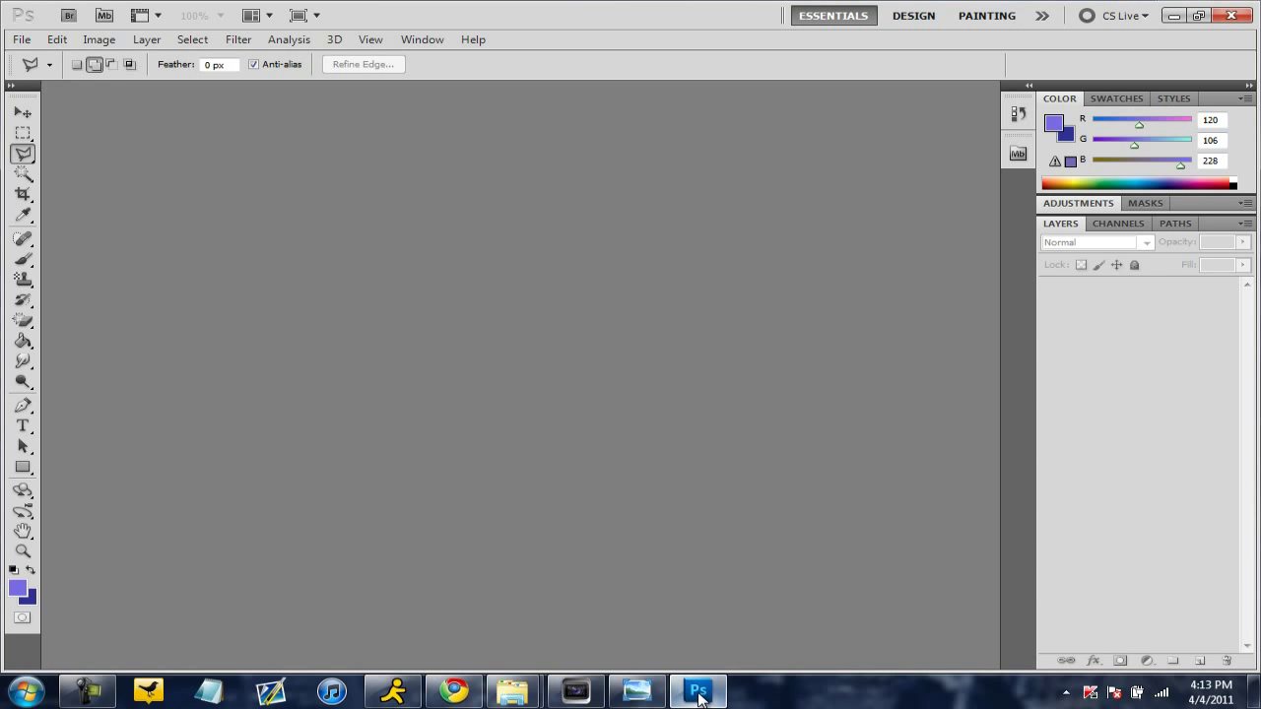
# Open 'This Empty Room 001.JPG' from the desktop into Photoshop
pyautogui.click(698, 690)
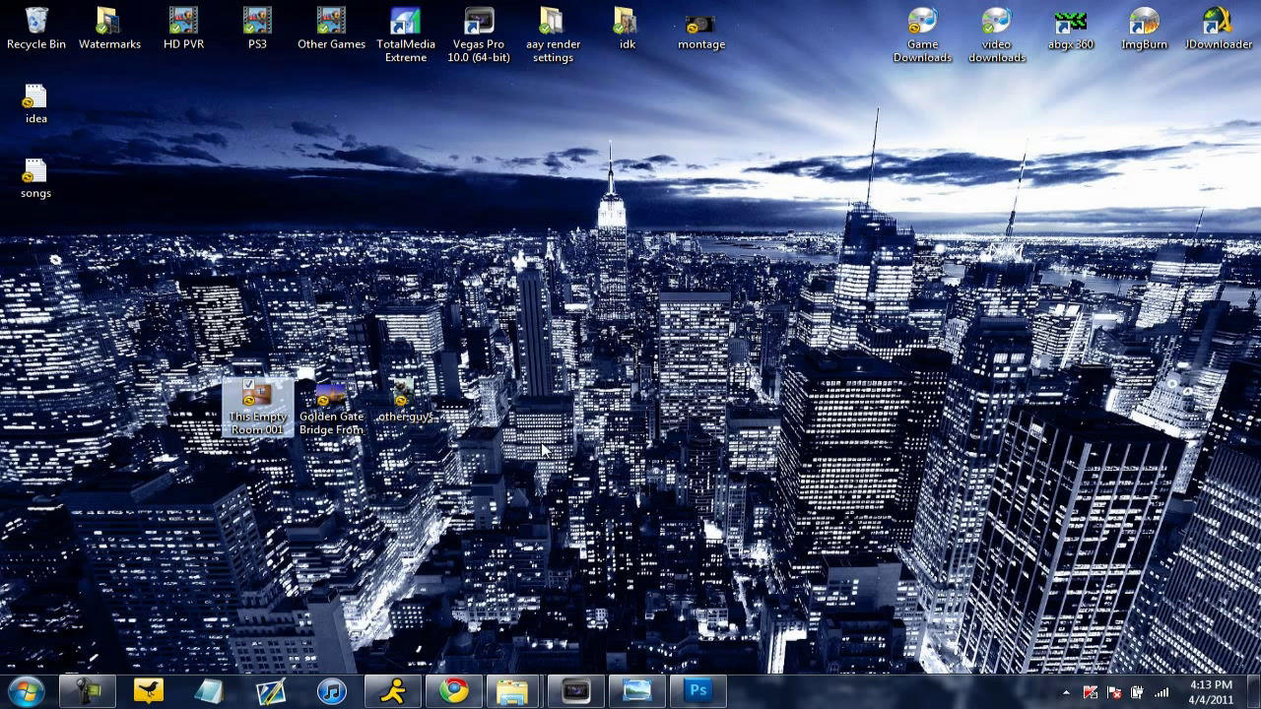
pyautogui.moveTo(532, 473)
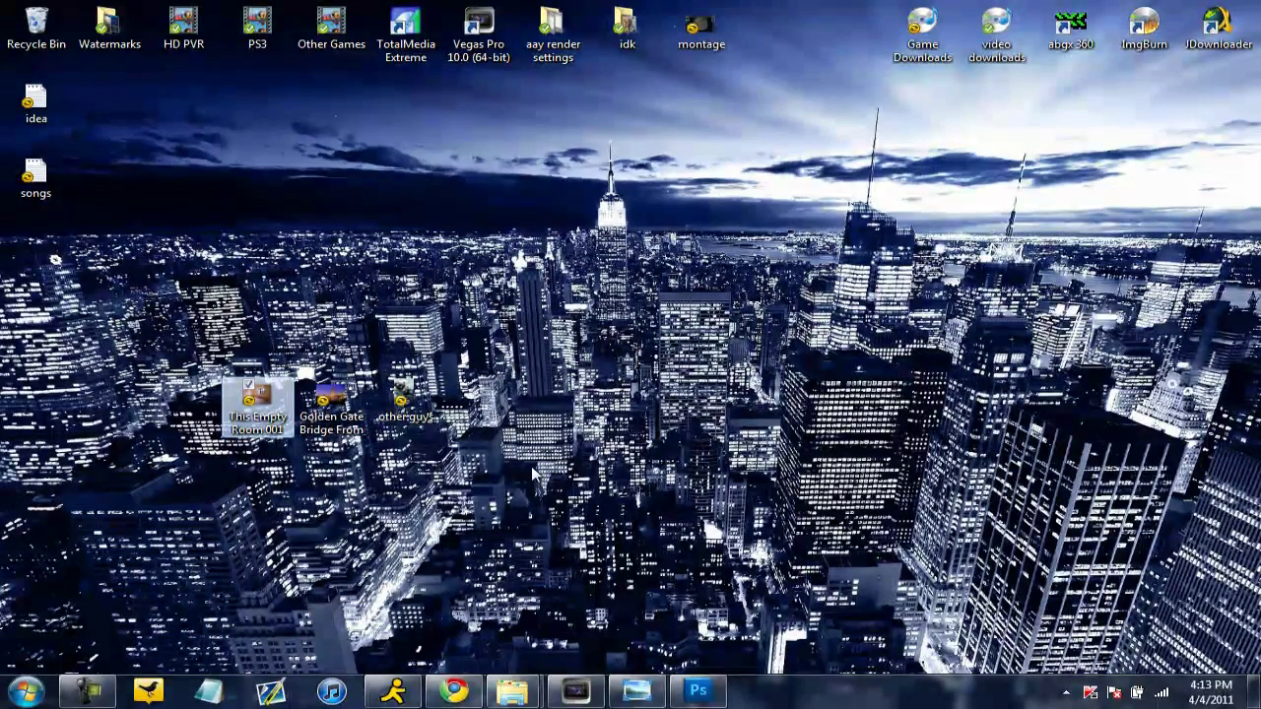
pyautogui.click(257, 404)
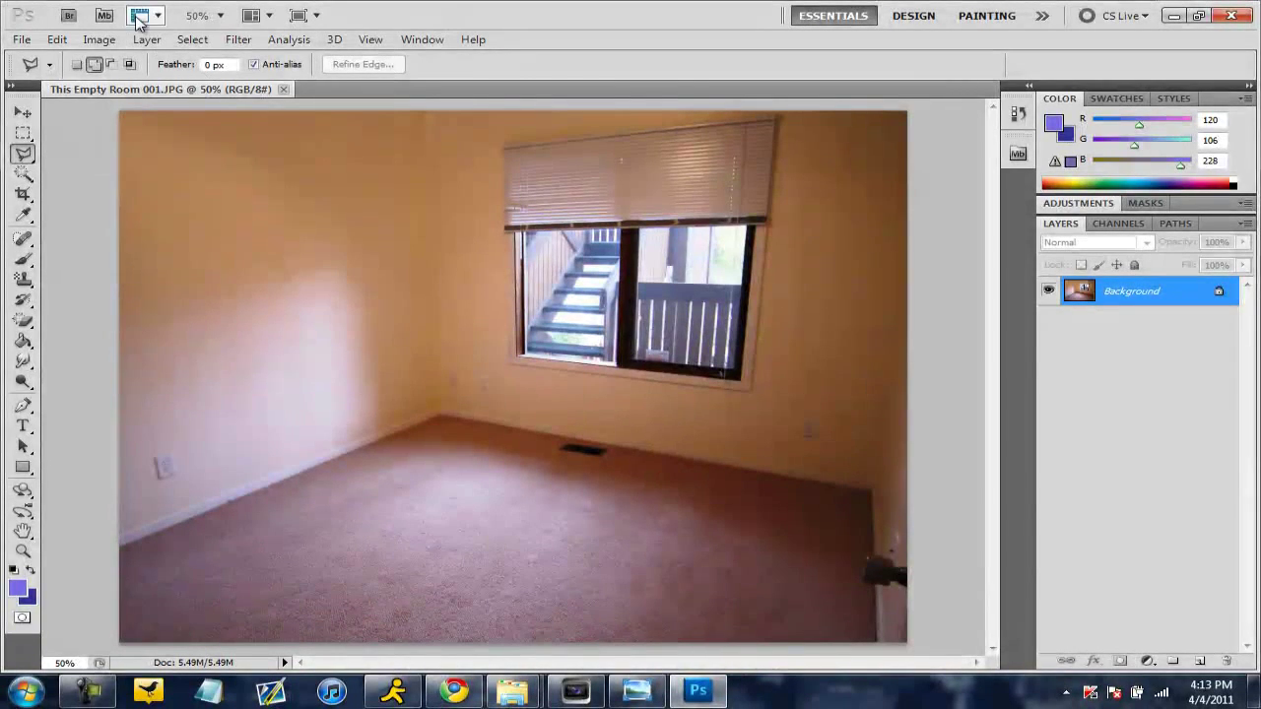
# Look through the File menu and dismiss it without choosing a command
pyautogui.click(20, 39)
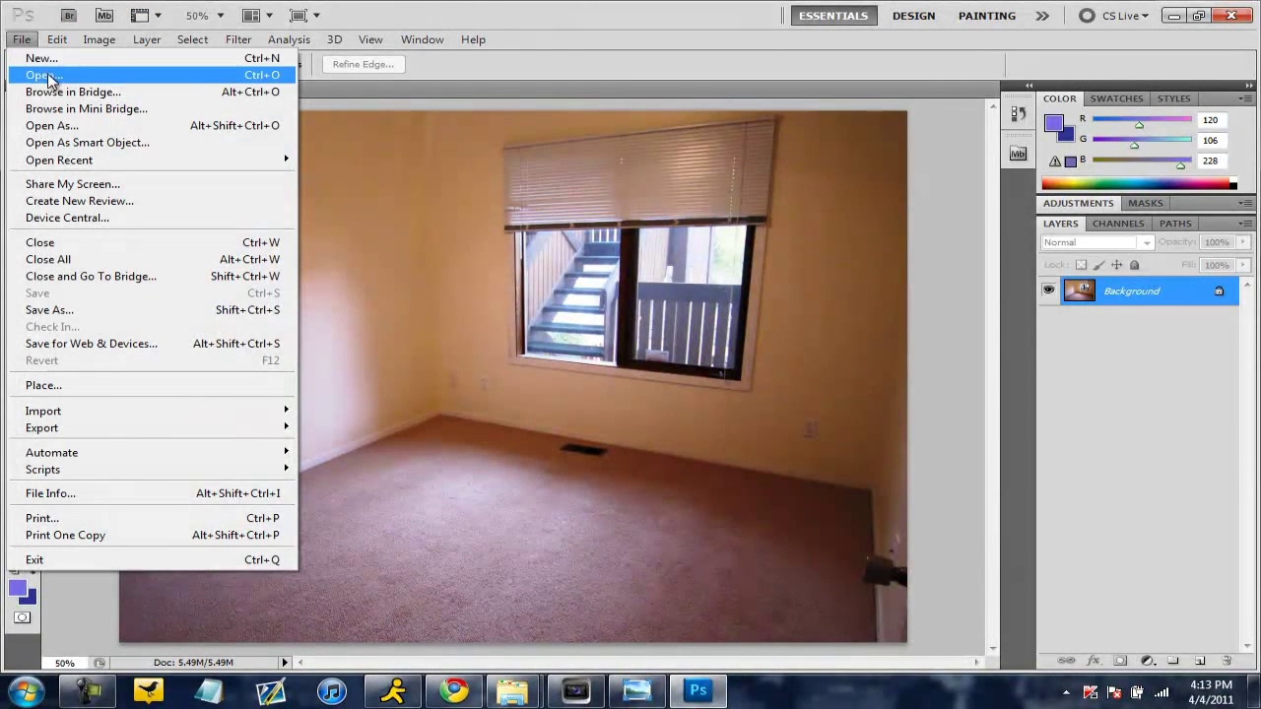
pyautogui.click(43, 75)
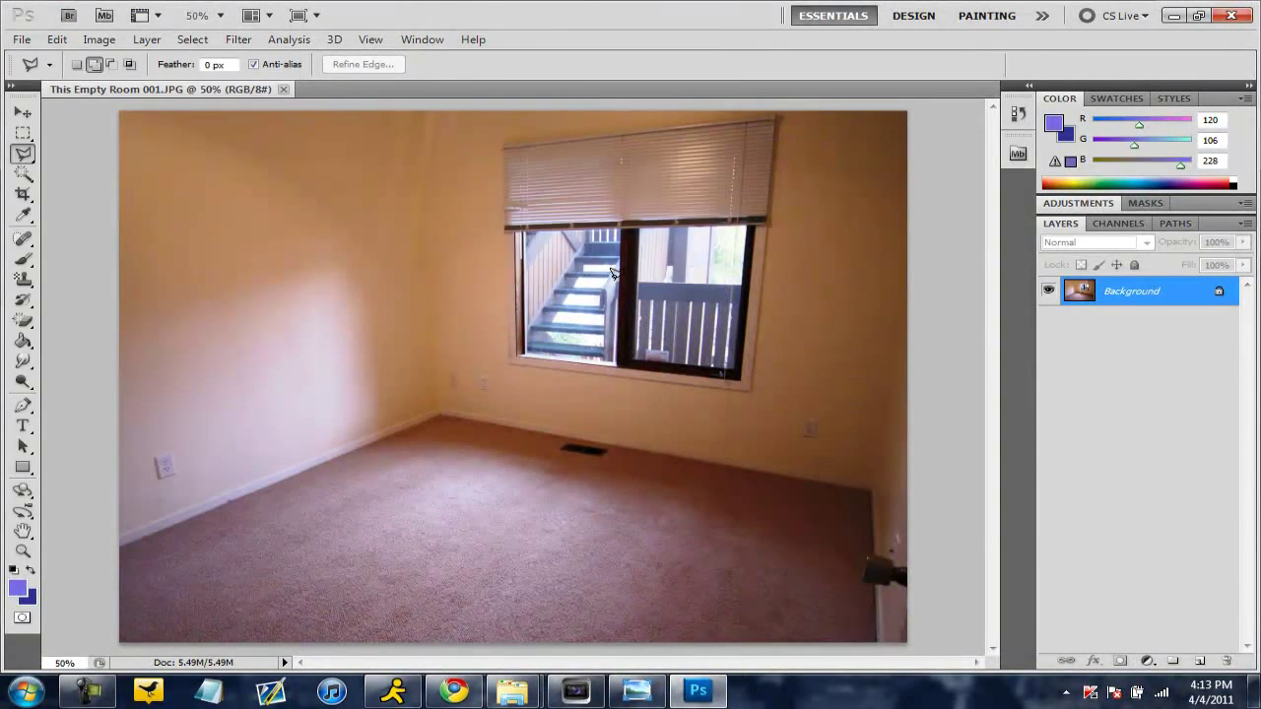
pyautogui.moveTo(280, 431)
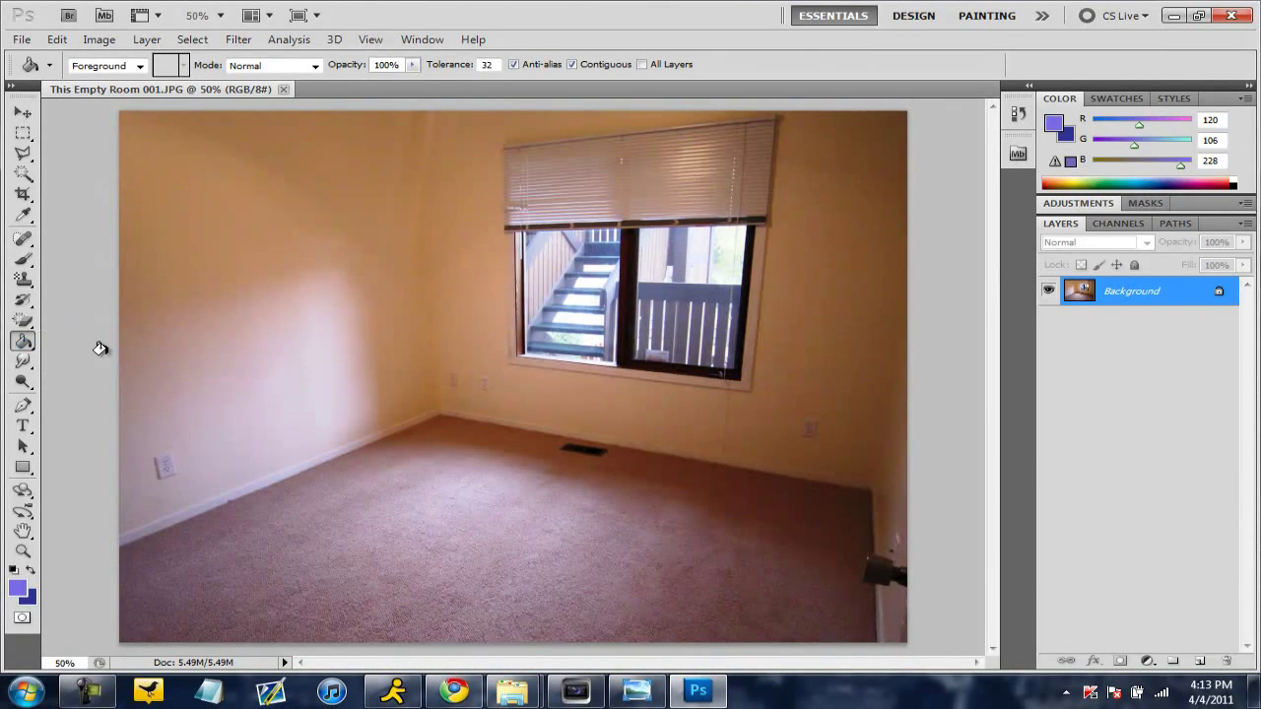
# With the Polygonal Lasso, trace points along the floor edge and up the wall borders
pyautogui.click(24, 154)
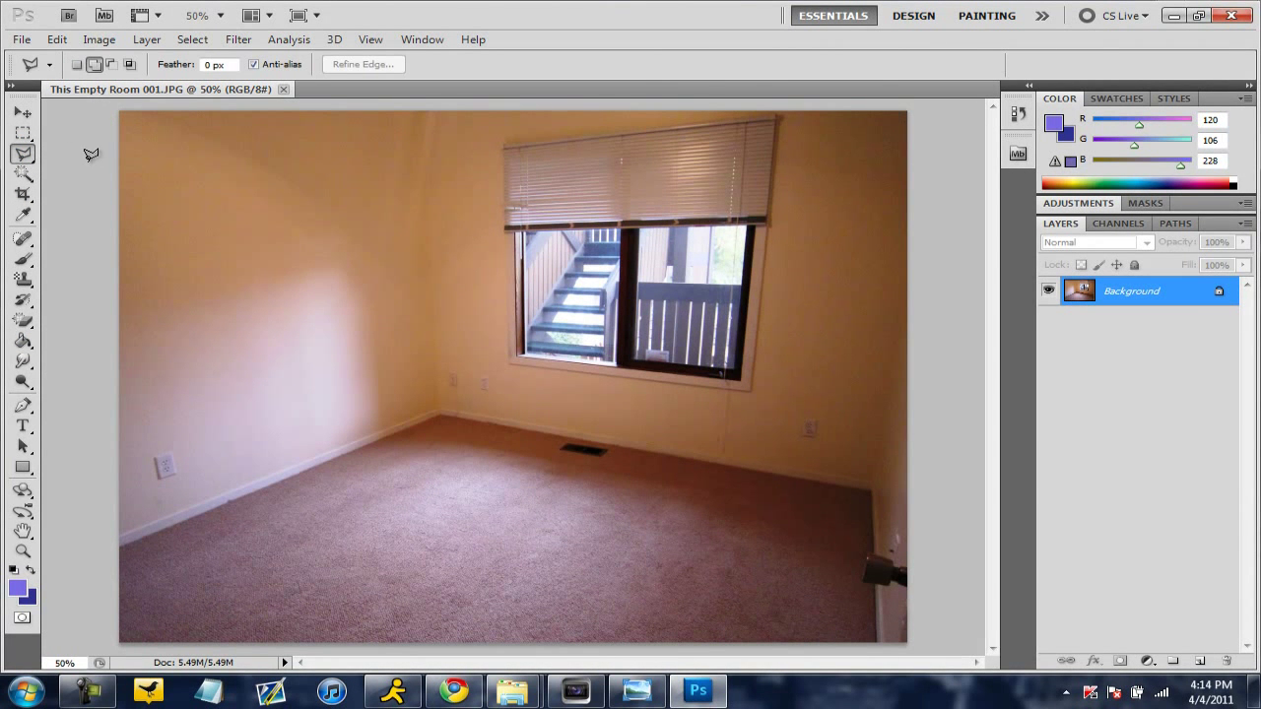
pyautogui.moveTo(83, 548)
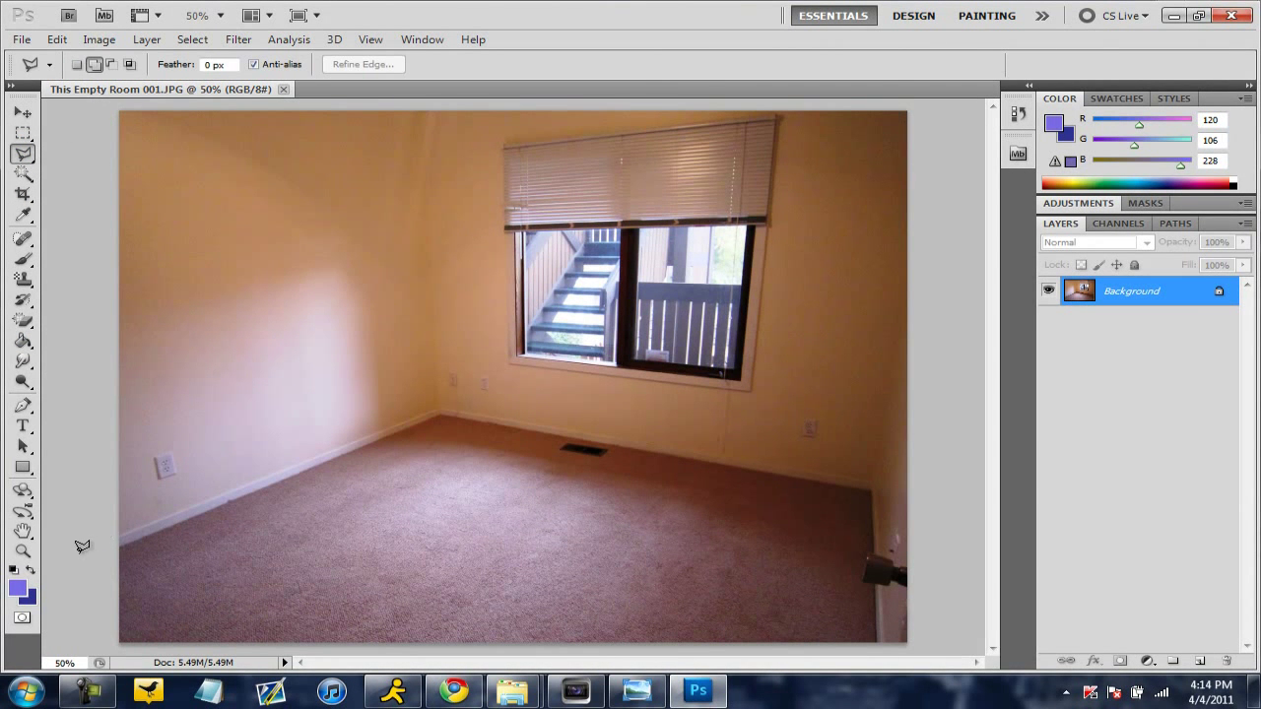
pyautogui.moveTo(63, 554); pyautogui.dragTo(405, 331)
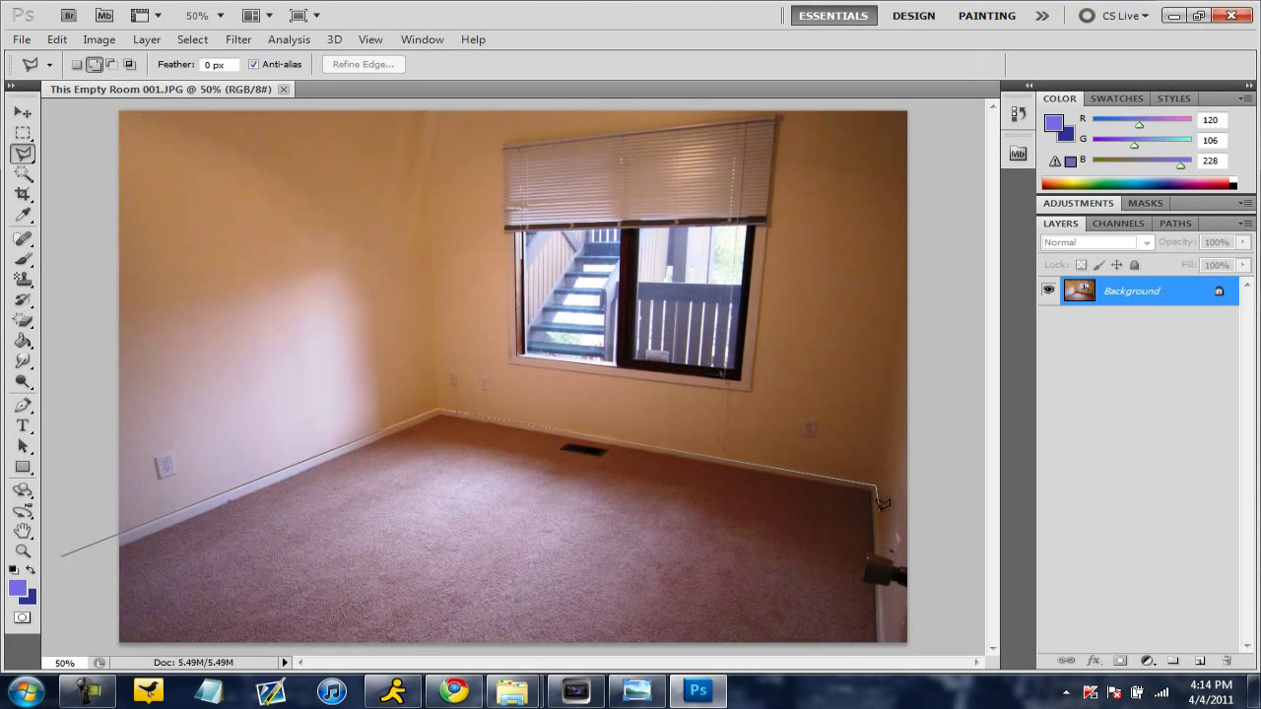
pyautogui.moveTo(883, 502); pyautogui.dragTo(886, 648)
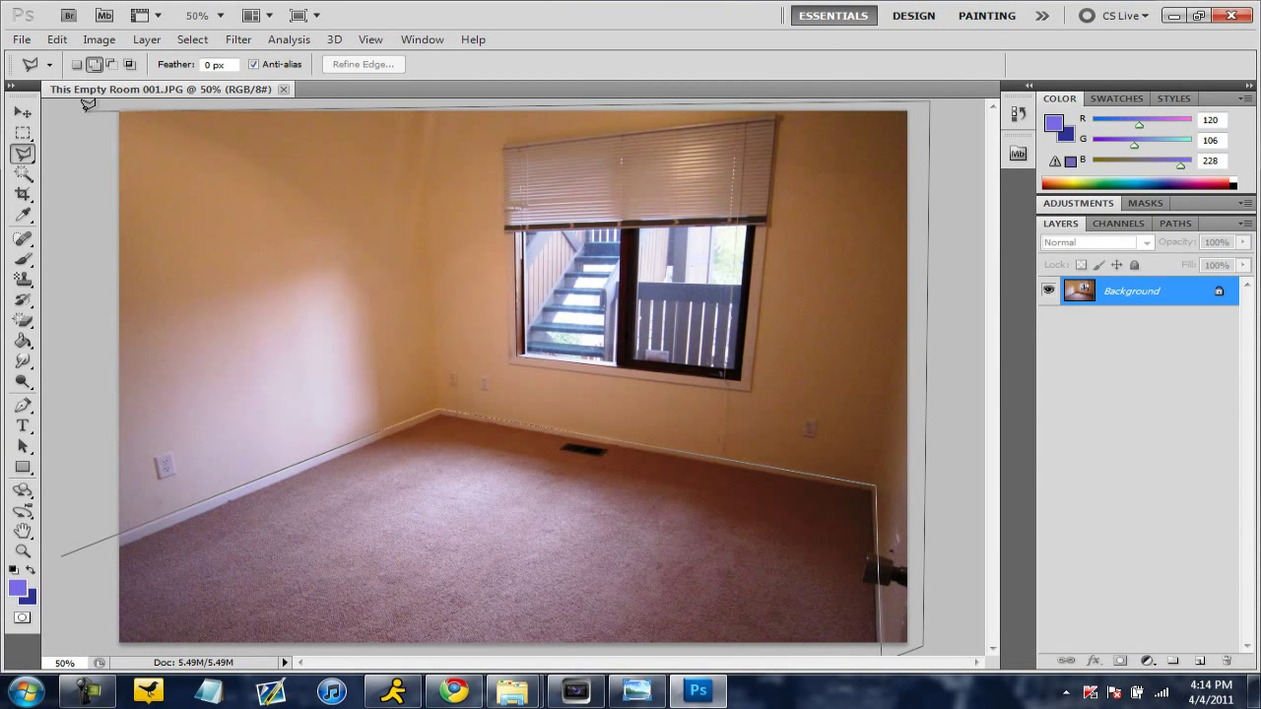
pyautogui.moveTo(89, 142)
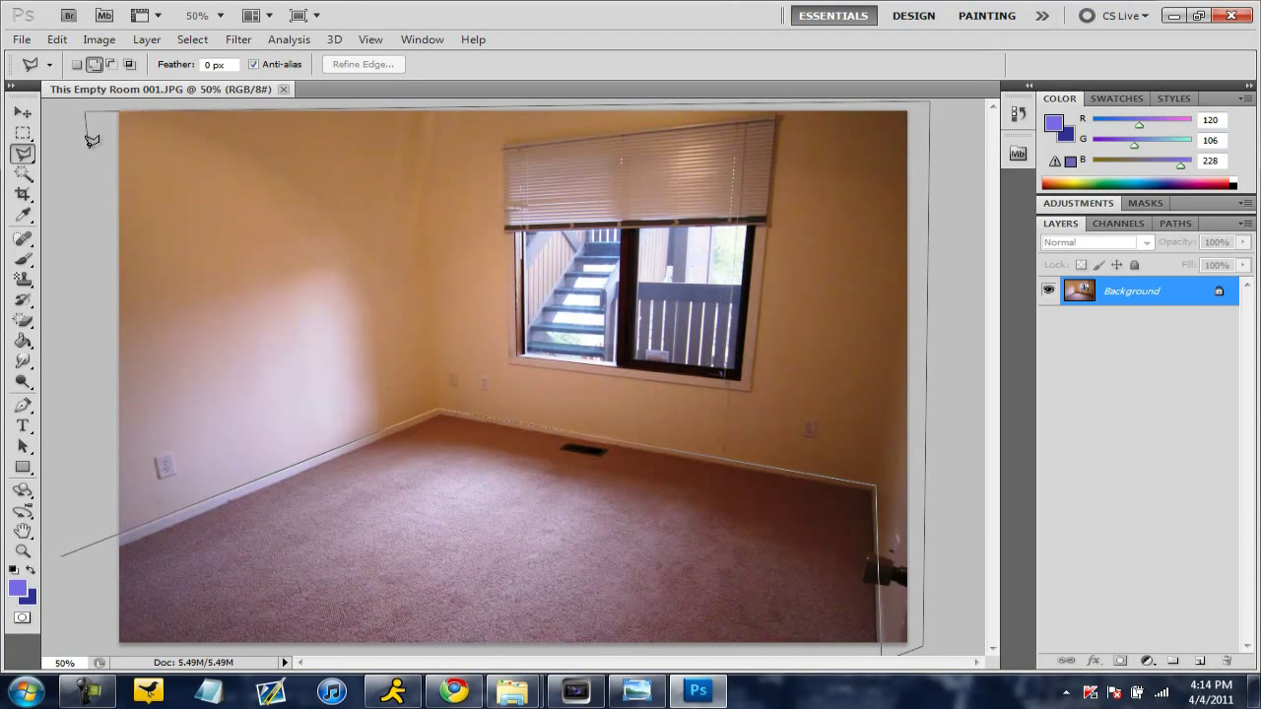
pyautogui.moveTo(142, 102)
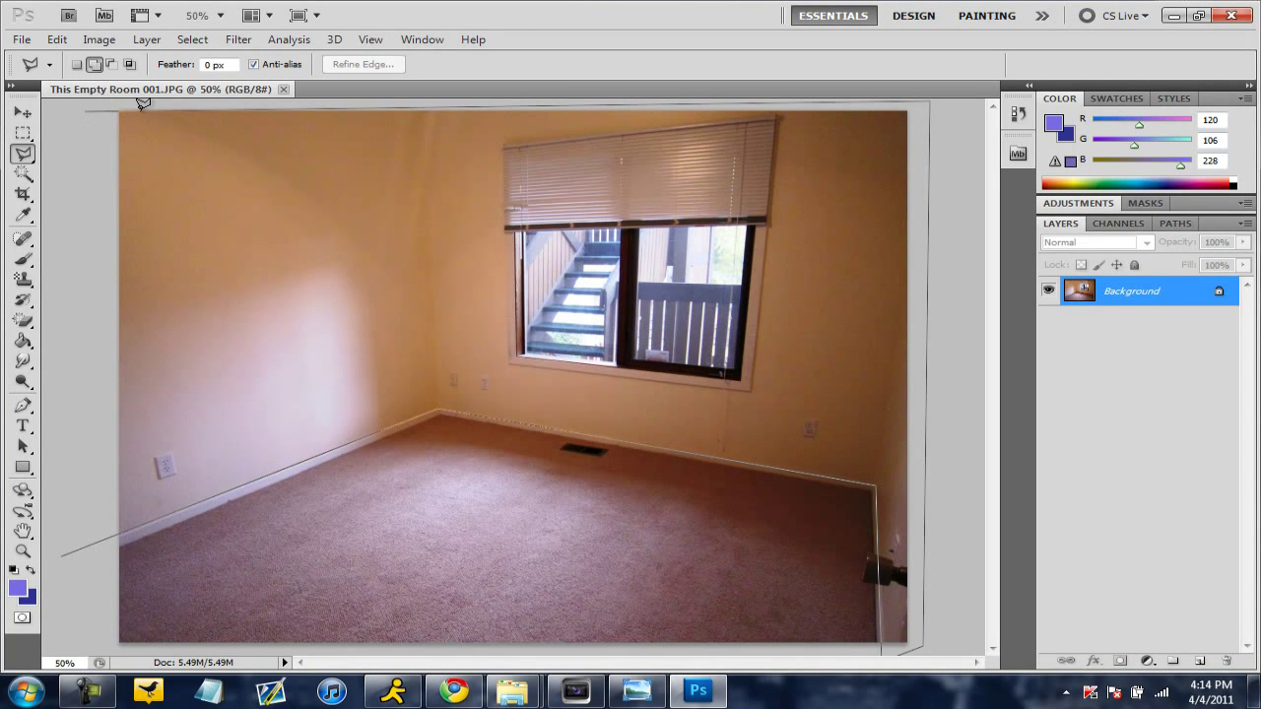
pyautogui.moveTo(99, 128)
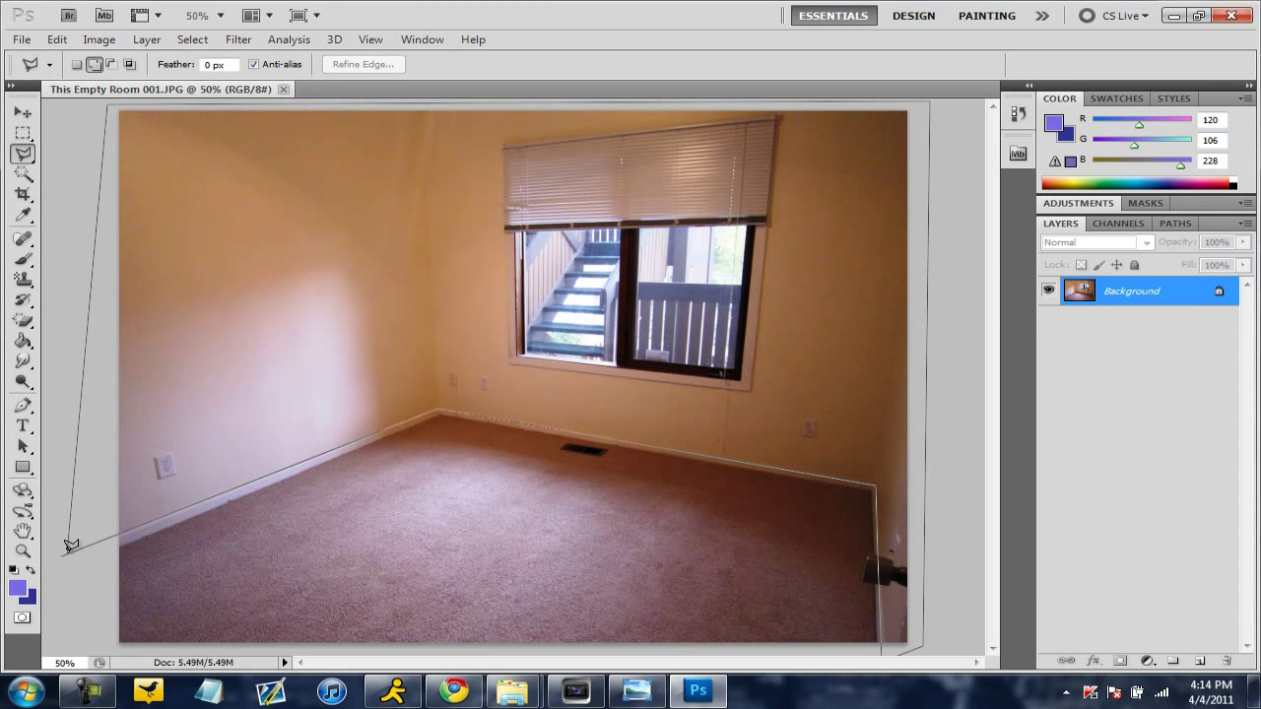
pyautogui.moveTo(83, 576)
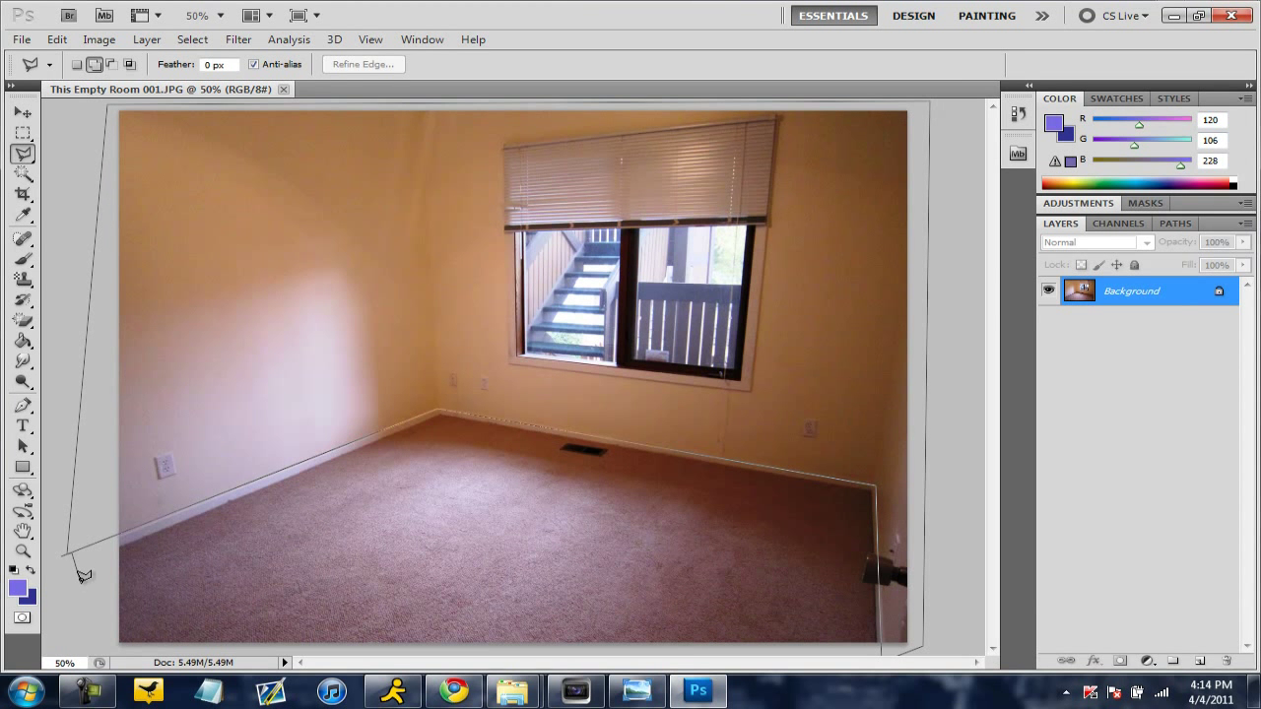
pyautogui.moveTo(103, 516)
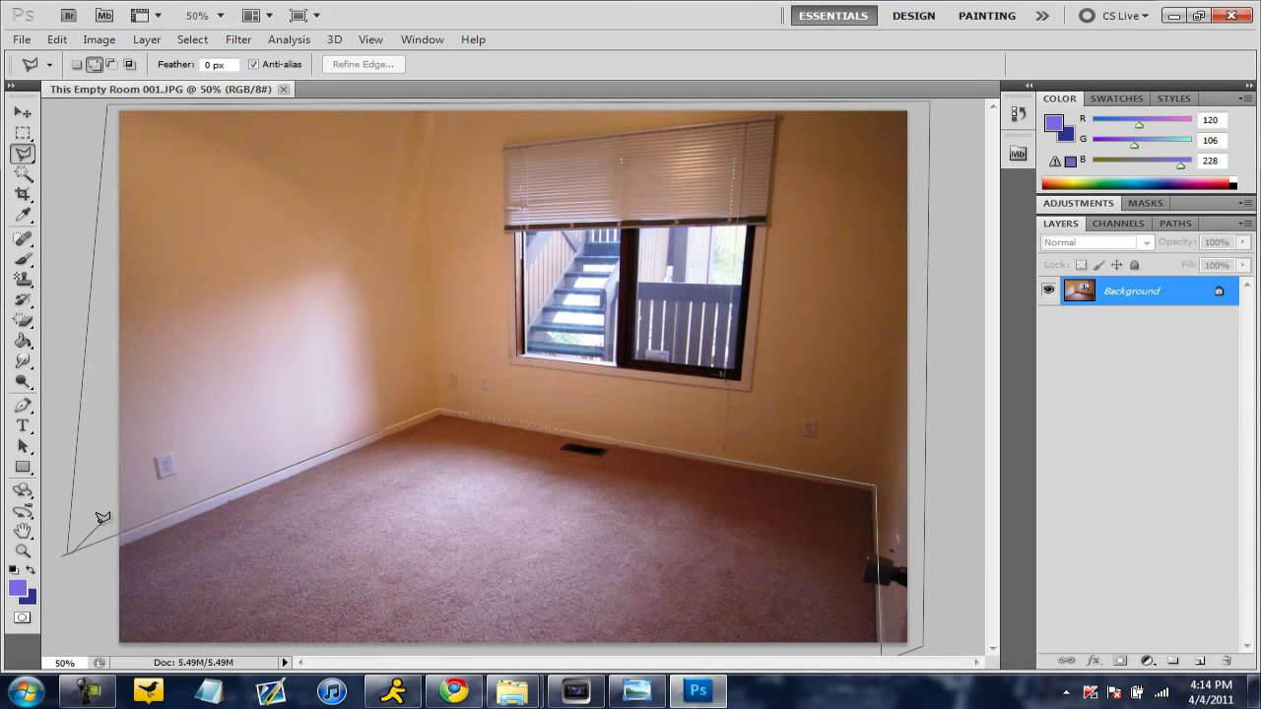
# Close the lasso path at its start to make the walls an active selection
pyautogui.click(103, 532)
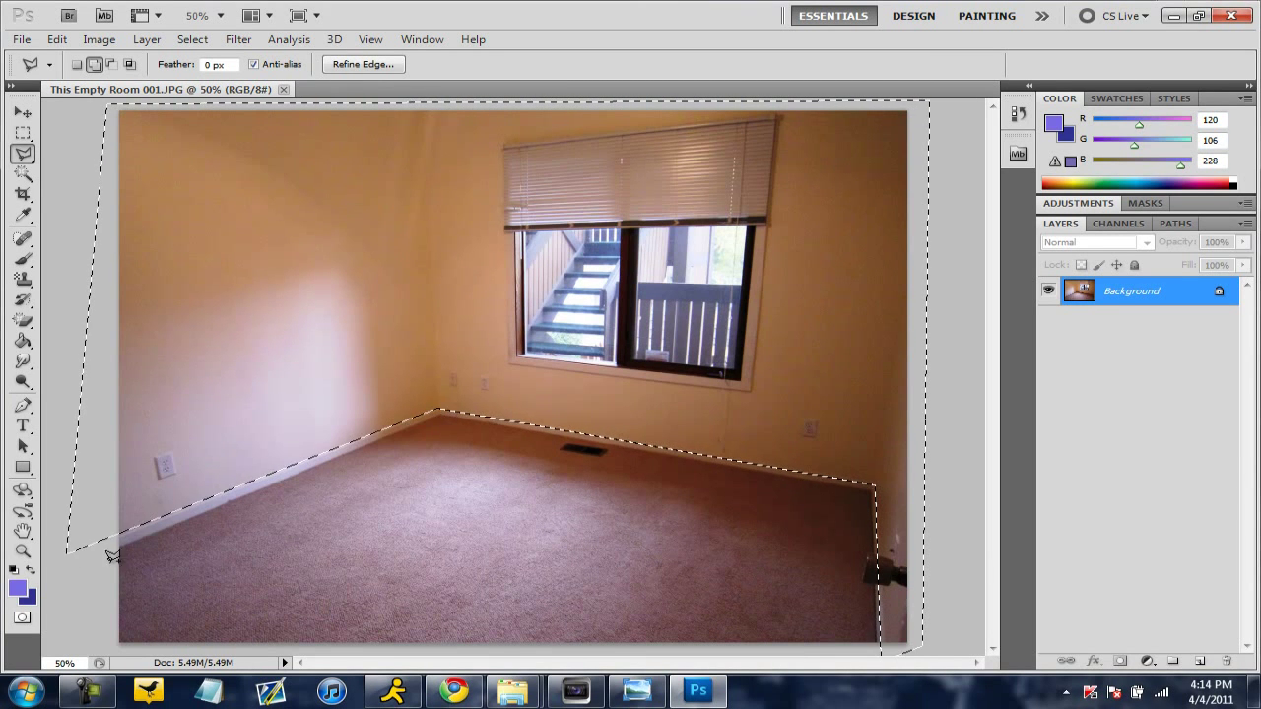
pyautogui.moveTo(784, 517)
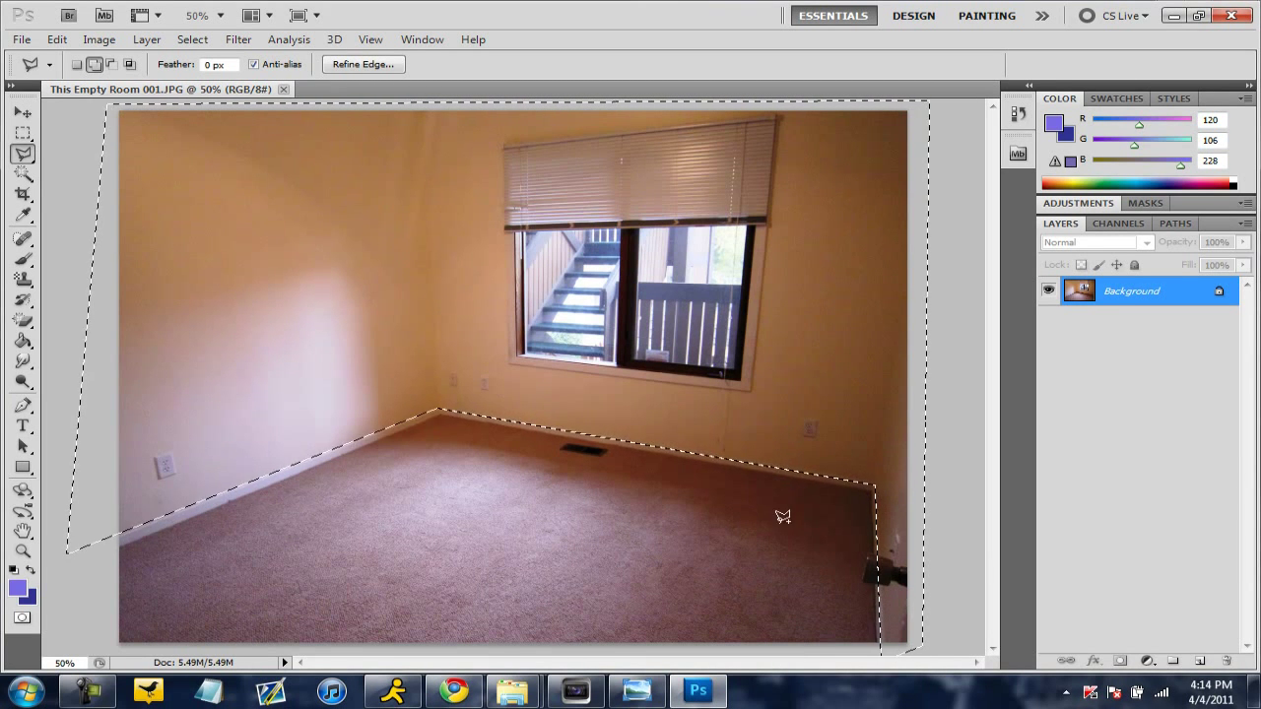
pyautogui.moveTo(364, 307)
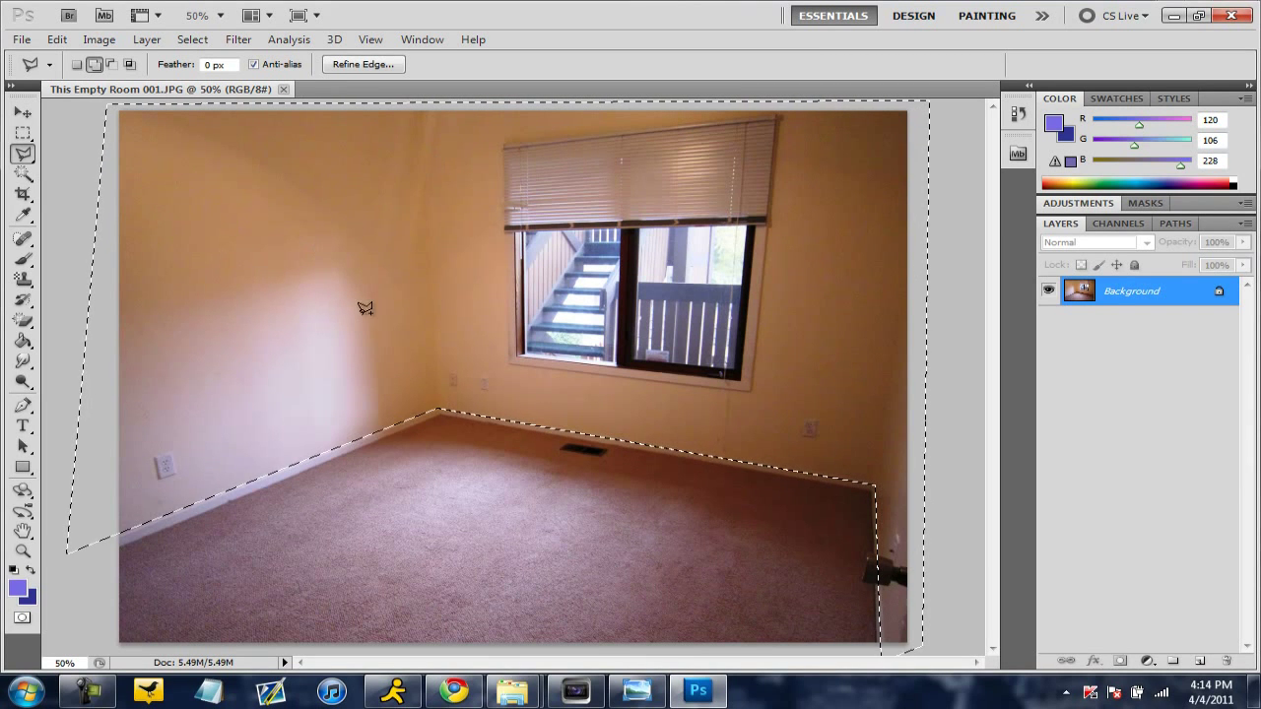
pyautogui.moveTo(916, 214)
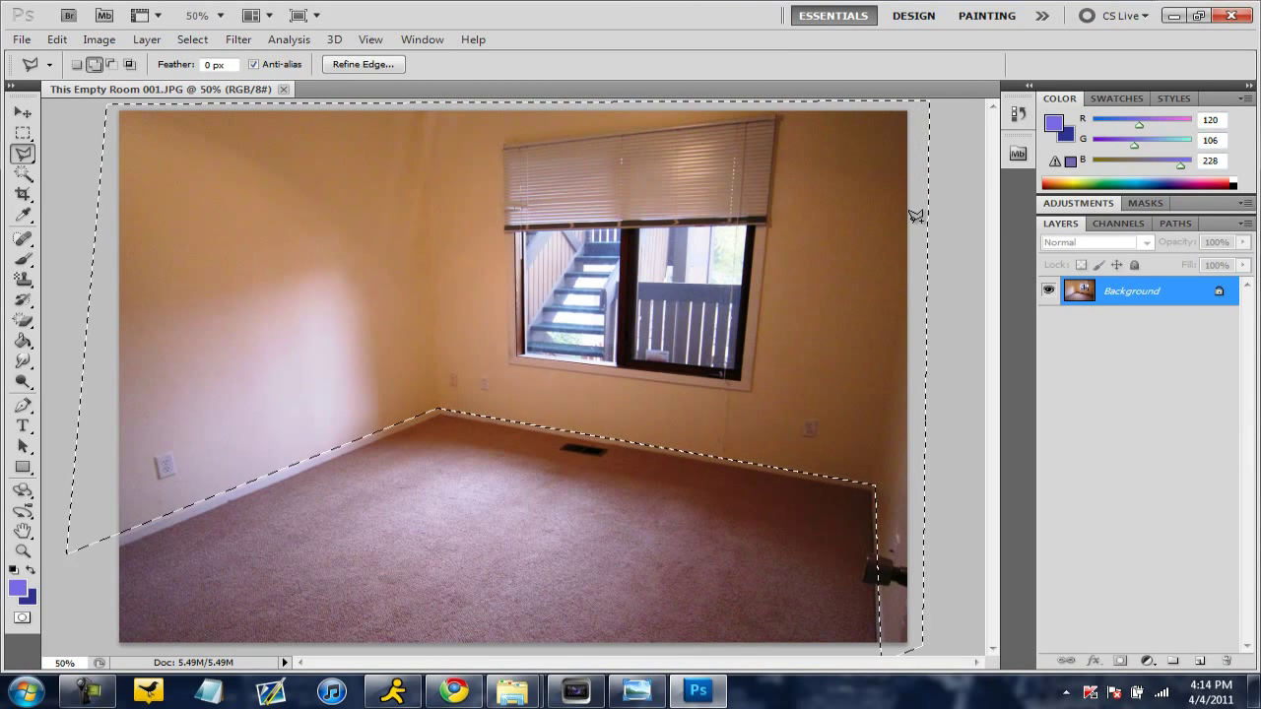
pyautogui.moveTo(907, 561)
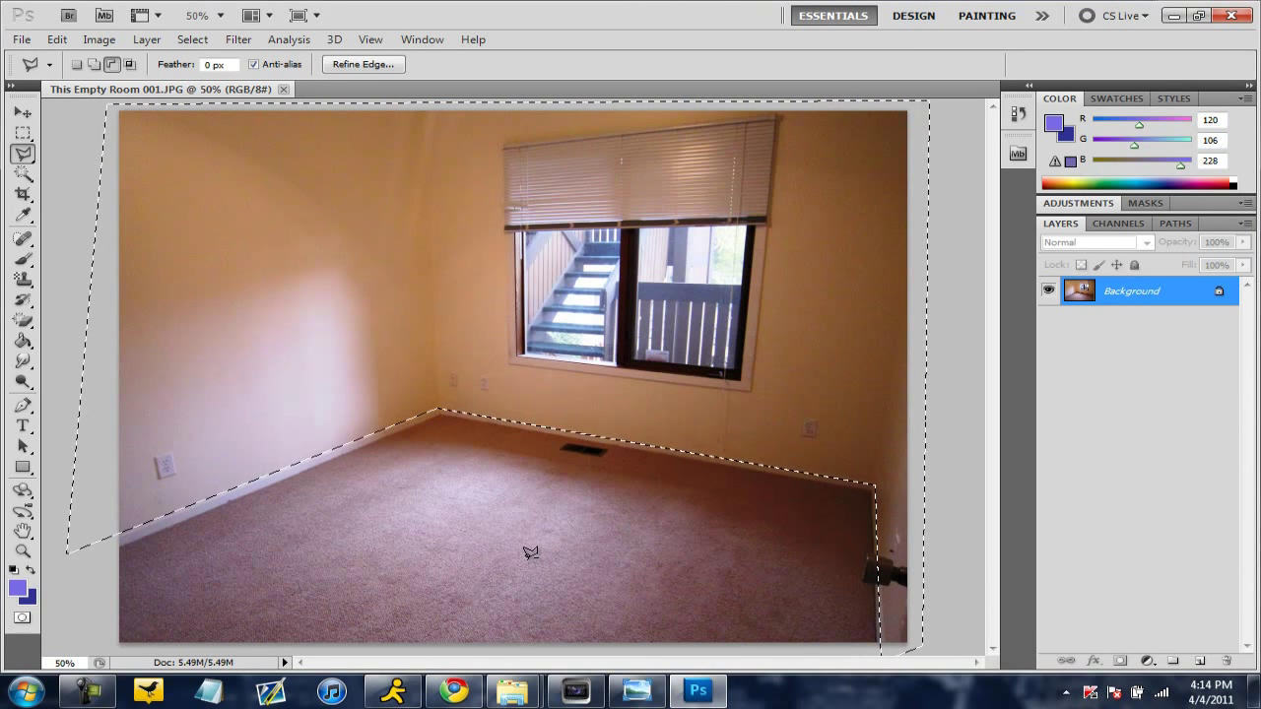
pyautogui.moveTo(910, 556)
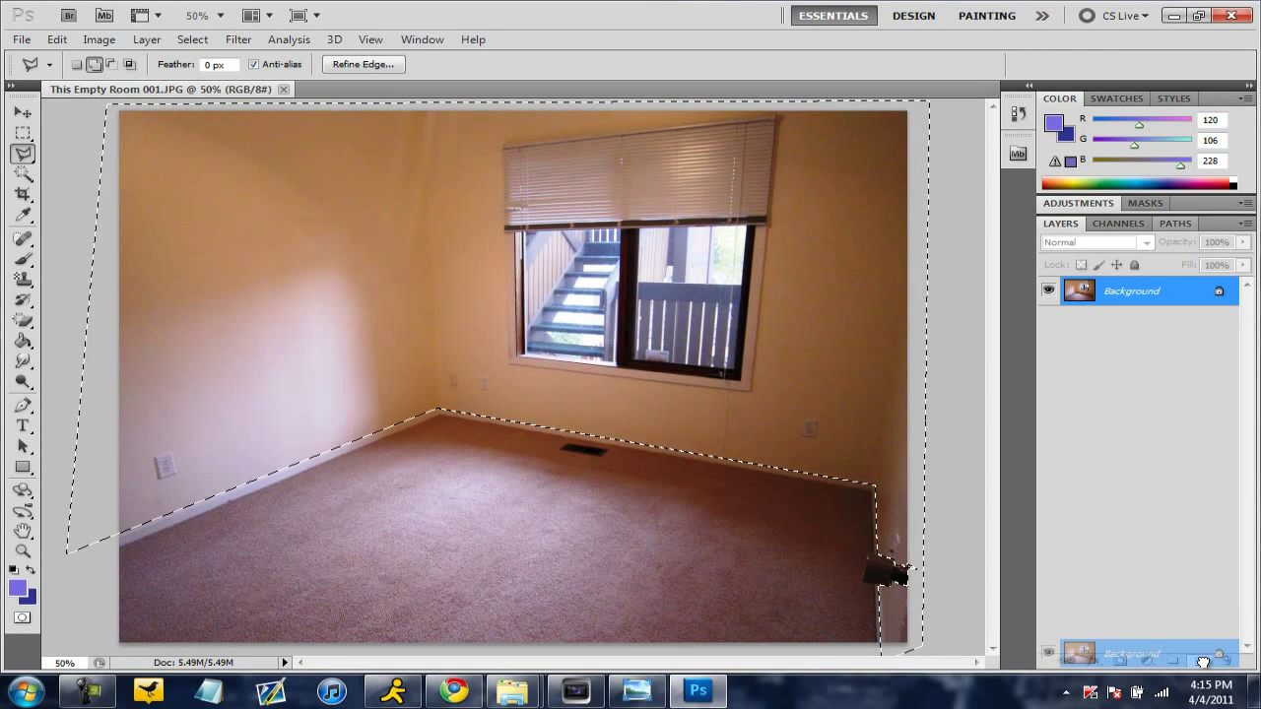
# Duplicate the Background layer as 'Background copy' with Ctrl+J, keeping the wall selection
pyautogui.press('ctrl+j')
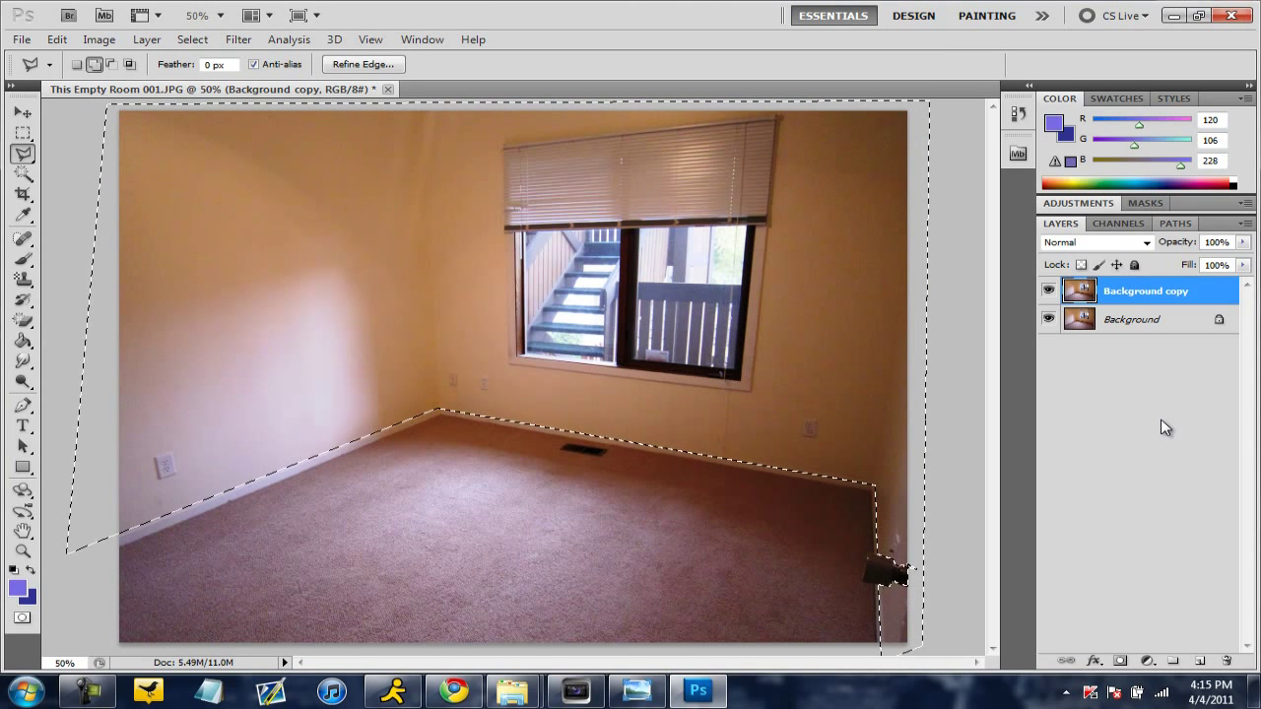
pyautogui.moveTo(871, 355)
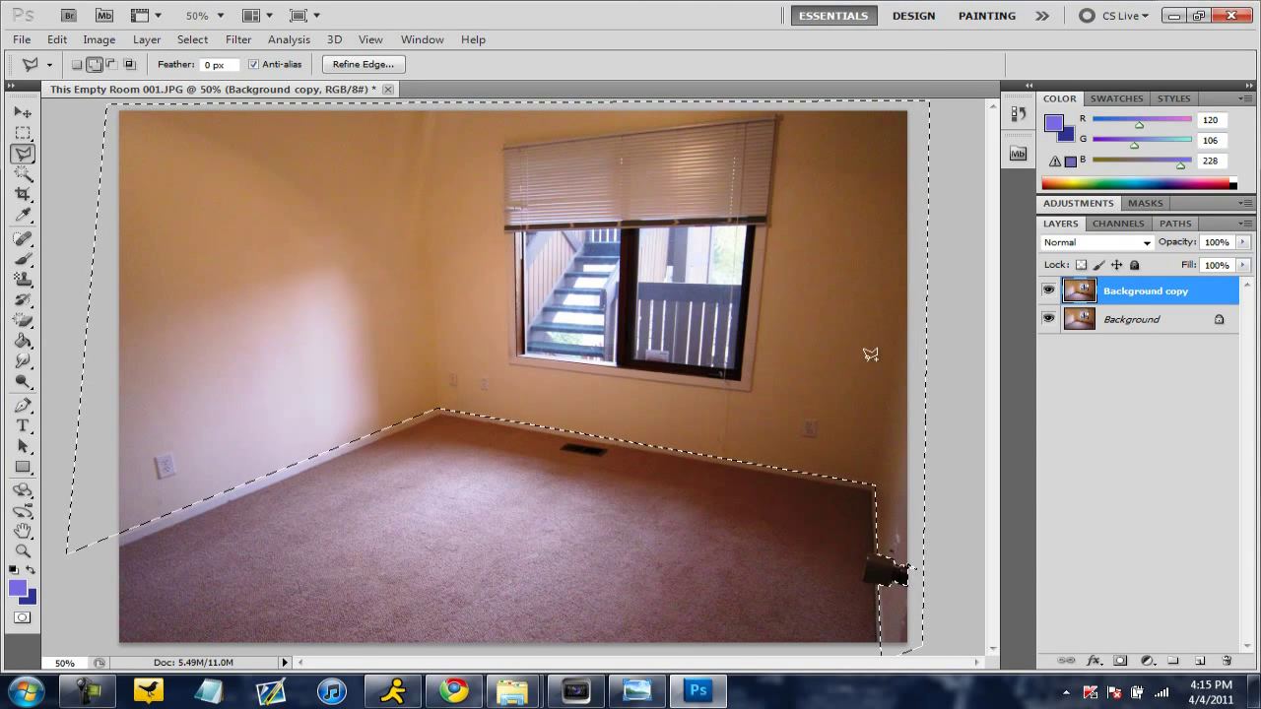
pyautogui.moveTo(589, 351)
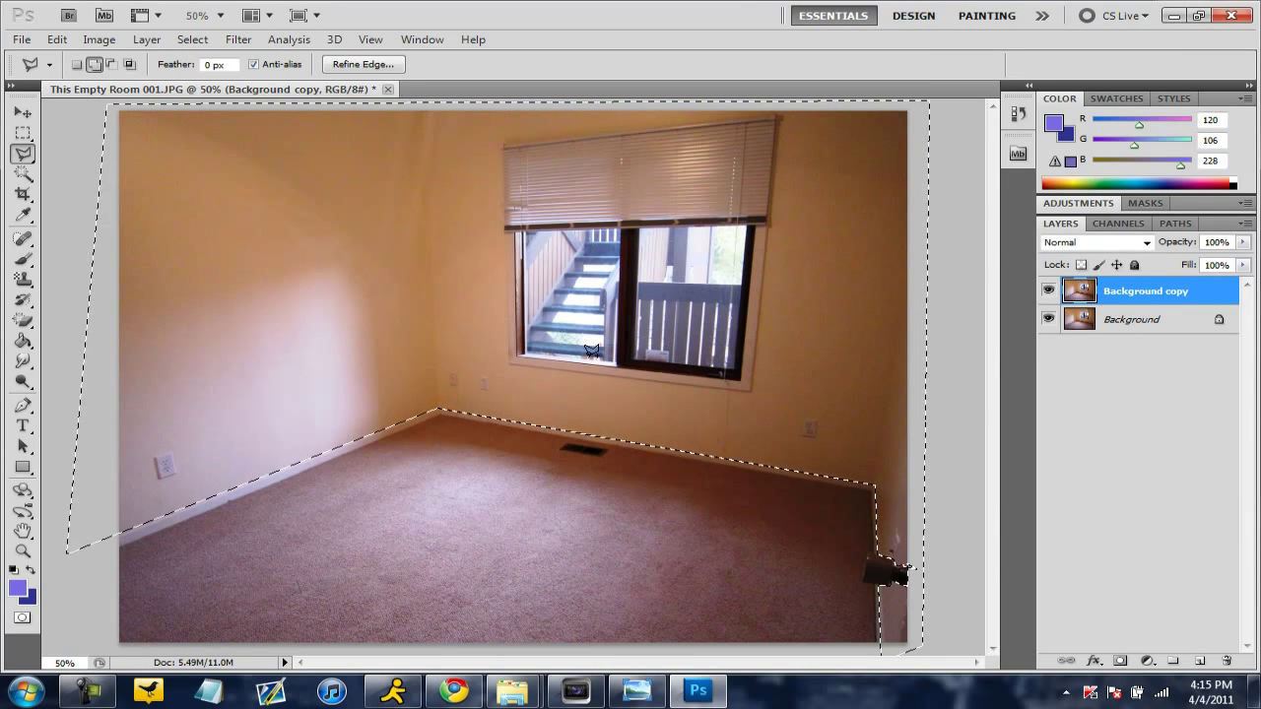
pyautogui.moveTo(503, 136)
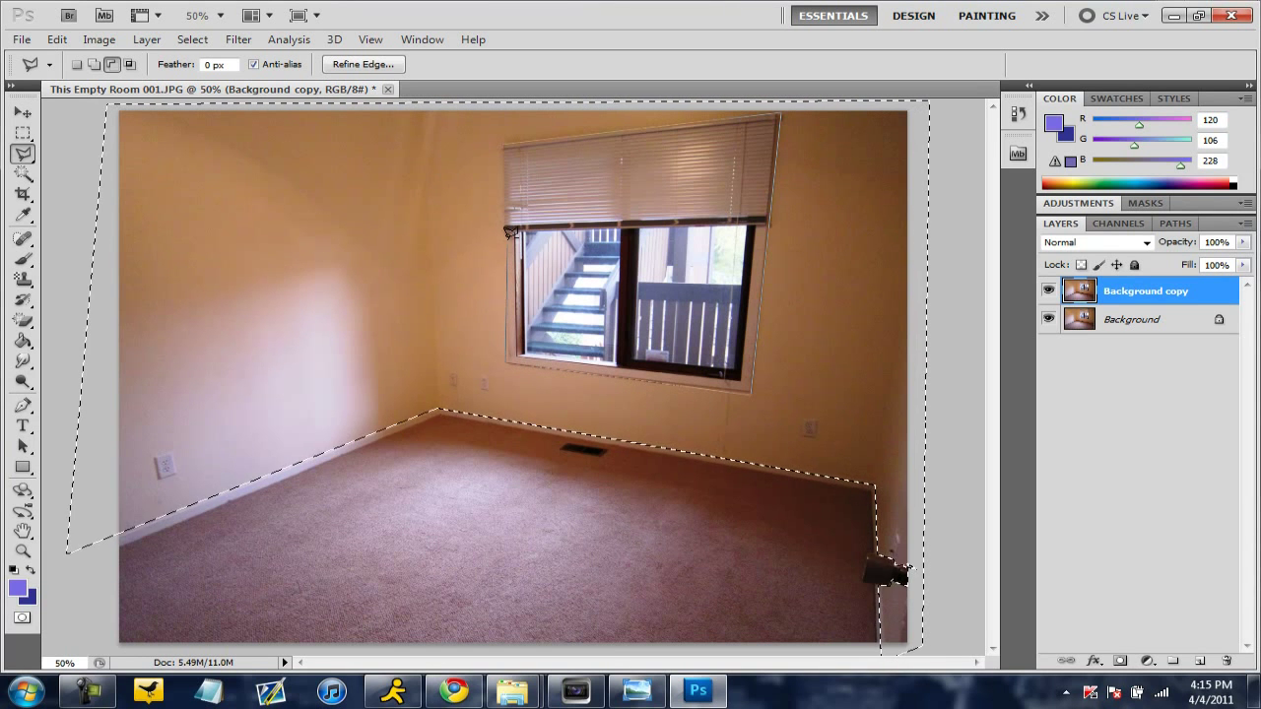
pyautogui.moveTo(508, 134)
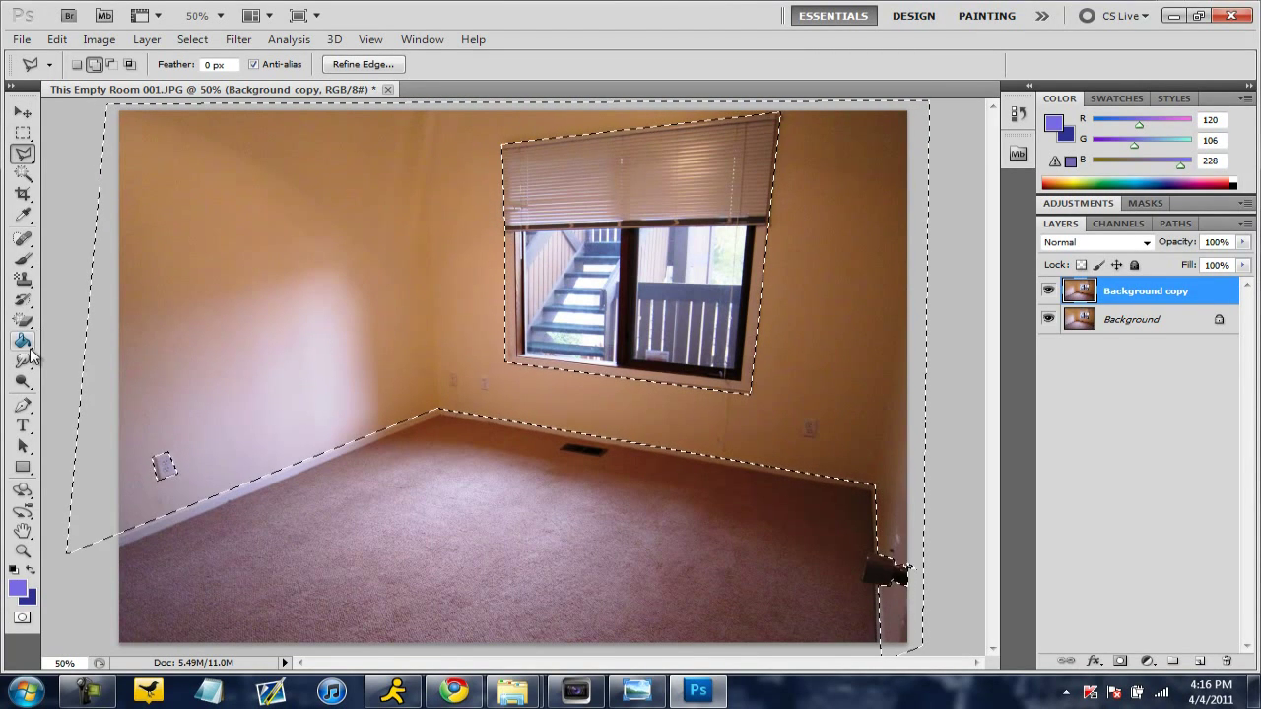
# Choose the Paint Bucket and set the foreground colour to purple
pyautogui.click(24, 339)
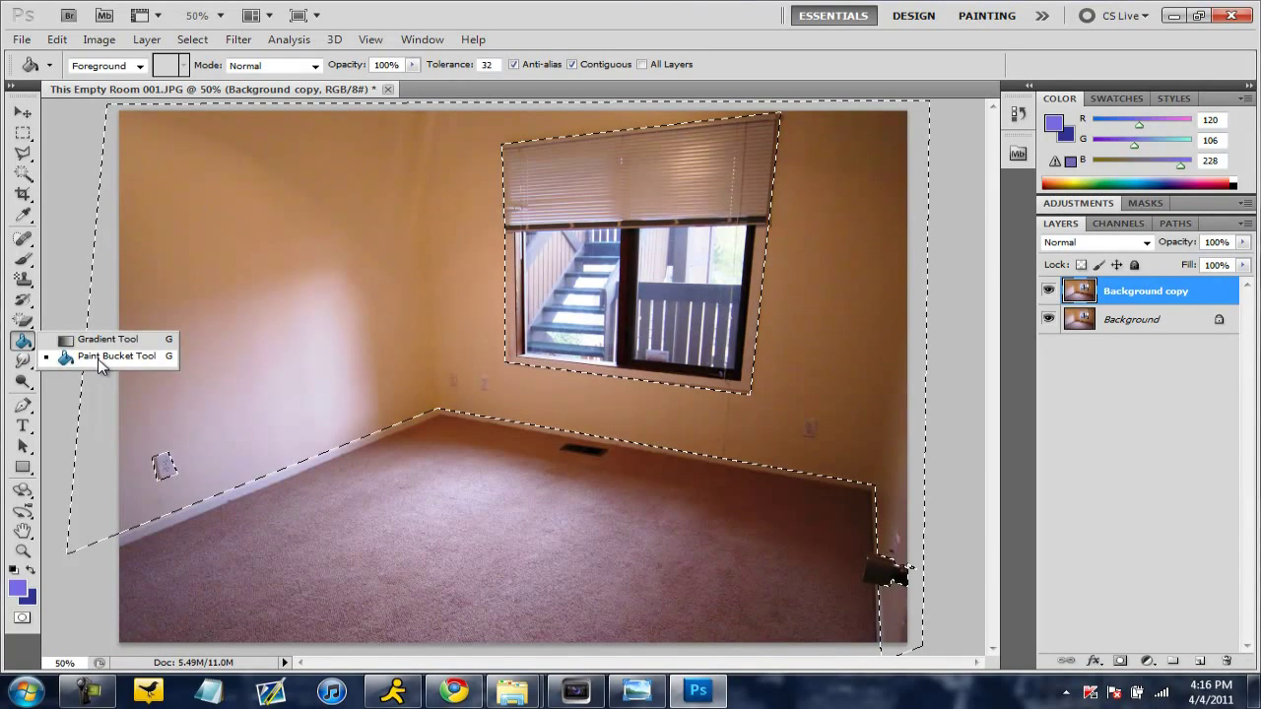
pyautogui.click(107, 339)
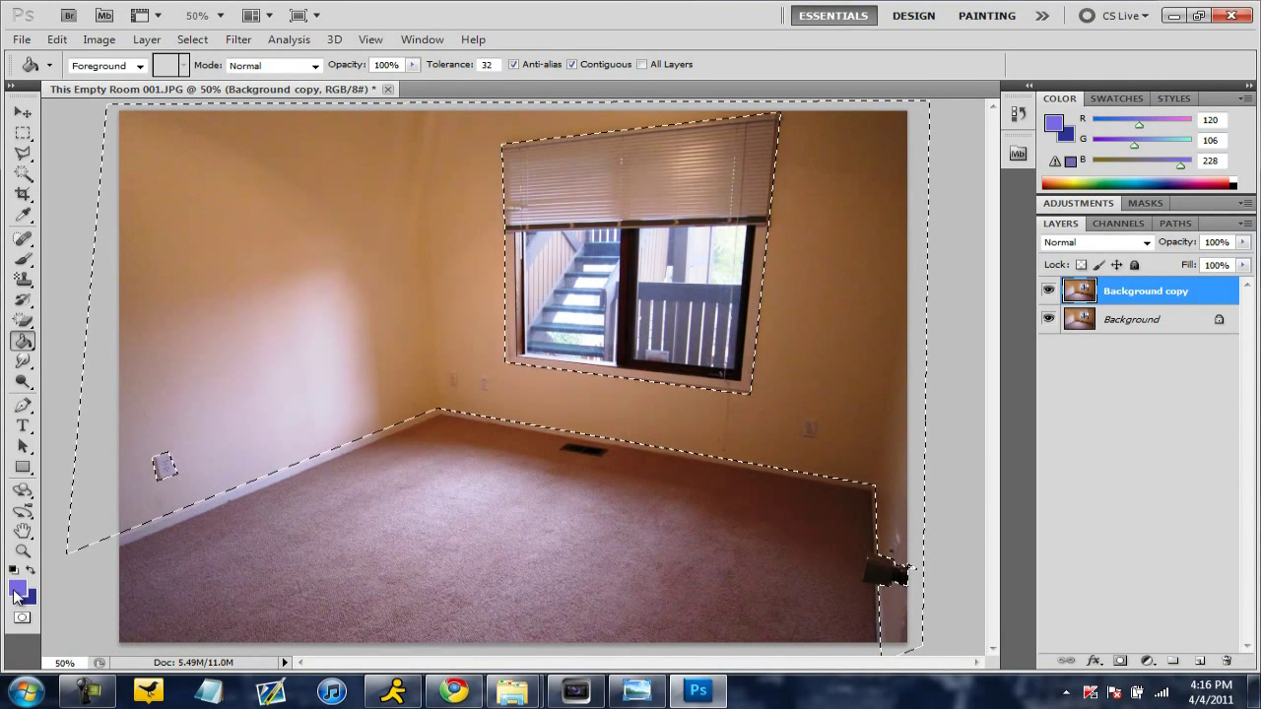
pyautogui.click(22, 591)
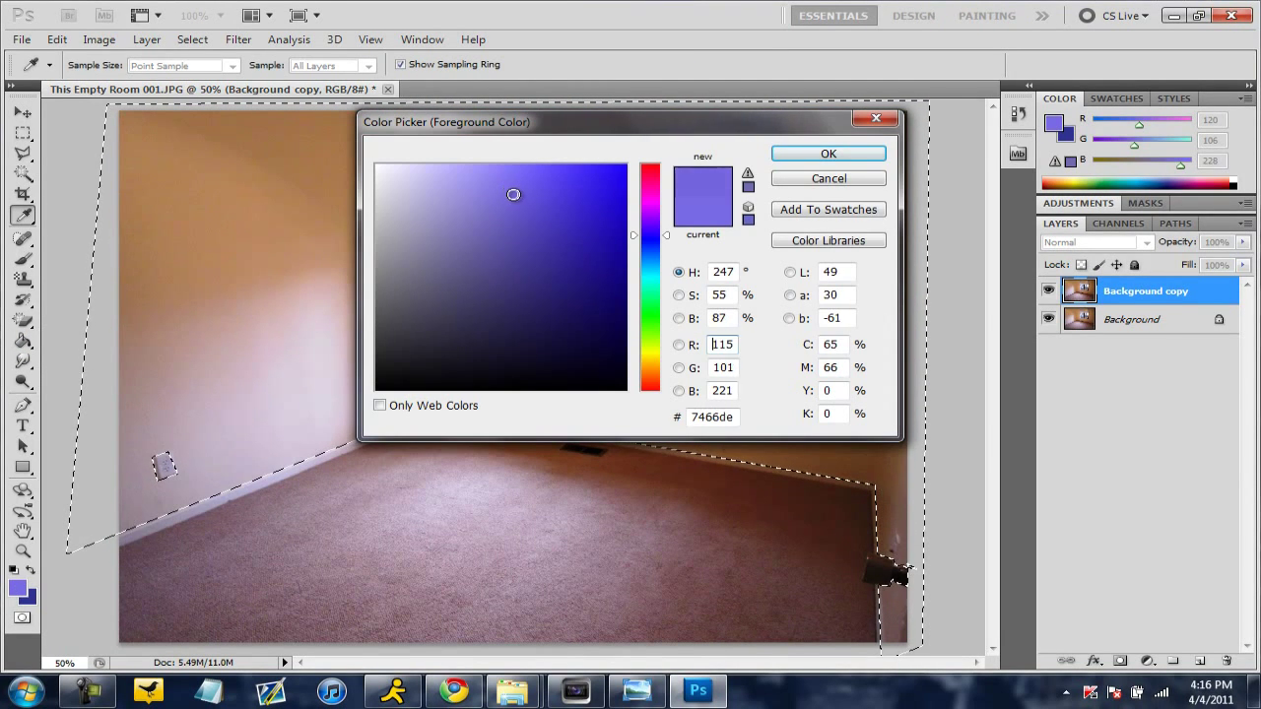
pyautogui.click(828, 154)
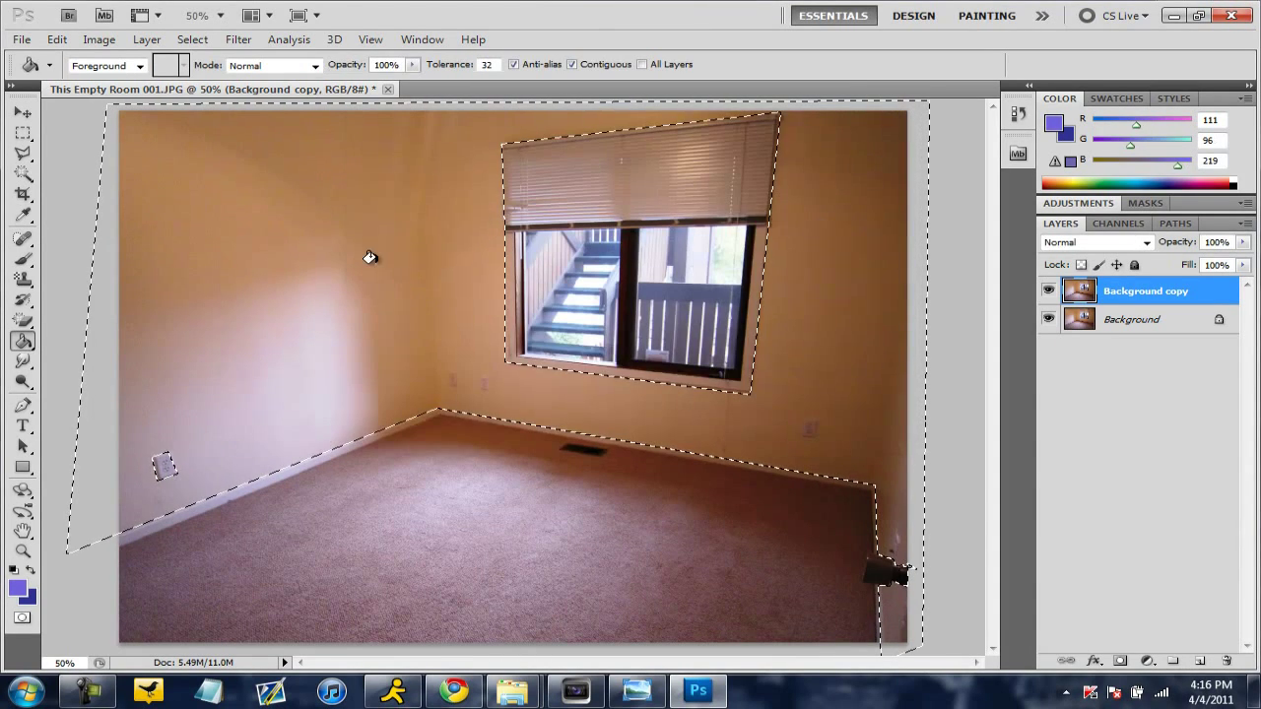
# Fill the selected wall areas with purple, then clear the selection
pyautogui.click(280, 311)
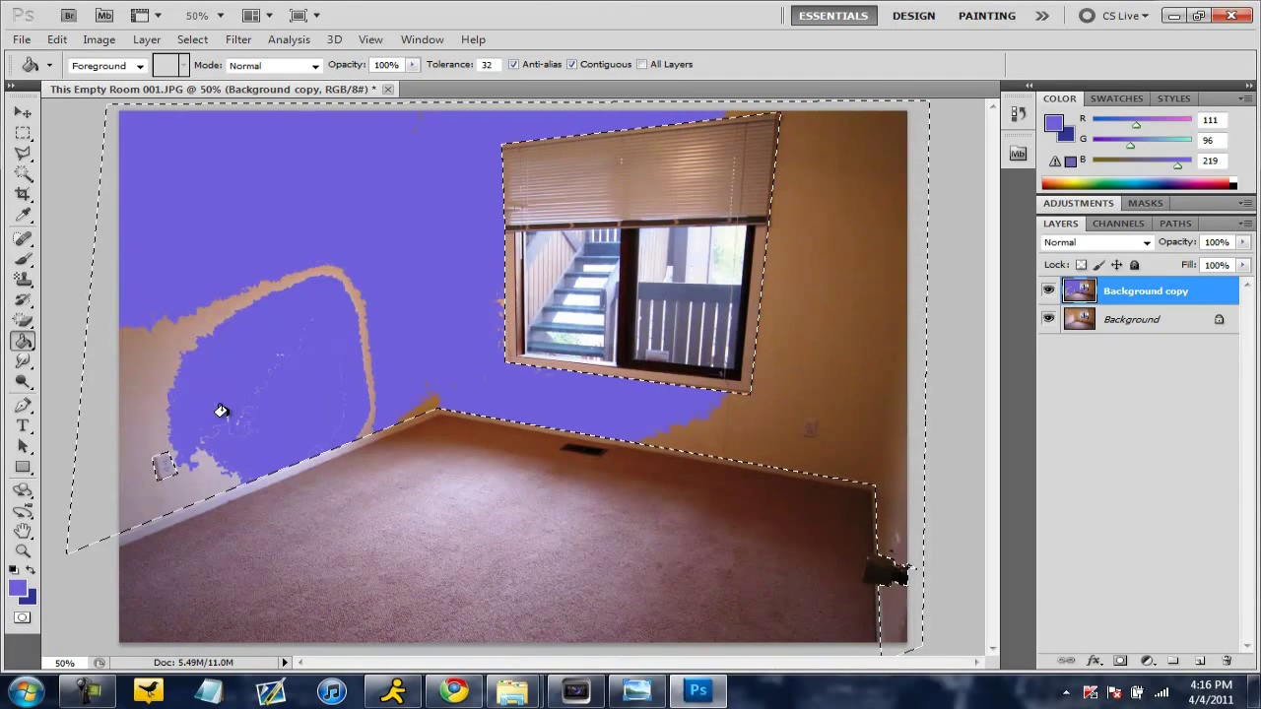
pyautogui.click(24, 339)
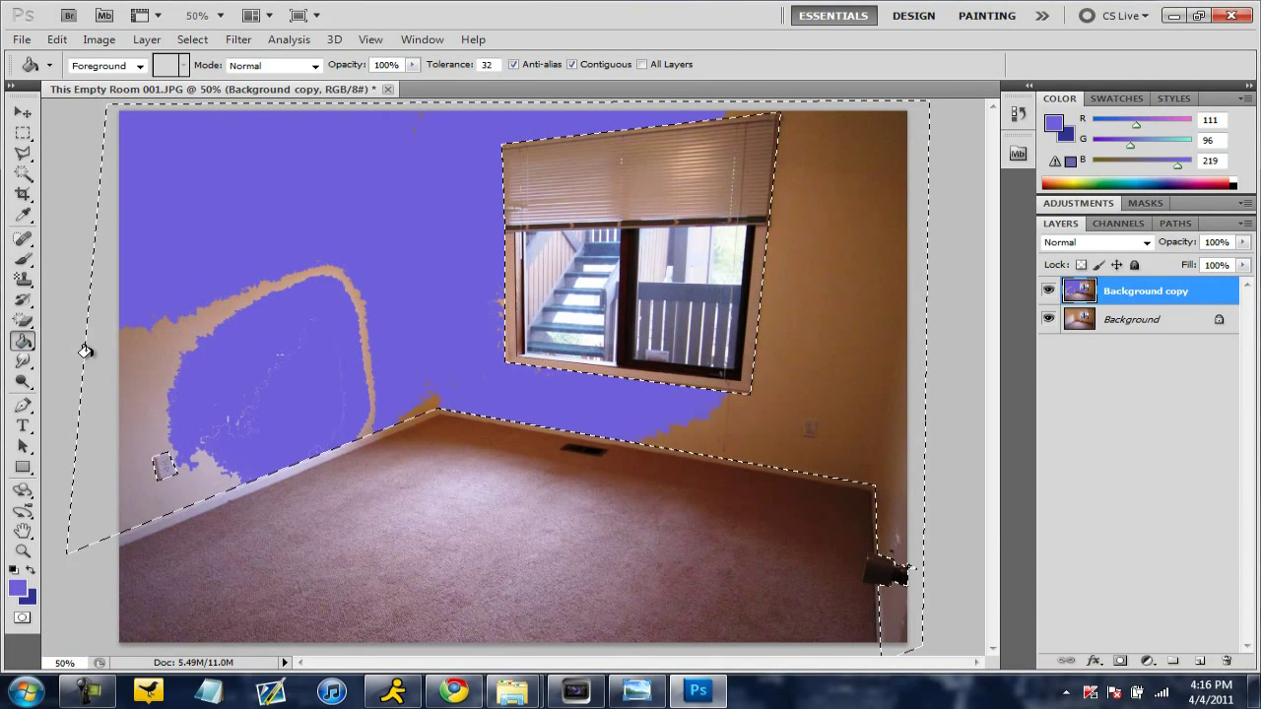
pyautogui.click(158, 418)
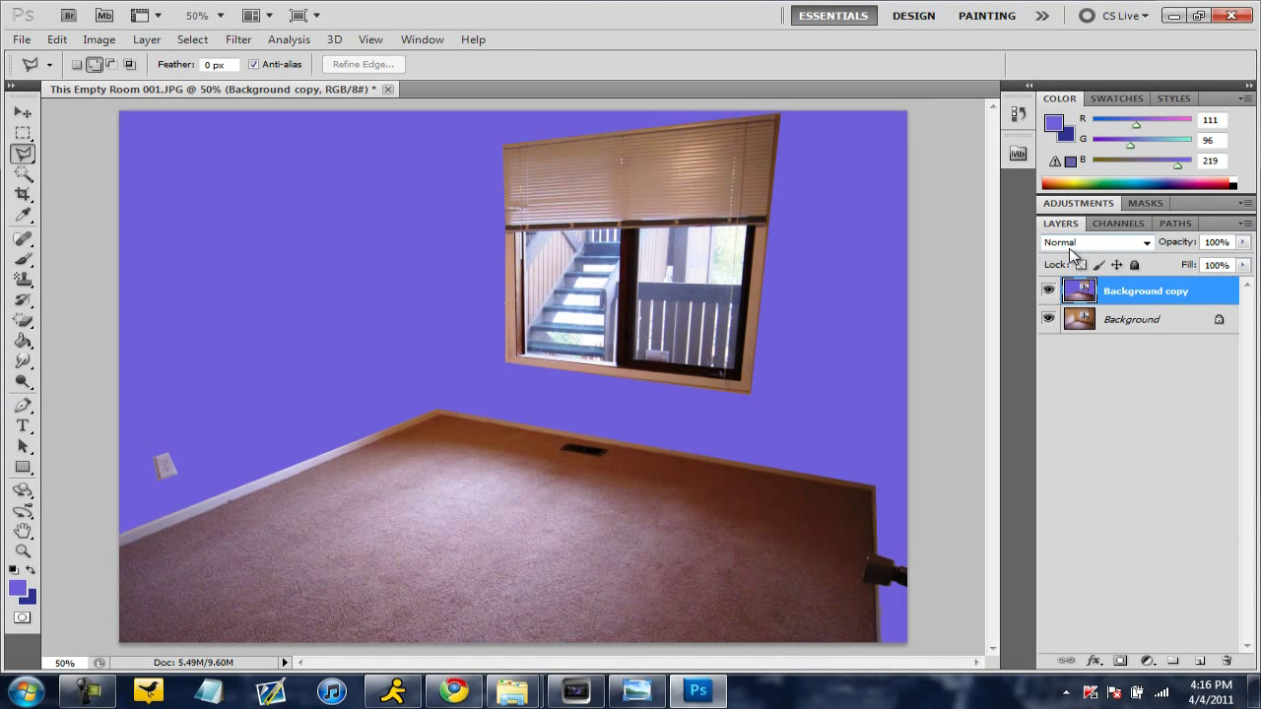
# Try Dissolve, Color Burn and Linear Dodge, then set Background copy to Color blend mode
pyautogui.click(1093, 242)
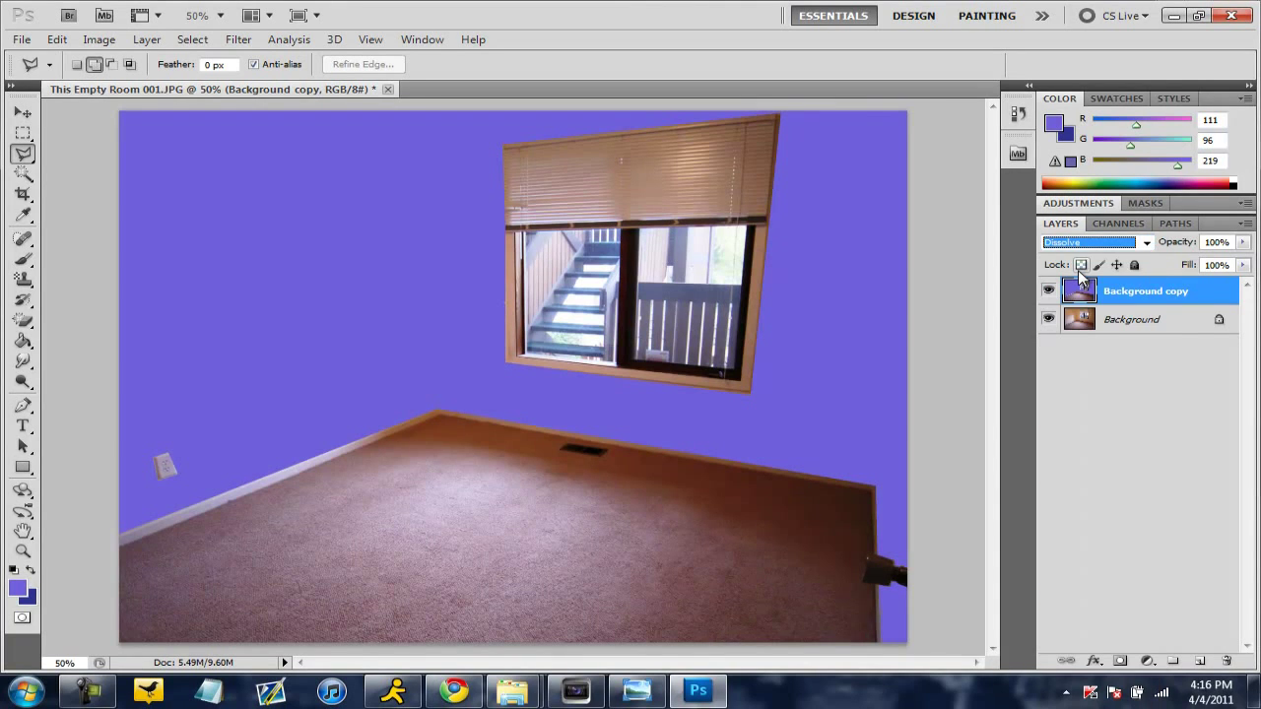
pyautogui.click(1088, 242)
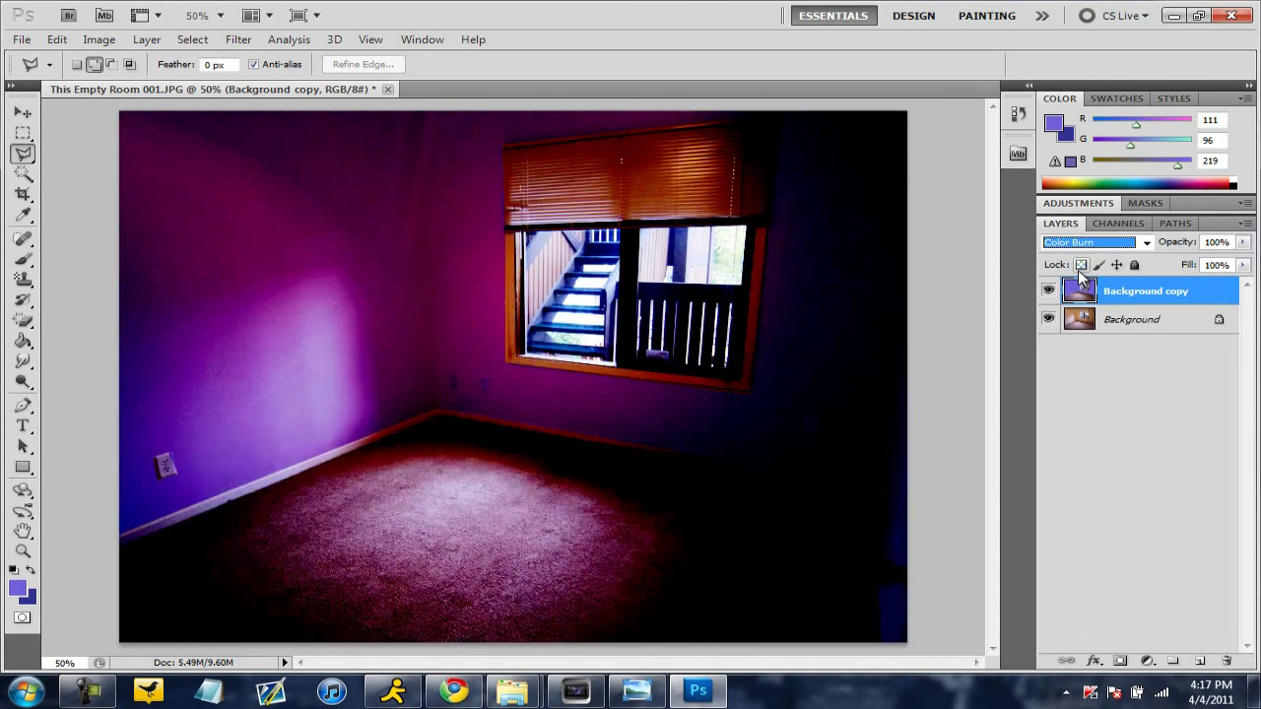
pyautogui.click(1088, 243)
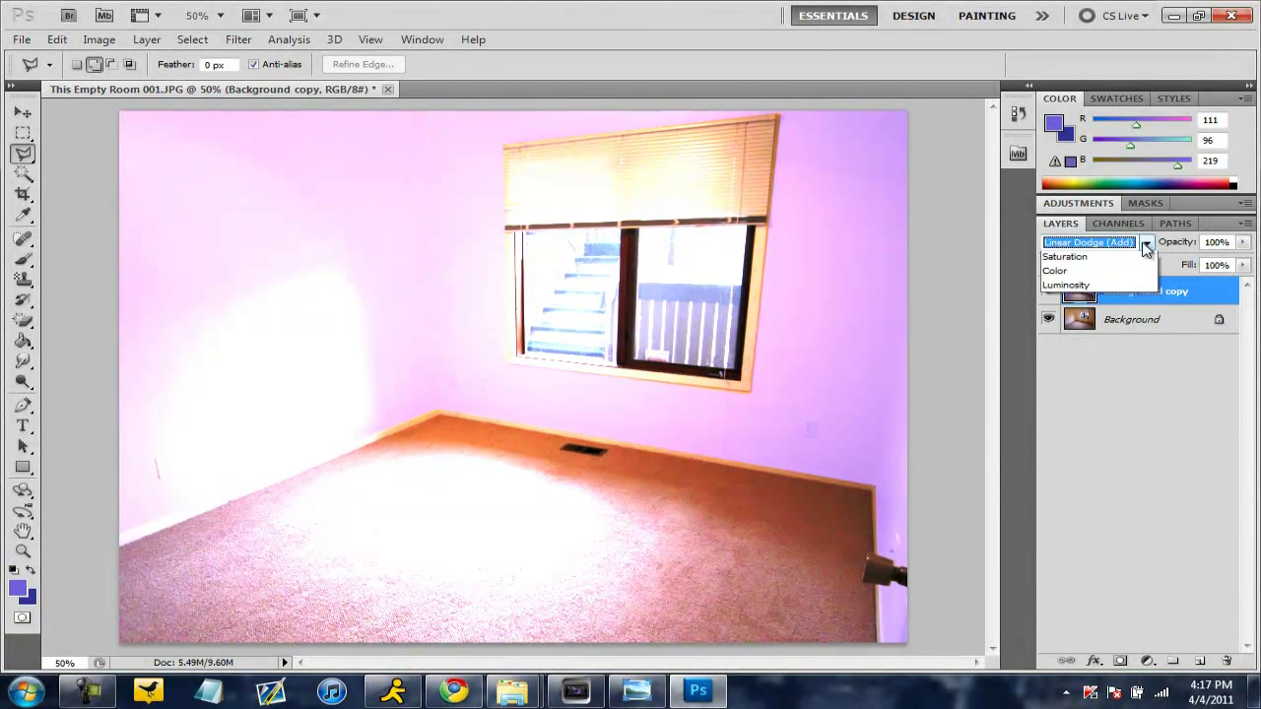
pyautogui.click(1147, 243)
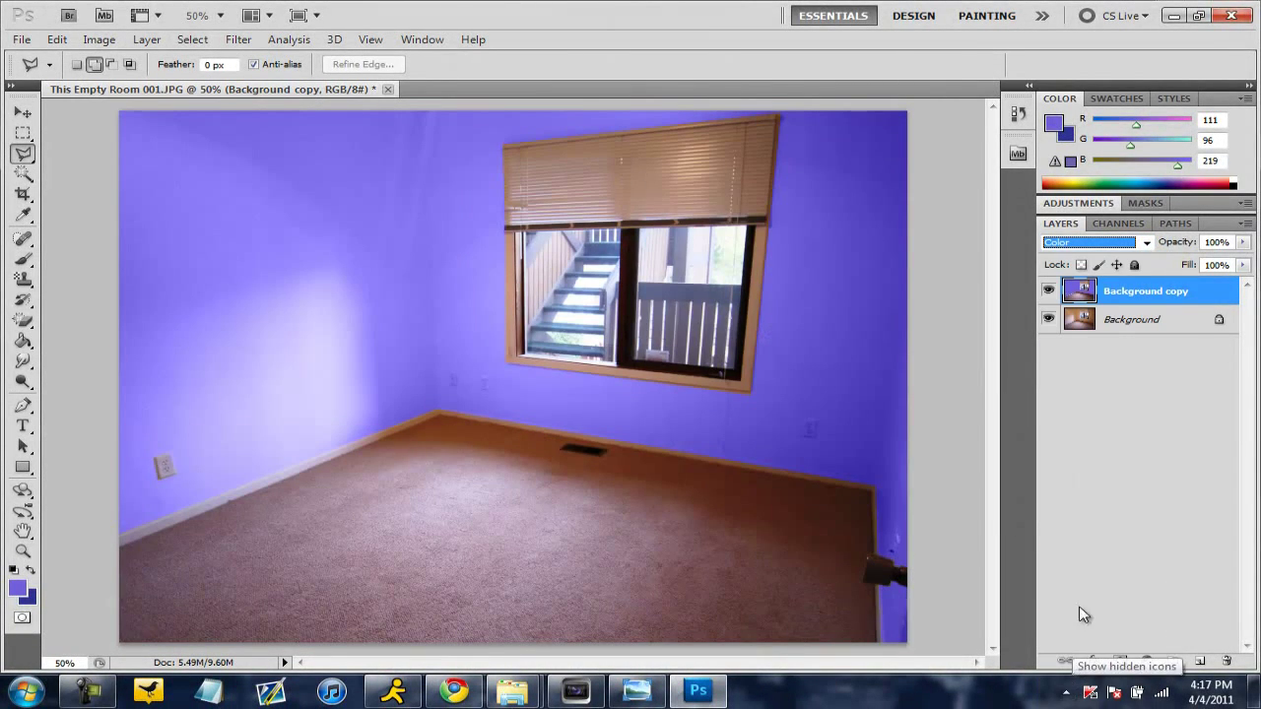
pyautogui.moveTo(717, 329)
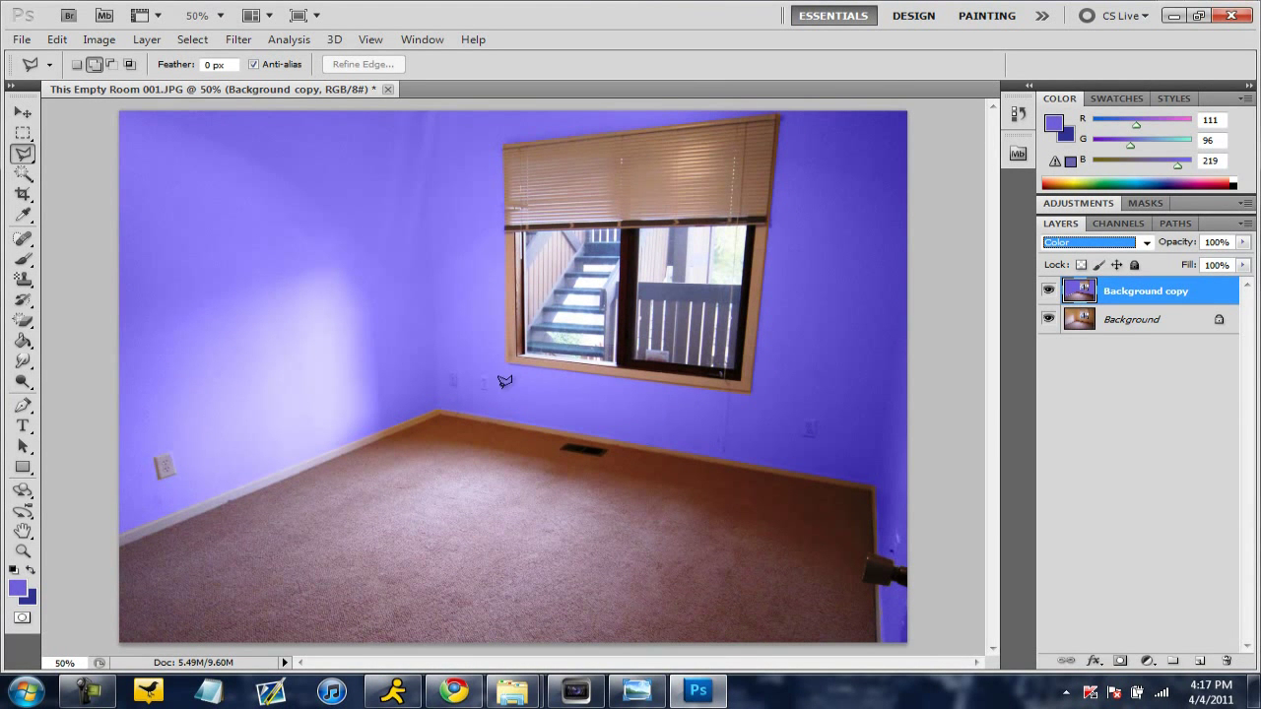
pyautogui.moveTo(161, 457)
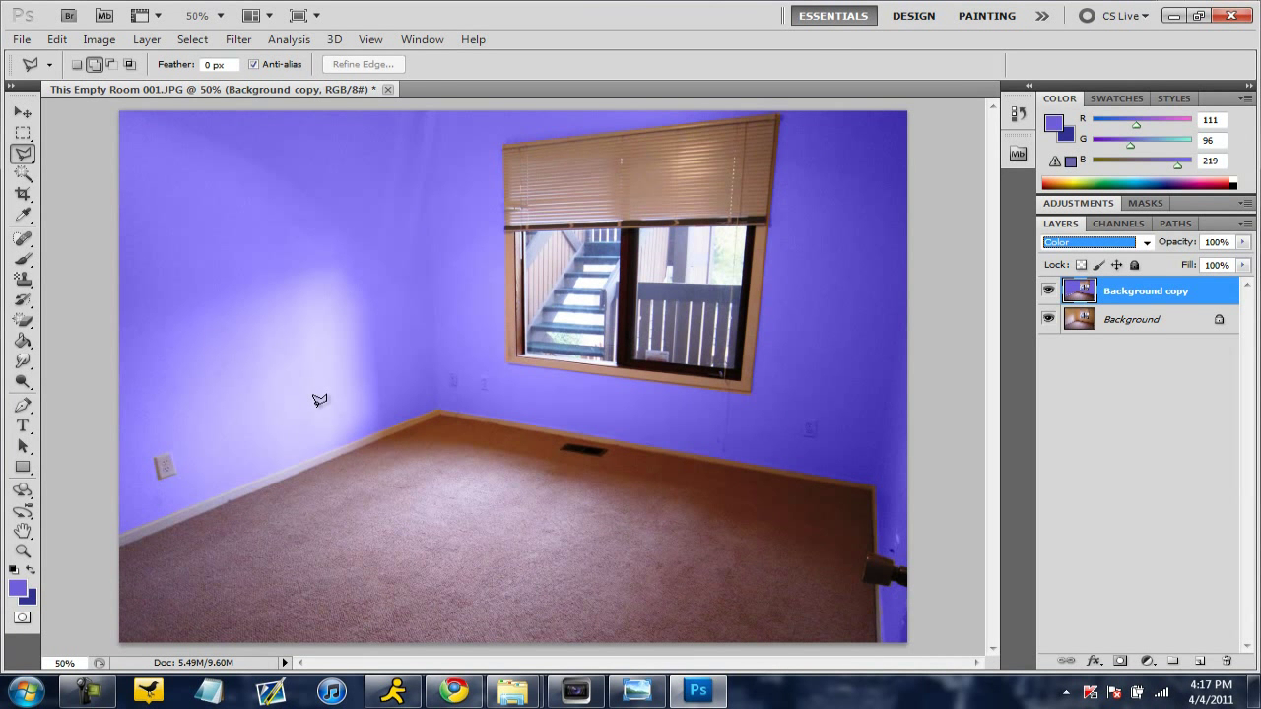
pyautogui.moveTo(785, 292)
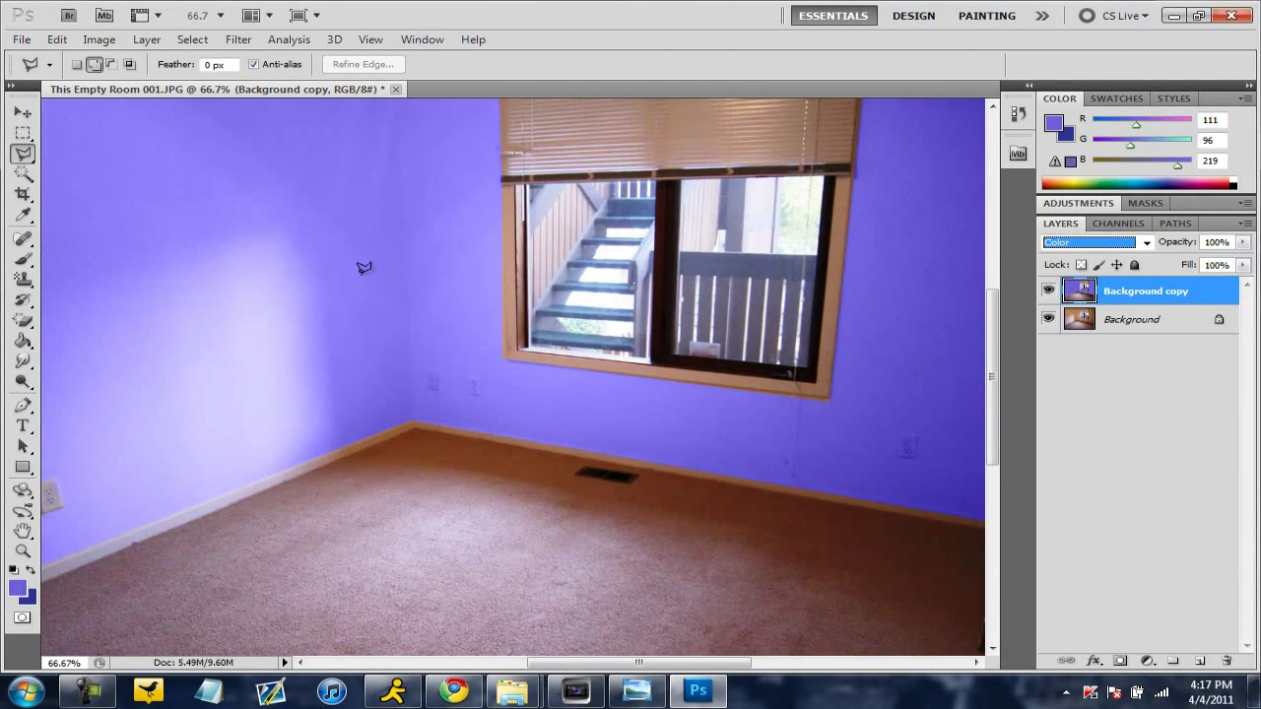
pyautogui.moveTo(393, 480)
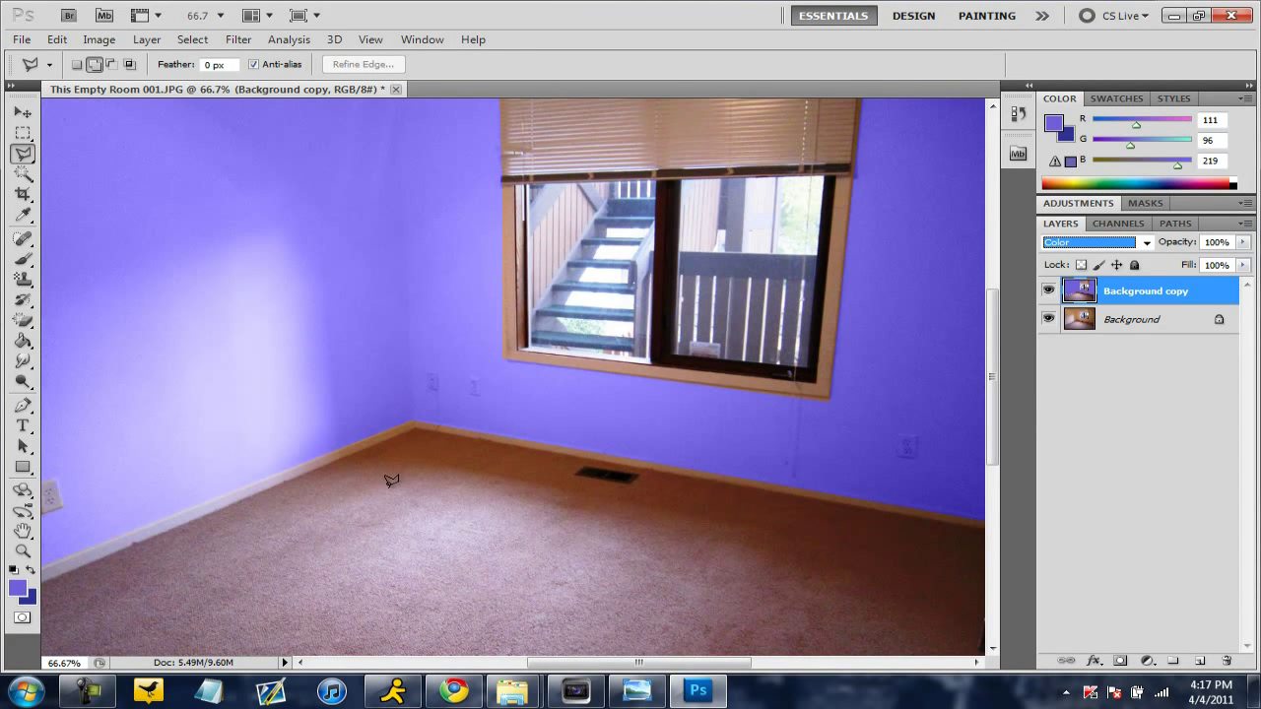
pyautogui.moveTo(542, 444)
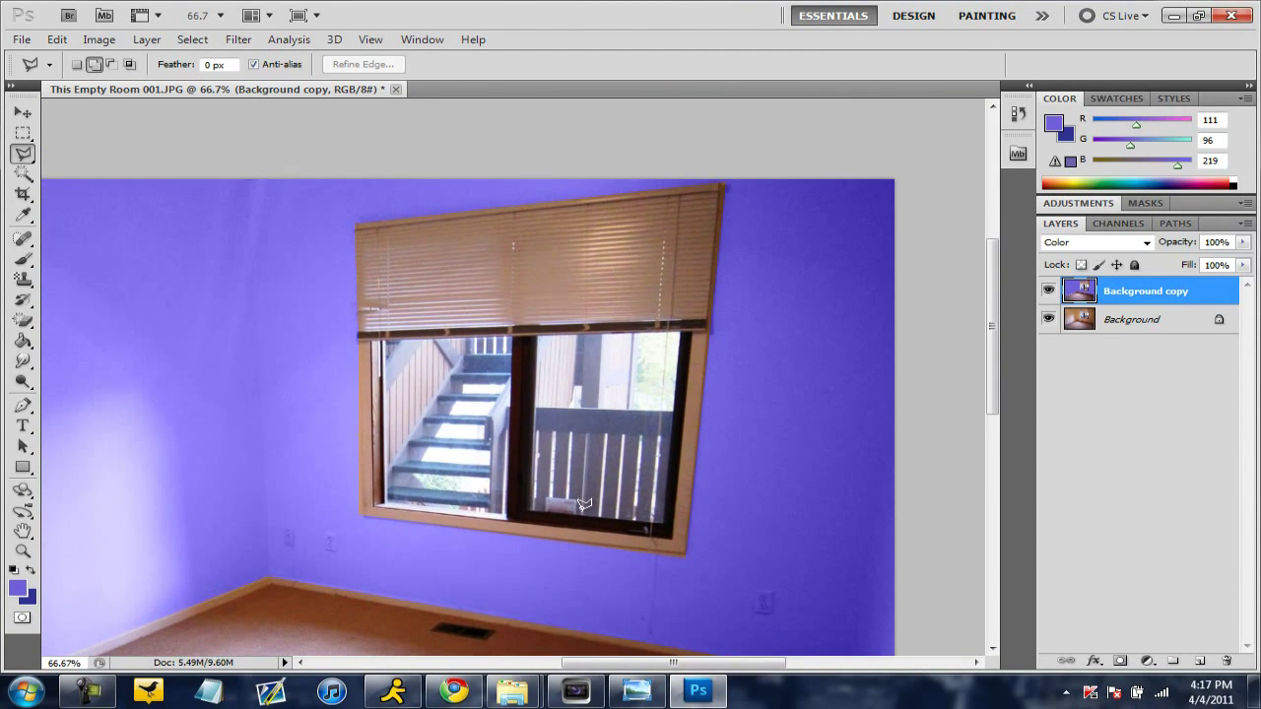
pyautogui.moveTo(358, 214)
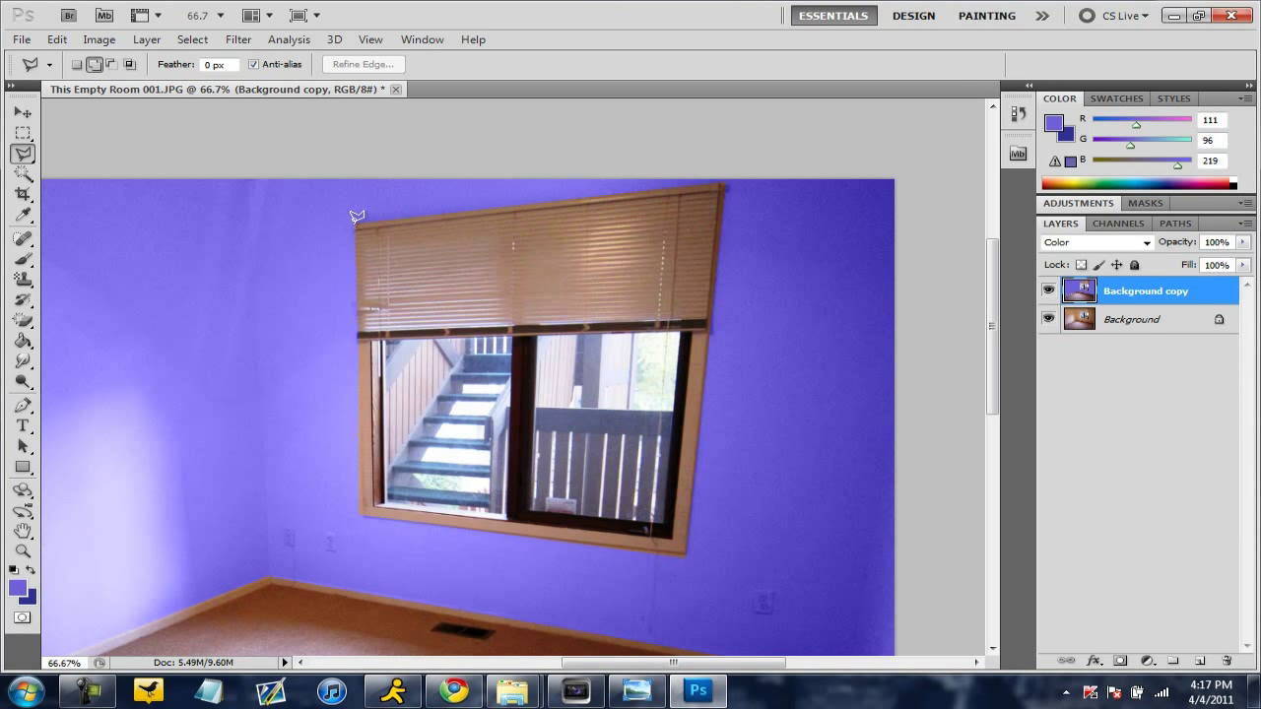
pyautogui.moveTo(481, 201)
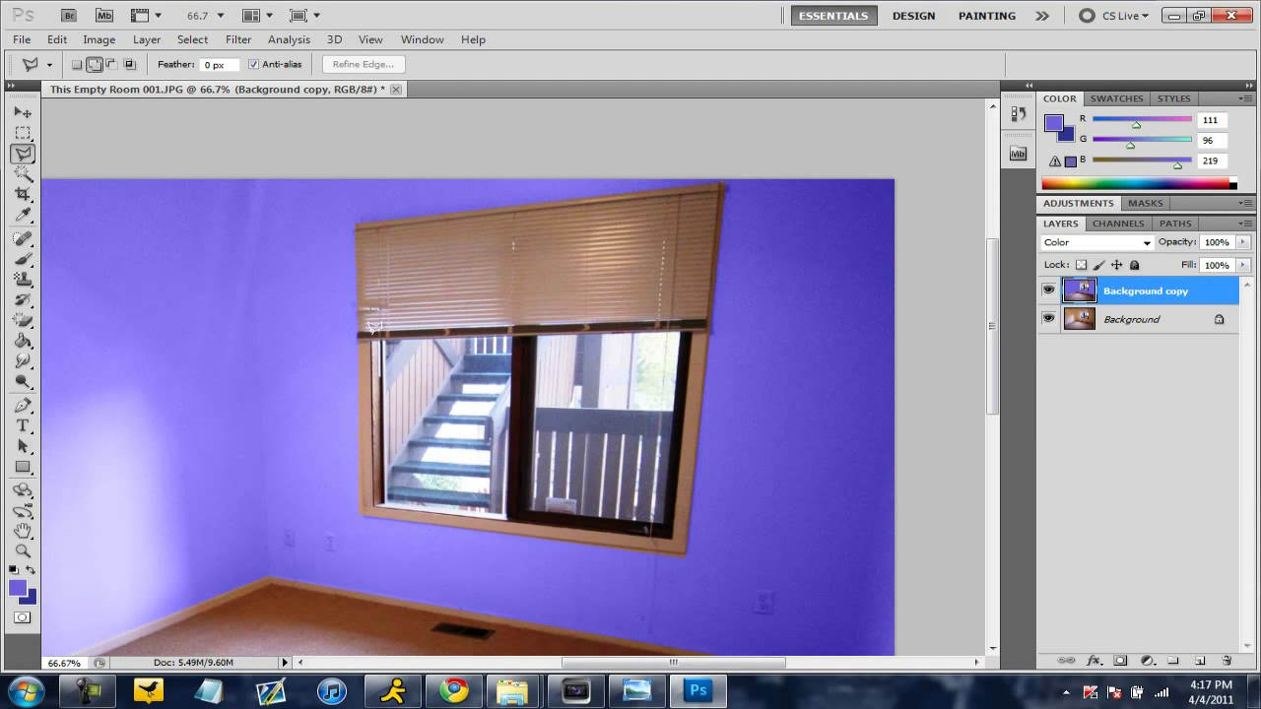
pyautogui.moveTo(483, 339)
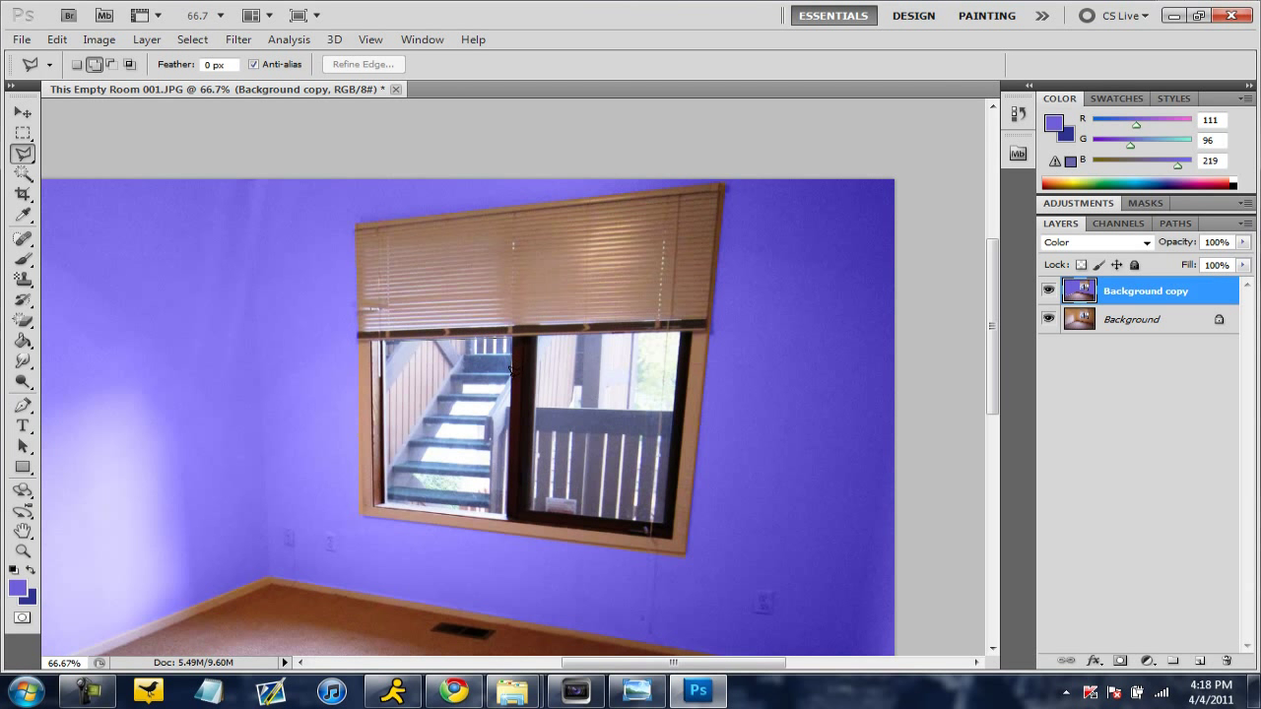
pyautogui.moveTo(469, 501)
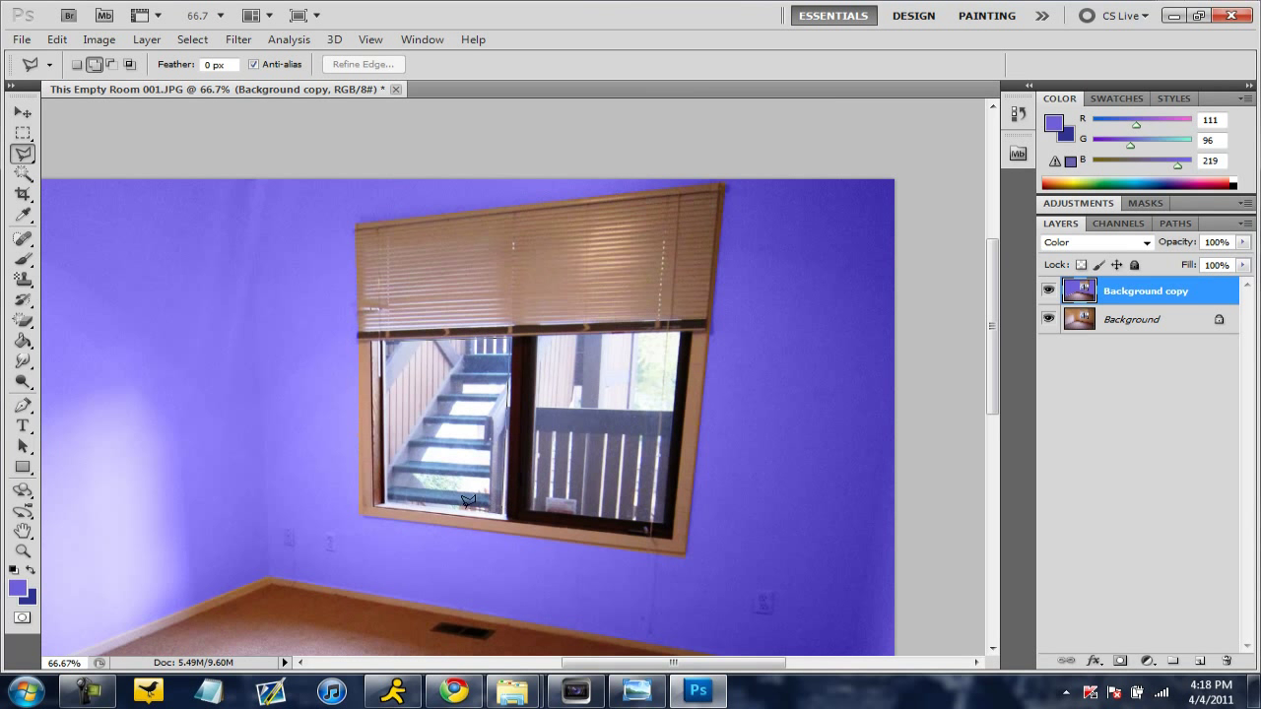
pyautogui.moveTo(390, 494)
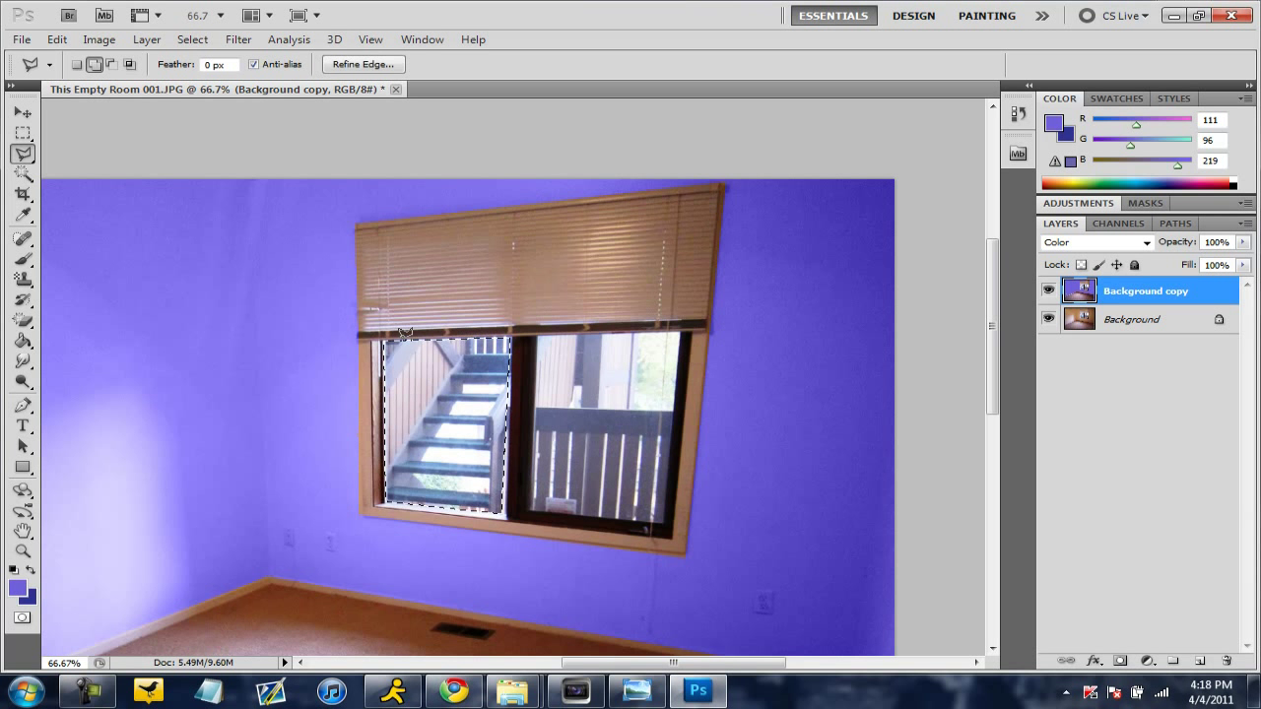
pyautogui.moveTo(528, 382)
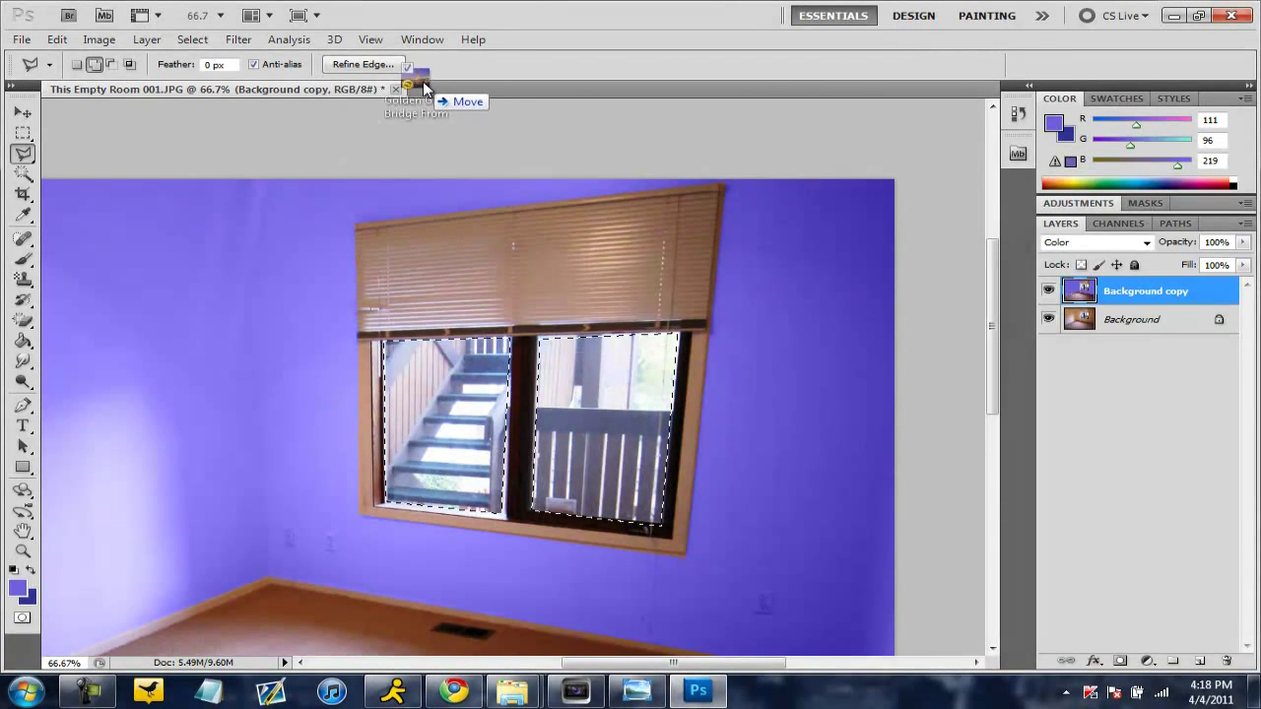
# Select the whole Golden Gate Bridge photo and bring up its selection commands
pyautogui.click(532, 88)
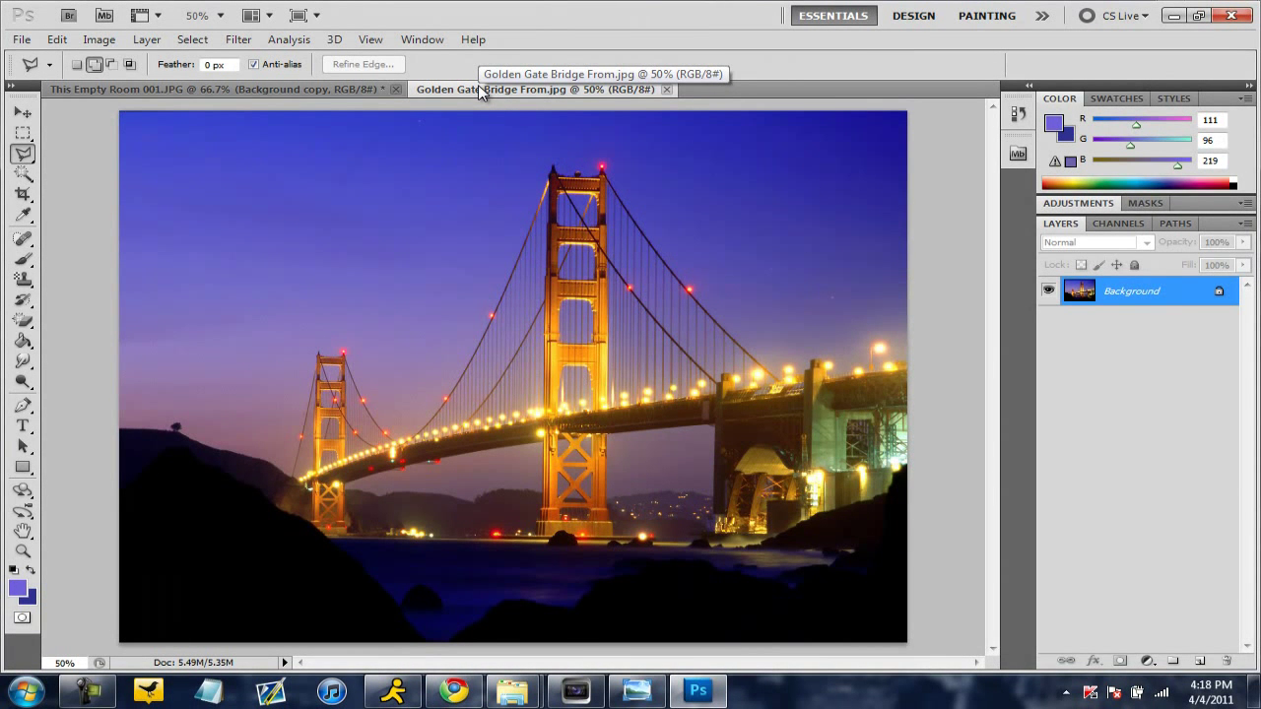
pyautogui.moveTo(32, 193)
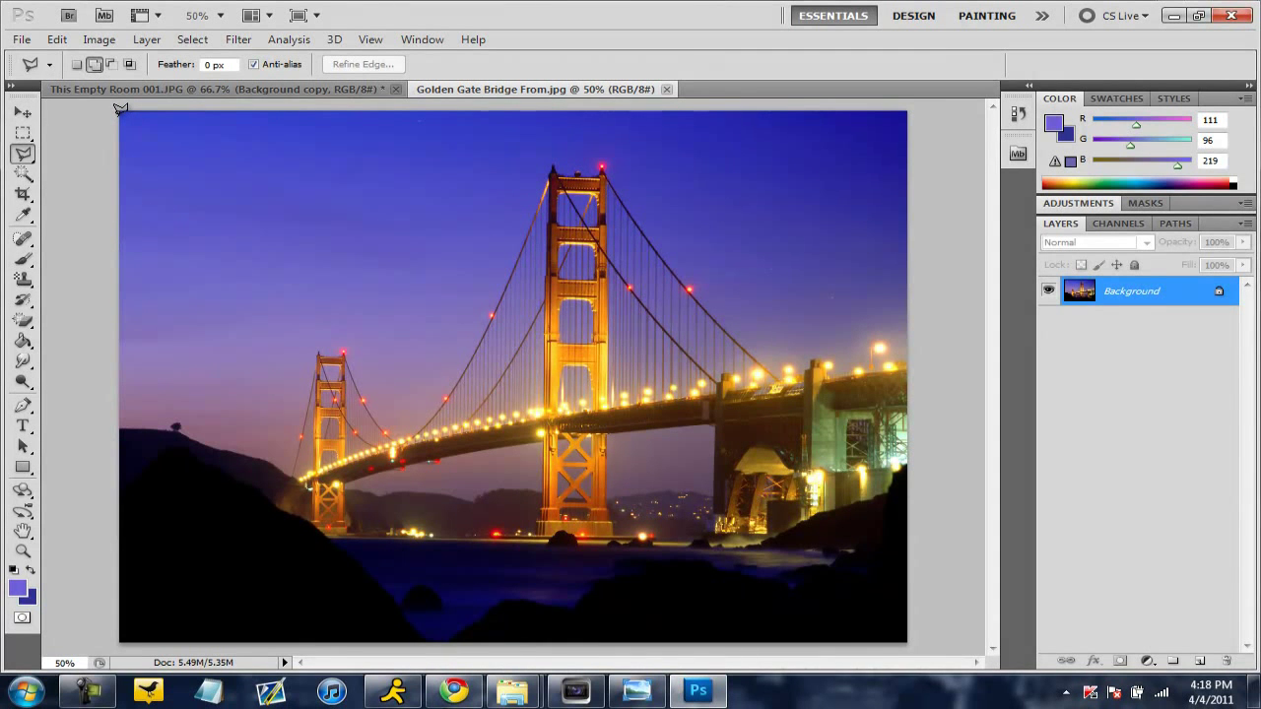
pyautogui.moveTo(846, 89)
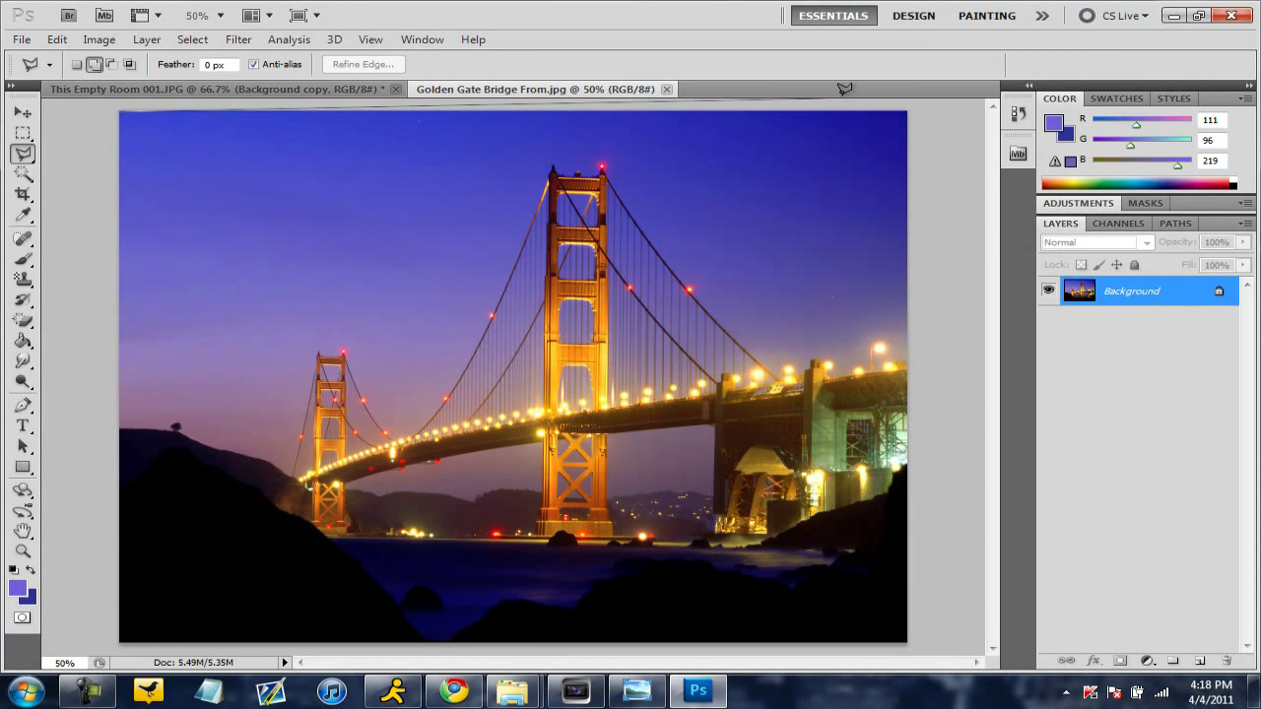
pyautogui.moveTo(910, 532)
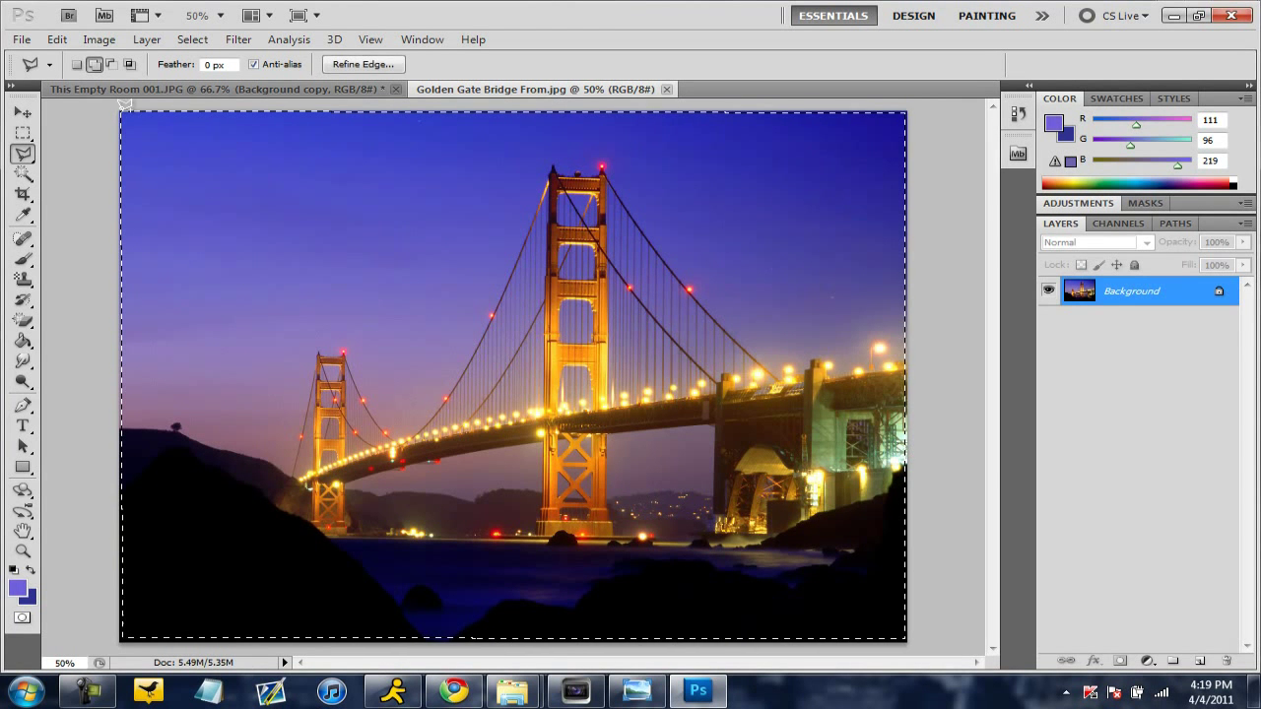
pyautogui.rightClick(390, 303)
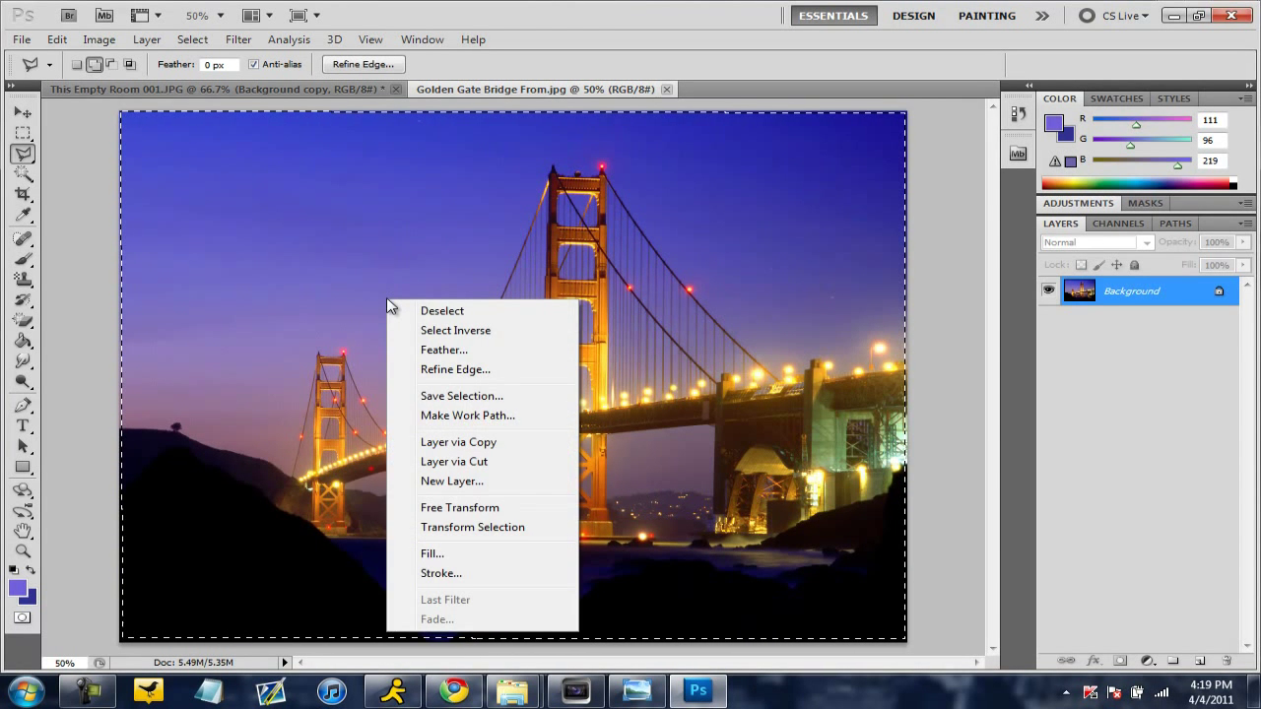
pyautogui.moveTo(107, 160)
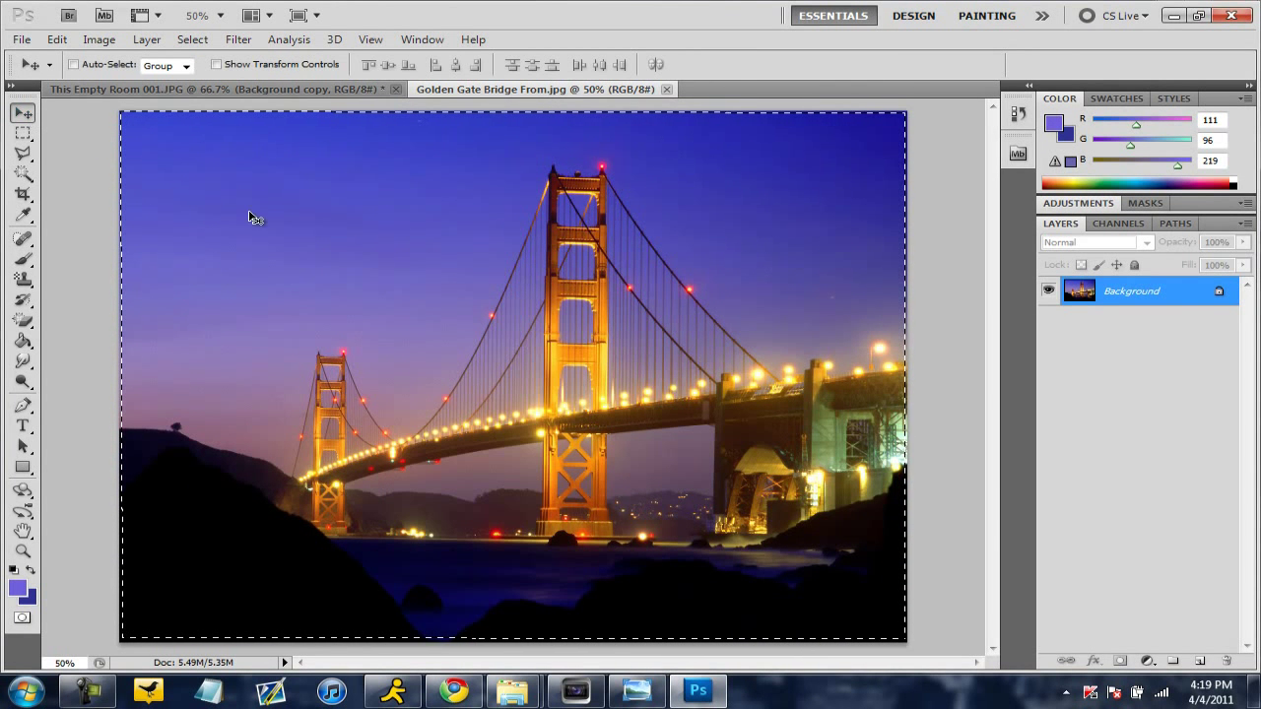
pyautogui.moveTo(358, 244)
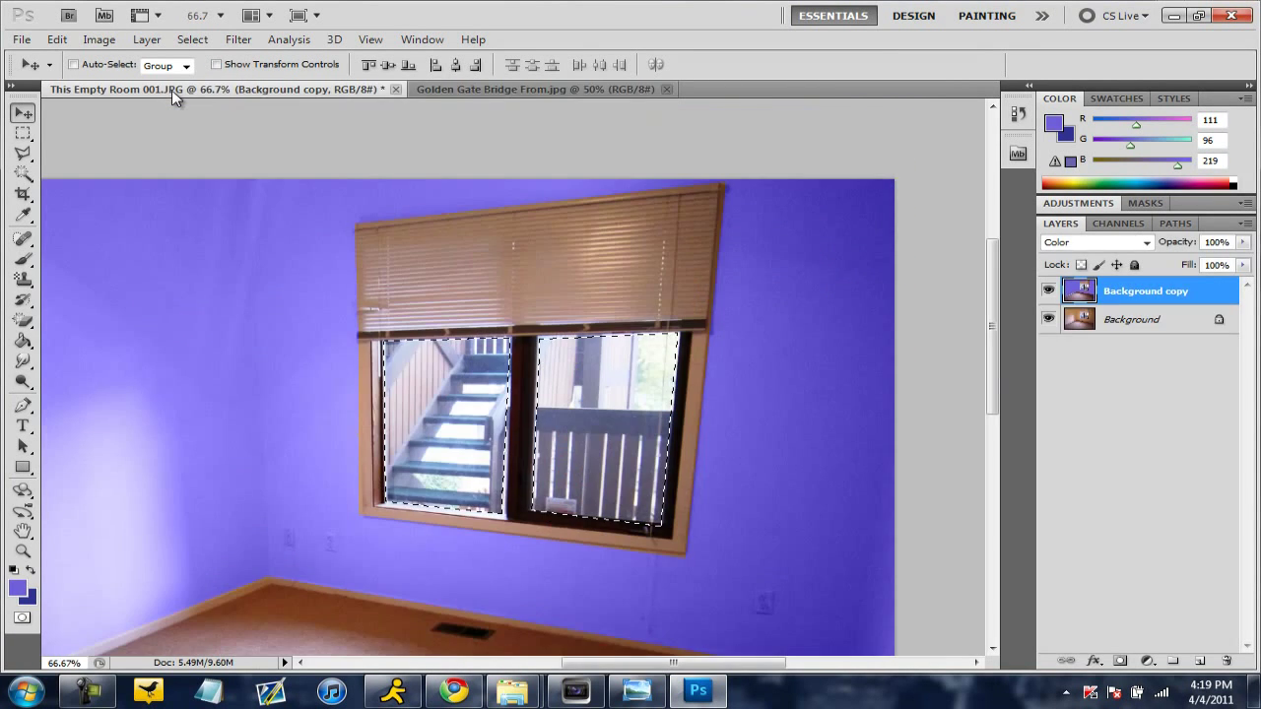
# Use Edit > Paste Special > Paste Into to place the bridge inside the window panes
pyautogui.click(99, 39)
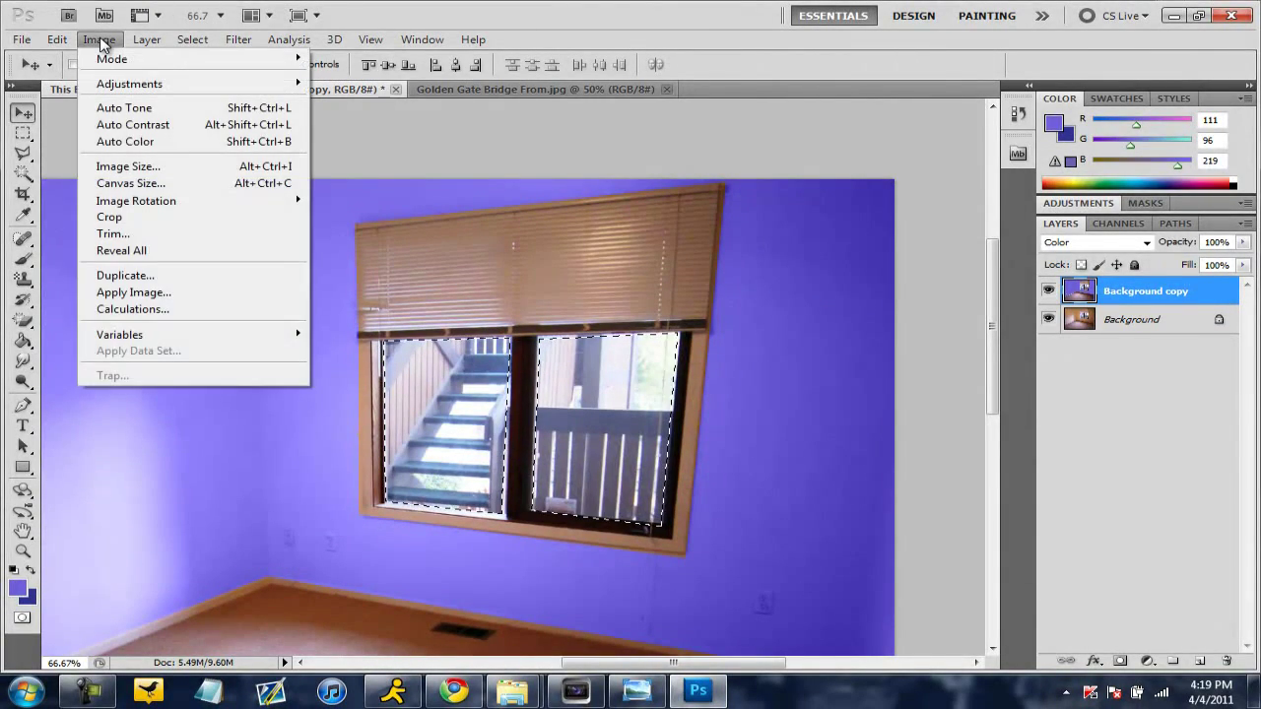
pyautogui.click(55, 39)
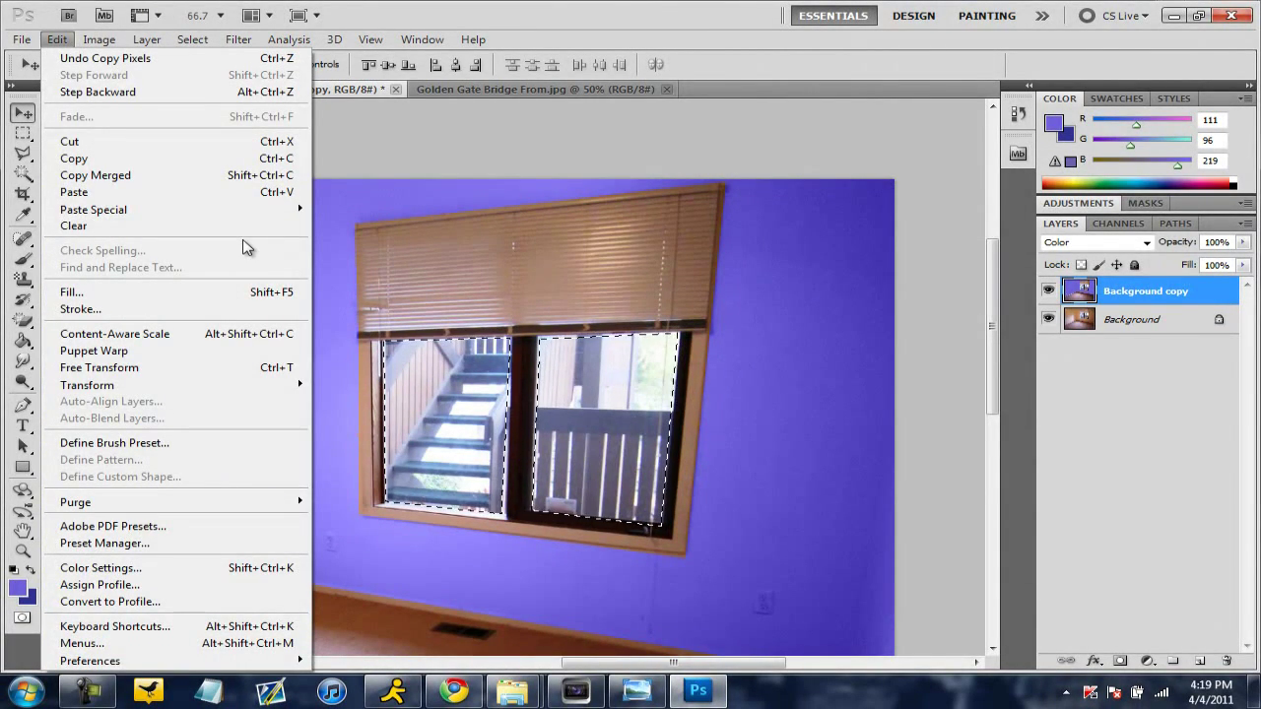
pyautogui.moveTo(94, 209)
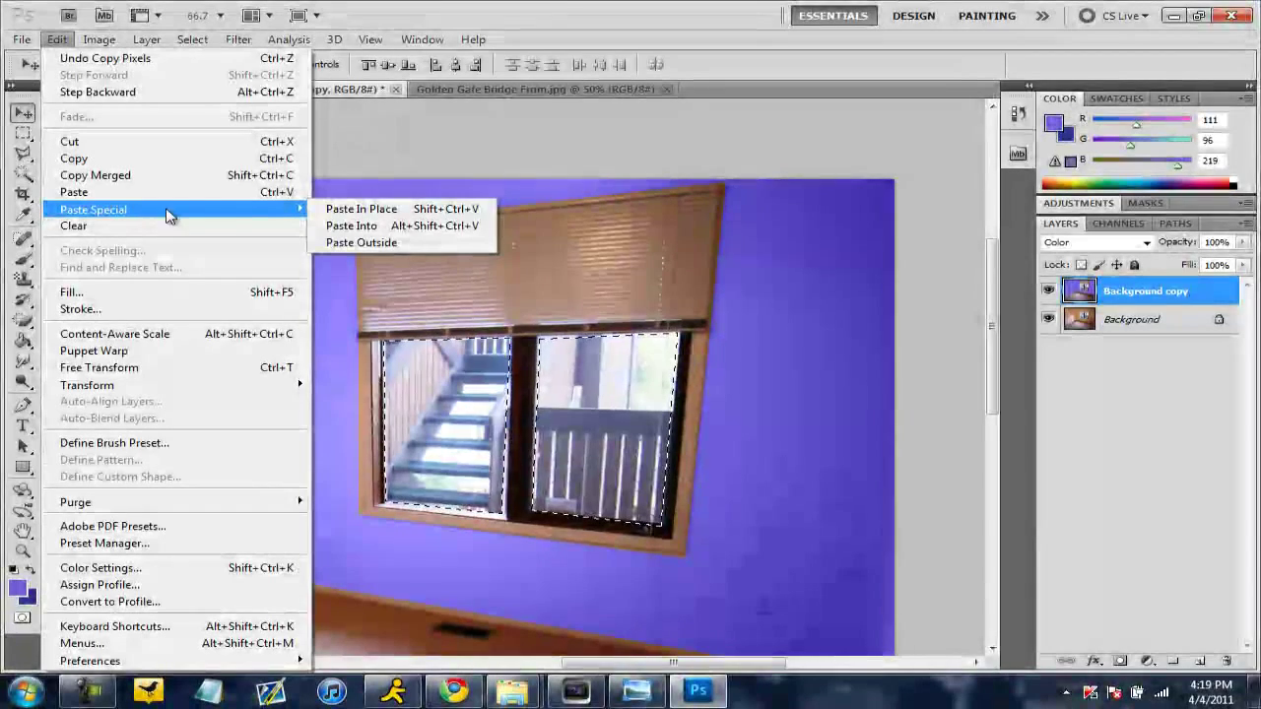
pyautogui.click(351, 225)
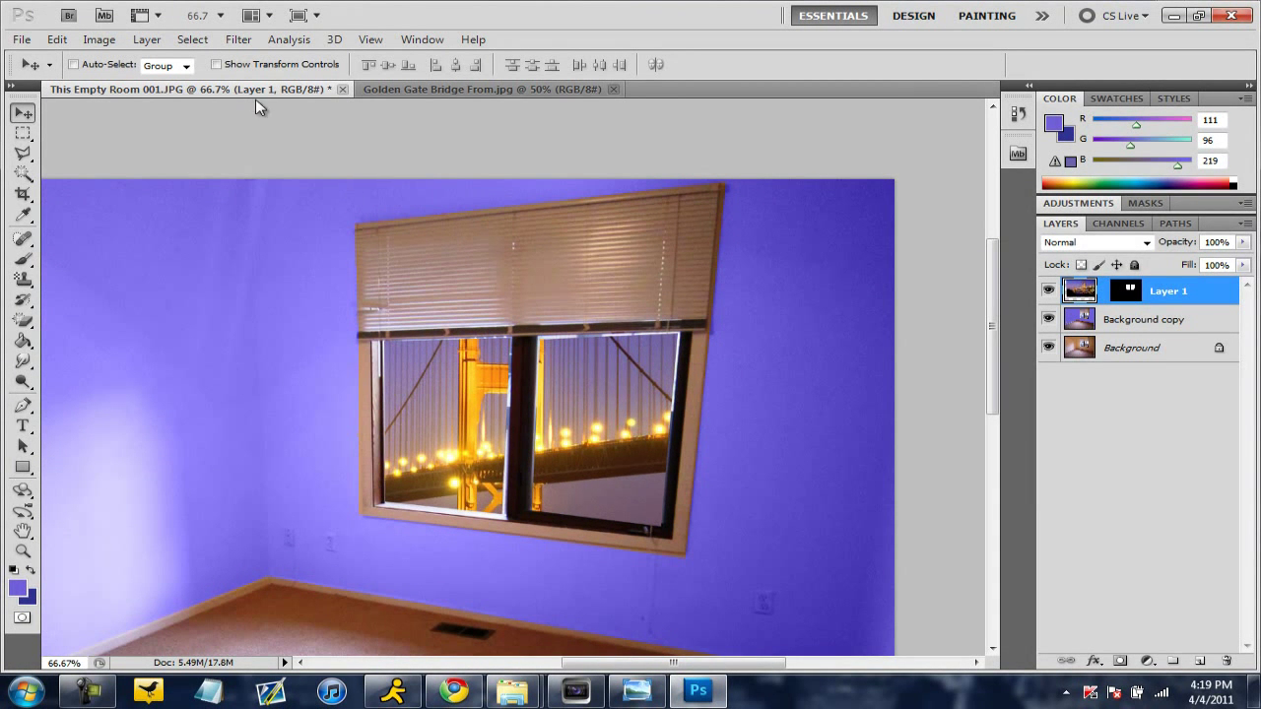
# Bring up the Edit menu to reach Transform for the pasted bridge layer
pyautogui.click(55, 39)
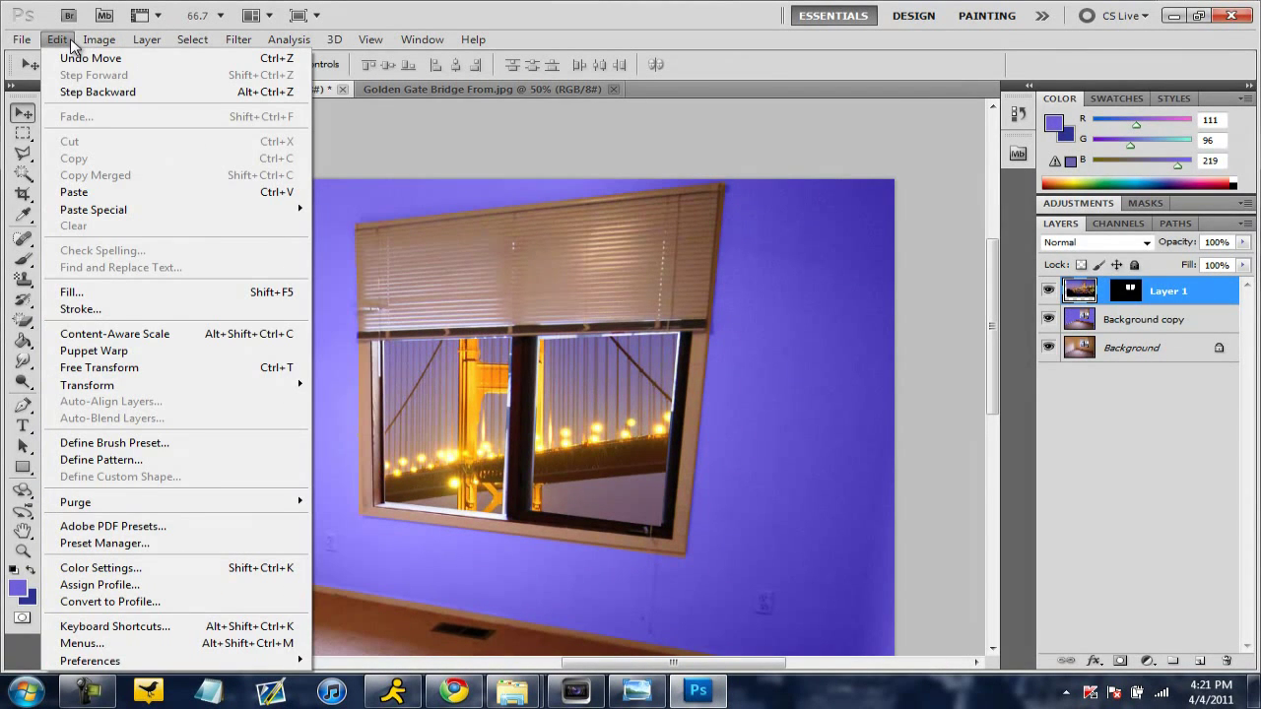
pyautogui.moveTo(138, 157)
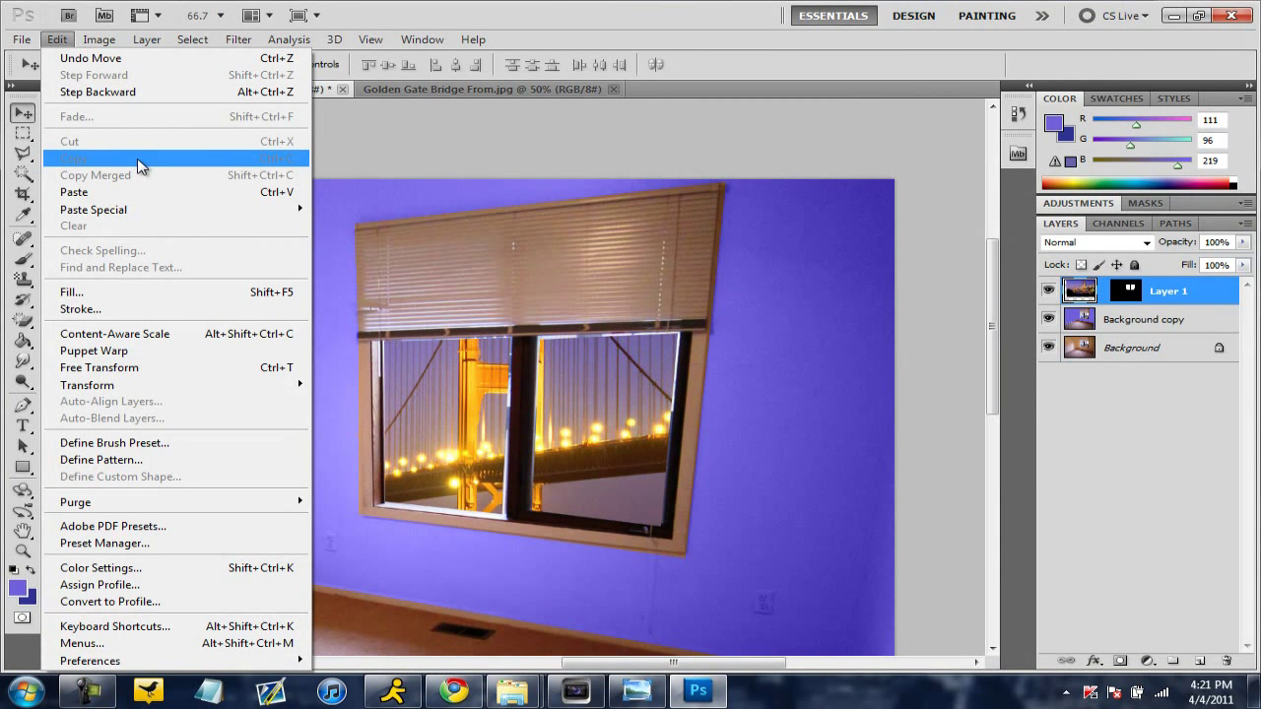
pyautogui.moveTo(136, 257)
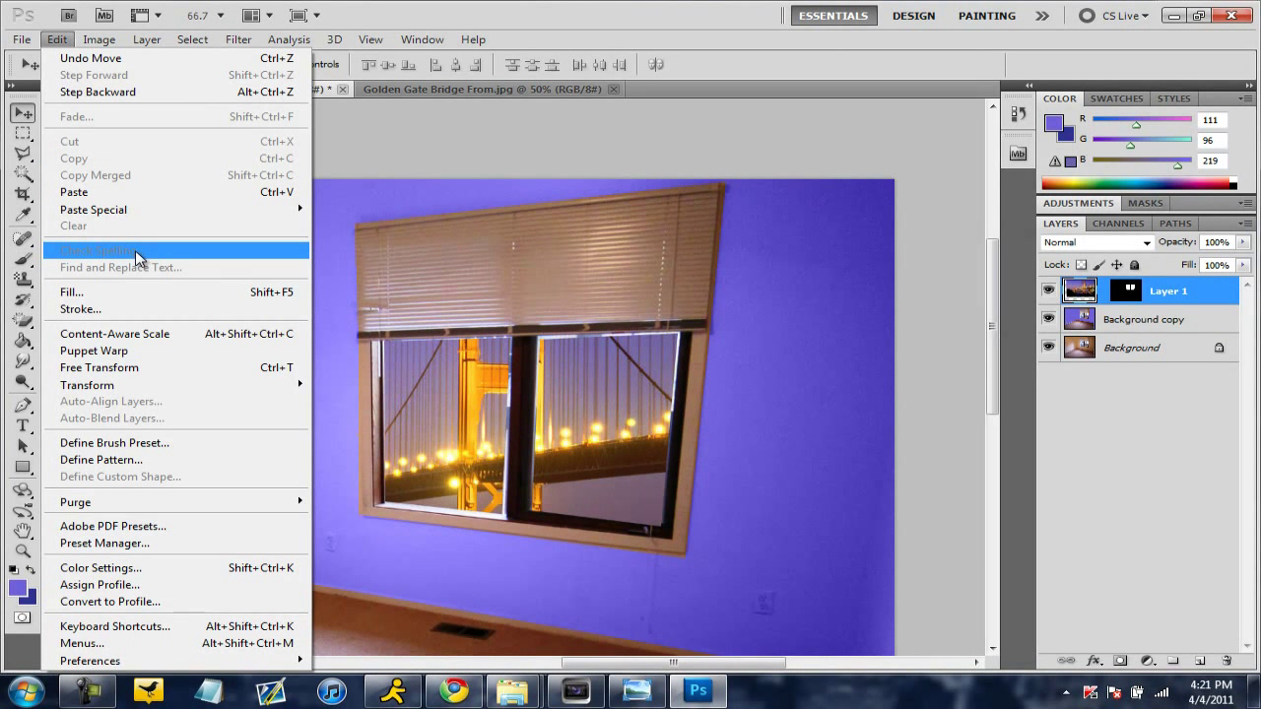
pyautogui.moveTo(86, 384)
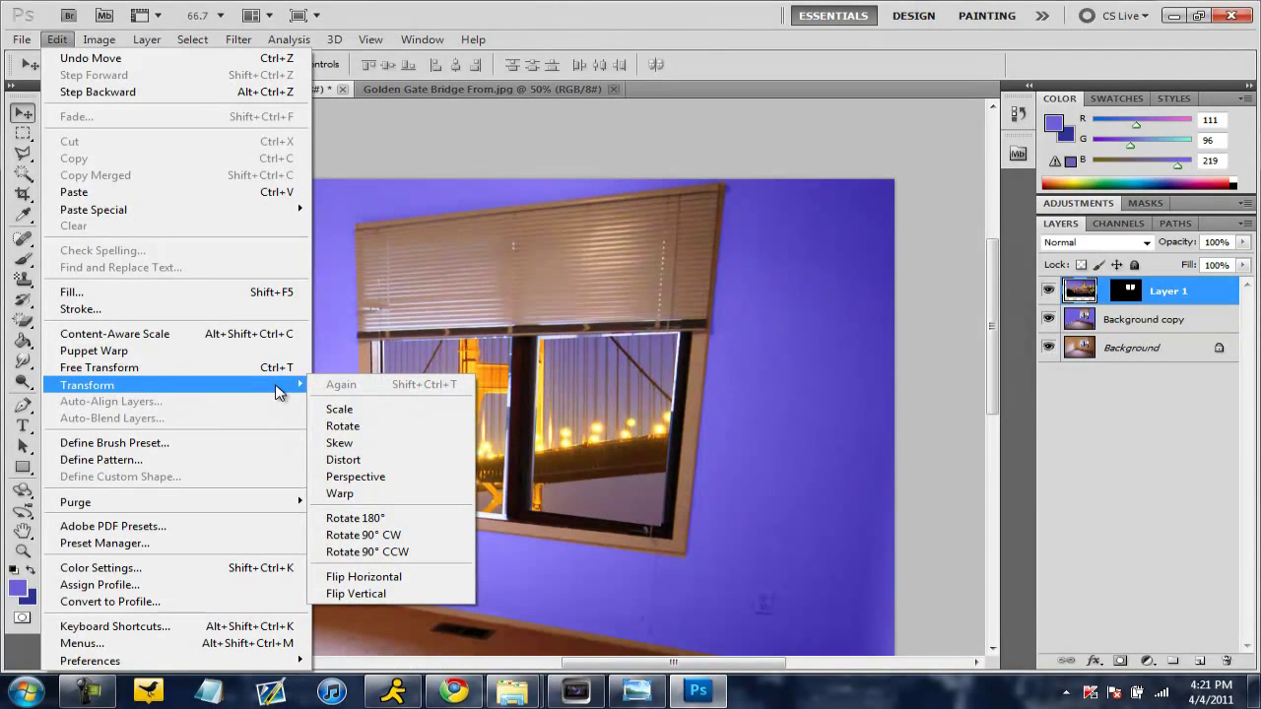
pyautogui.moveTo(392, 552)
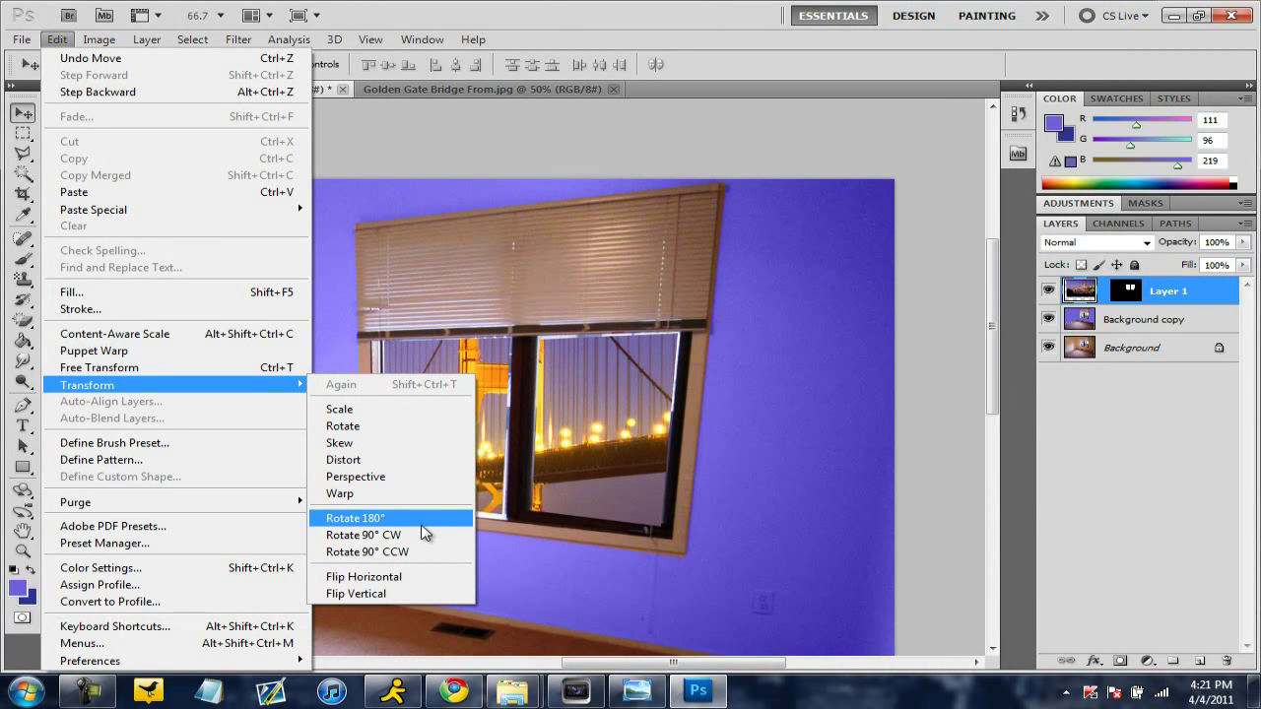
pyautogui.moveTo(418, 408)
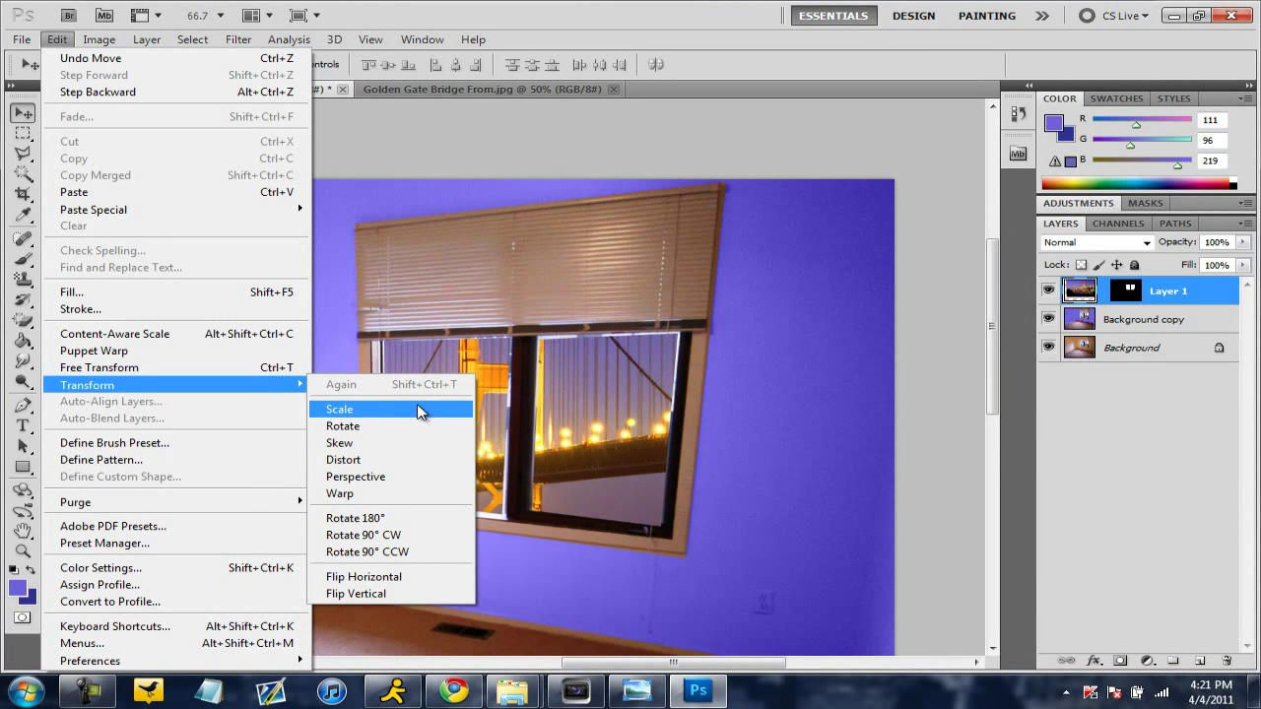
# Scale the bridge layer down and nudge it so both towers sit inside the window panes
pyautogui.click(339, 408)
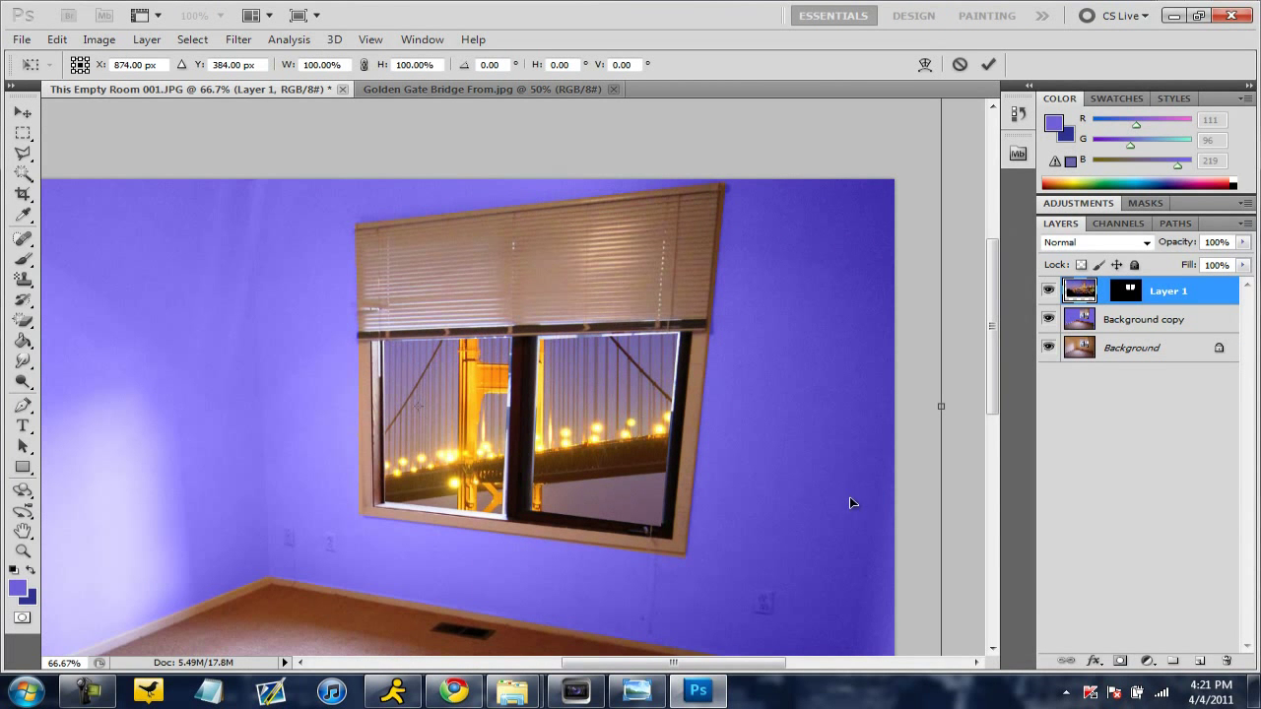
pyautogui.moveTo(942, 221)
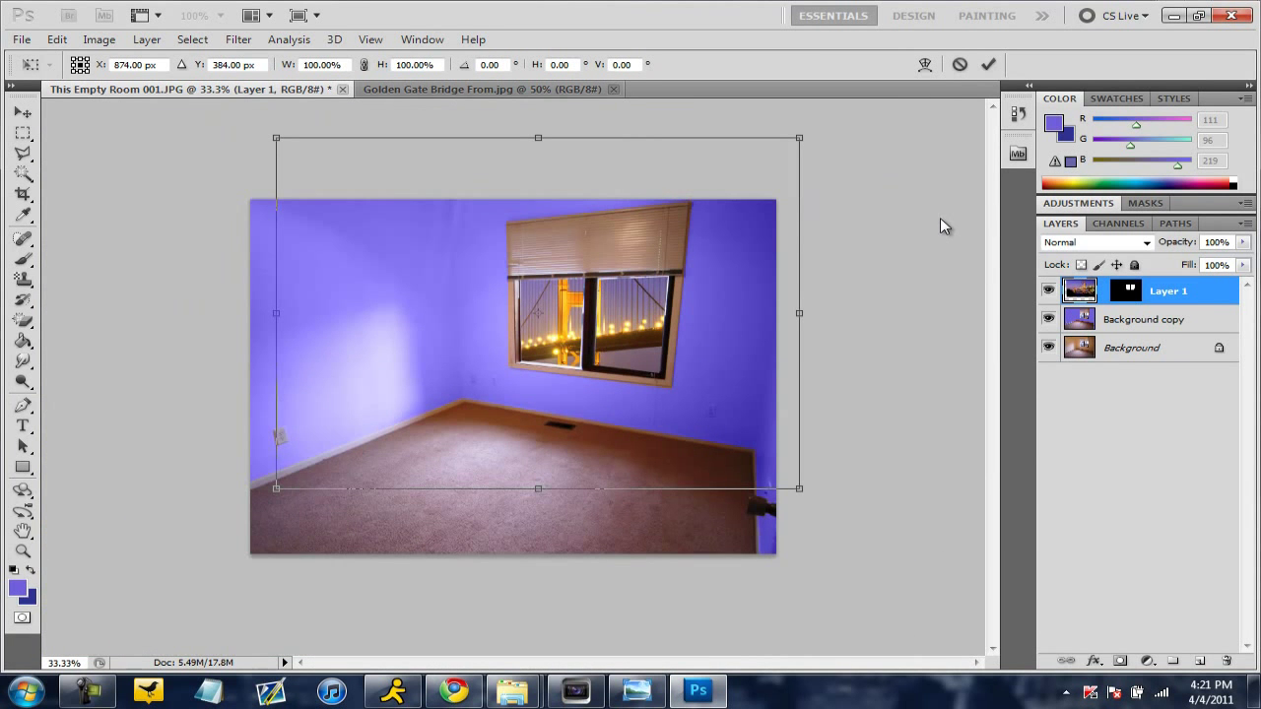
pyautogui.moveTo(525, 165)
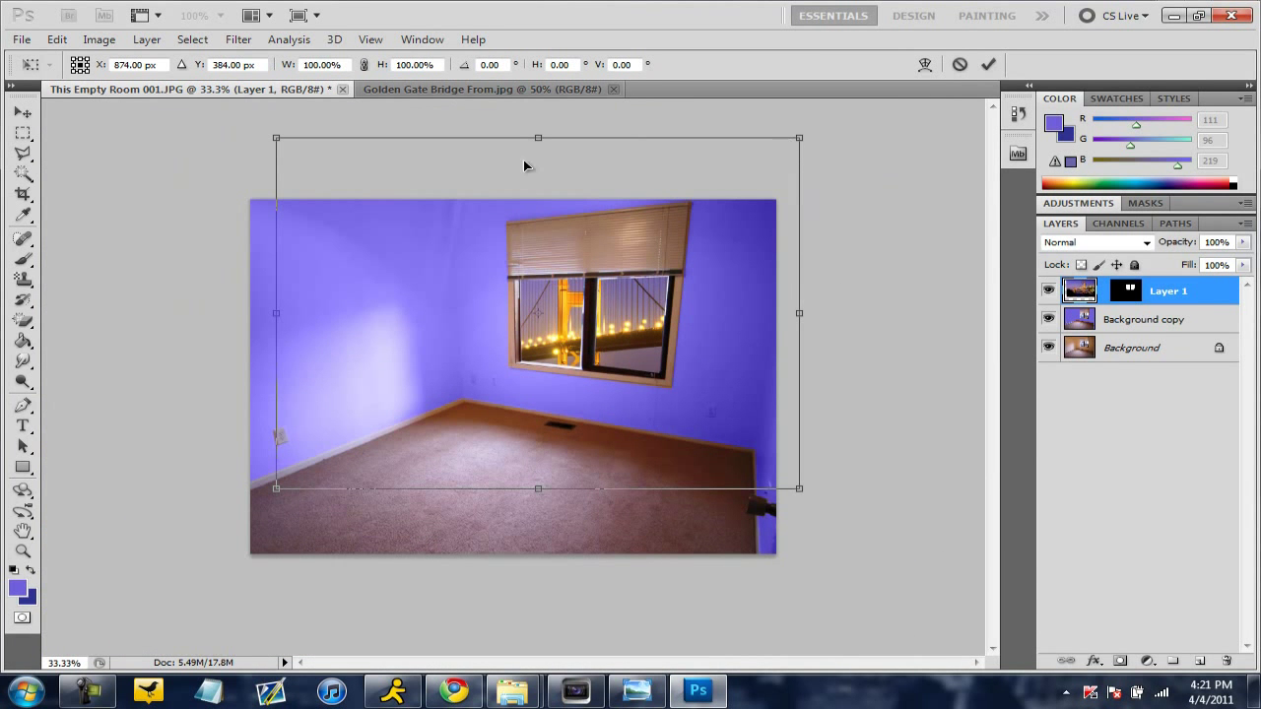
pyautogui.moveTo(308, 508)
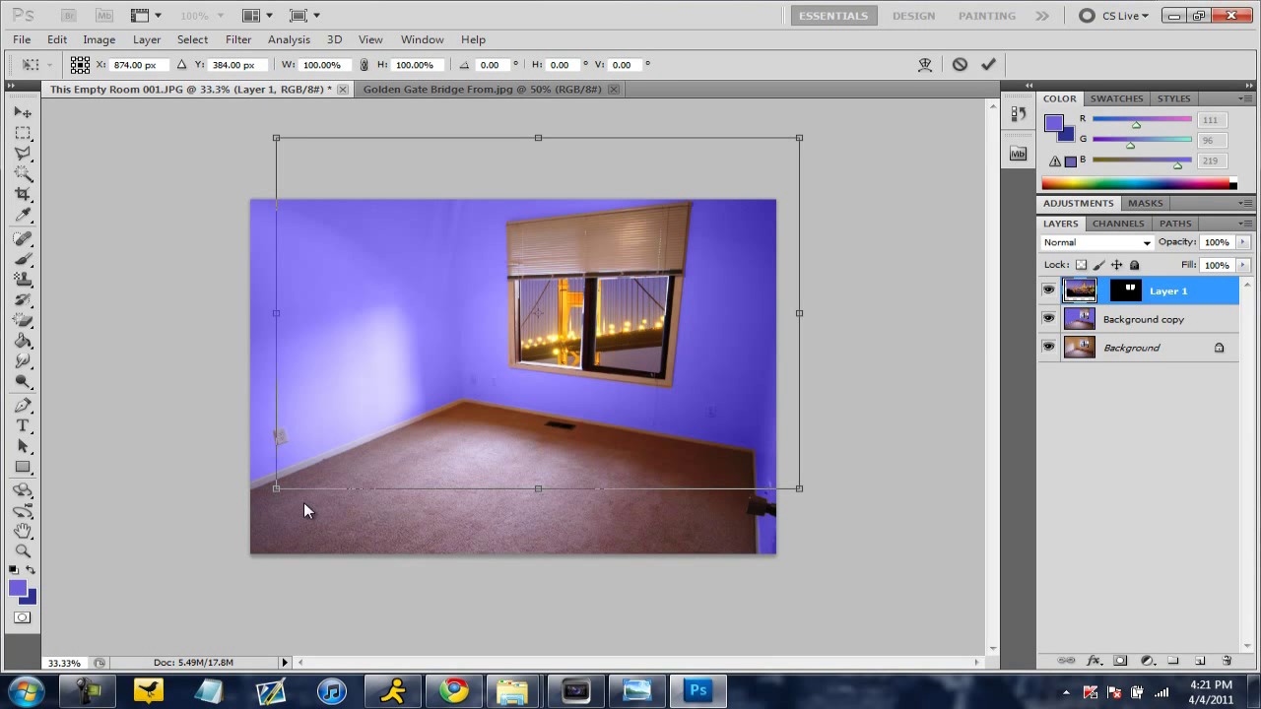
pyautogui.moveTo(276, 489); pyautogui.dragTo(241, 524)
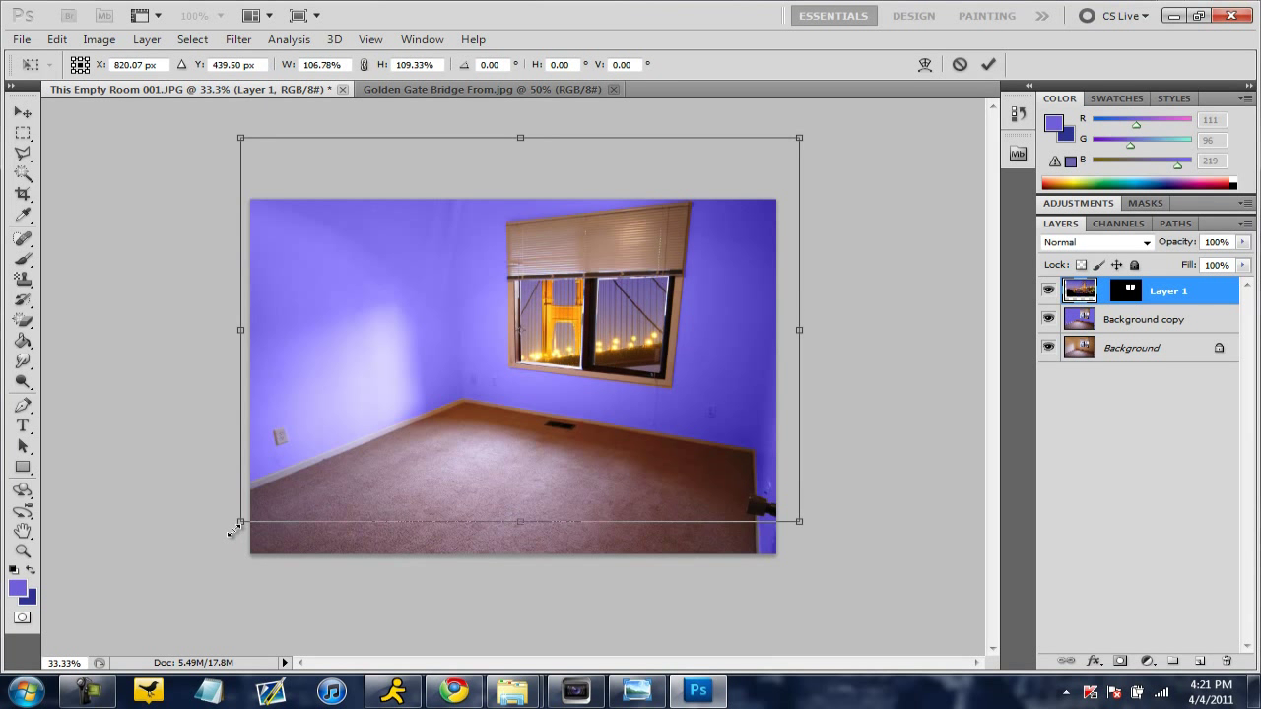
pyautogui.moveTo(237, 522); pyautogui.dragTo(353, 430)
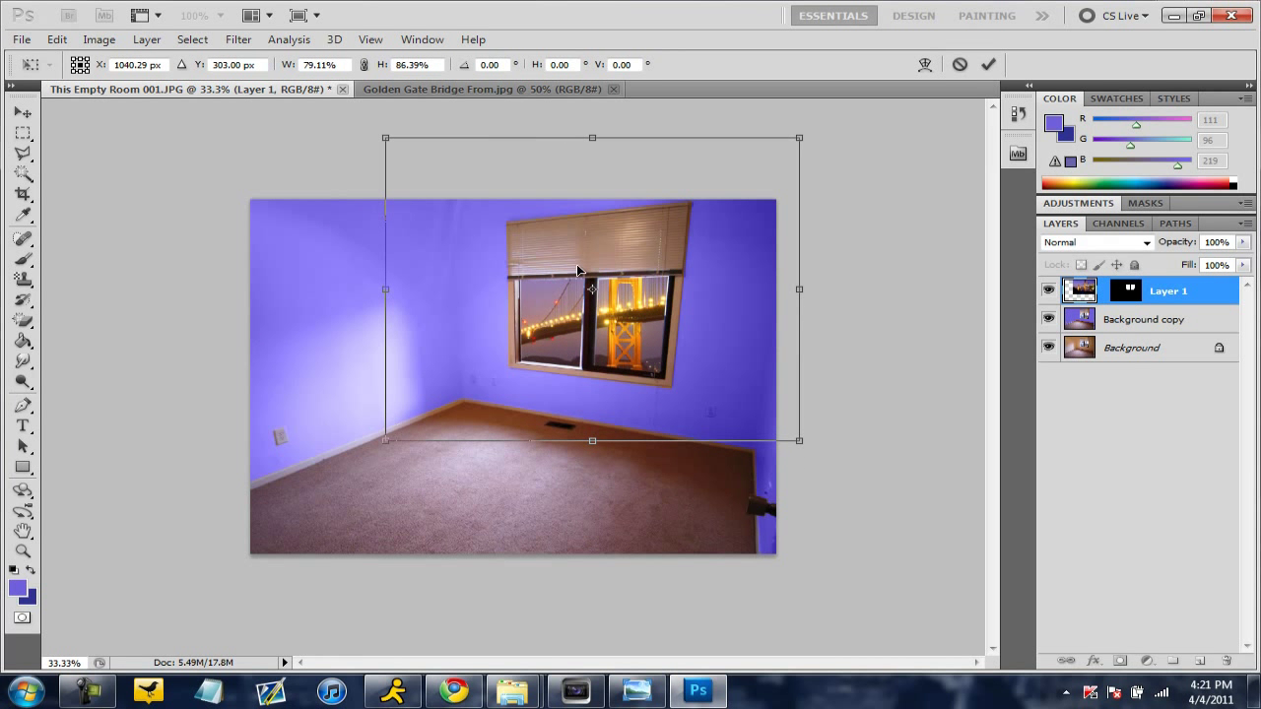
pyautogui.moveTo(799, 138); pyautogui.dragTo(776, 148)
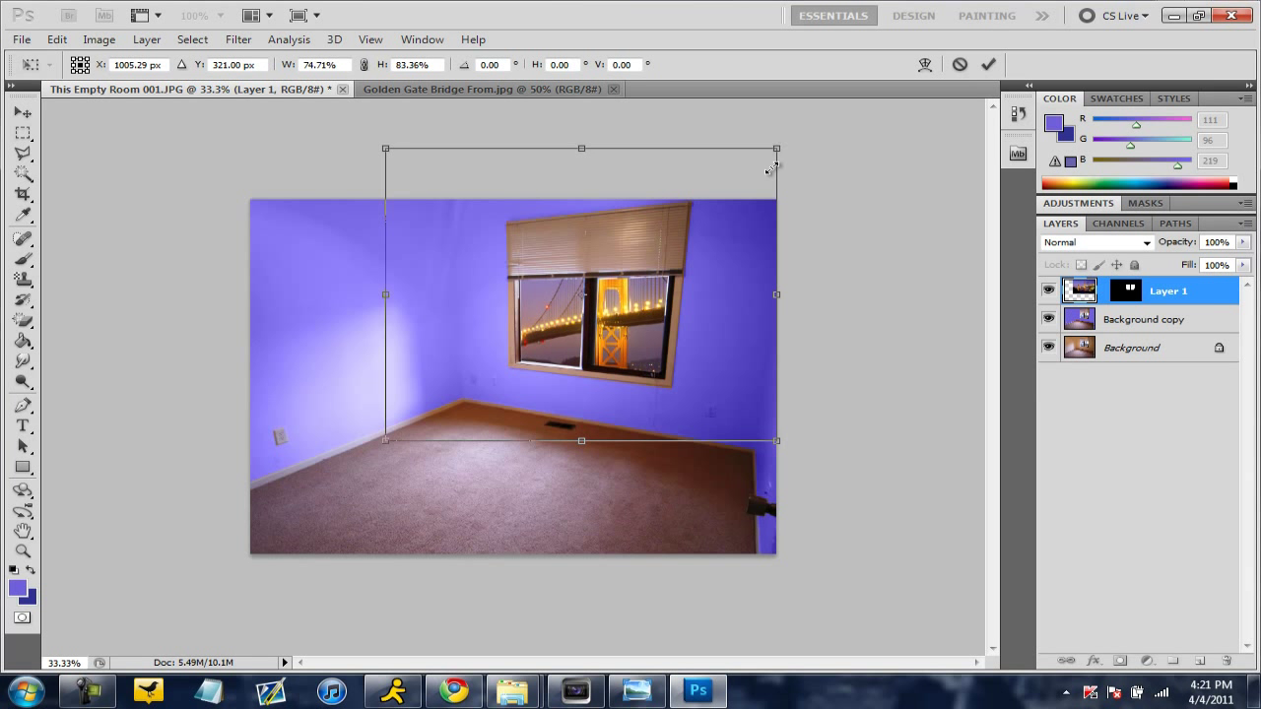
pyautogui.moveTo(777, 150); pyautogui.dragTo(759, 197)
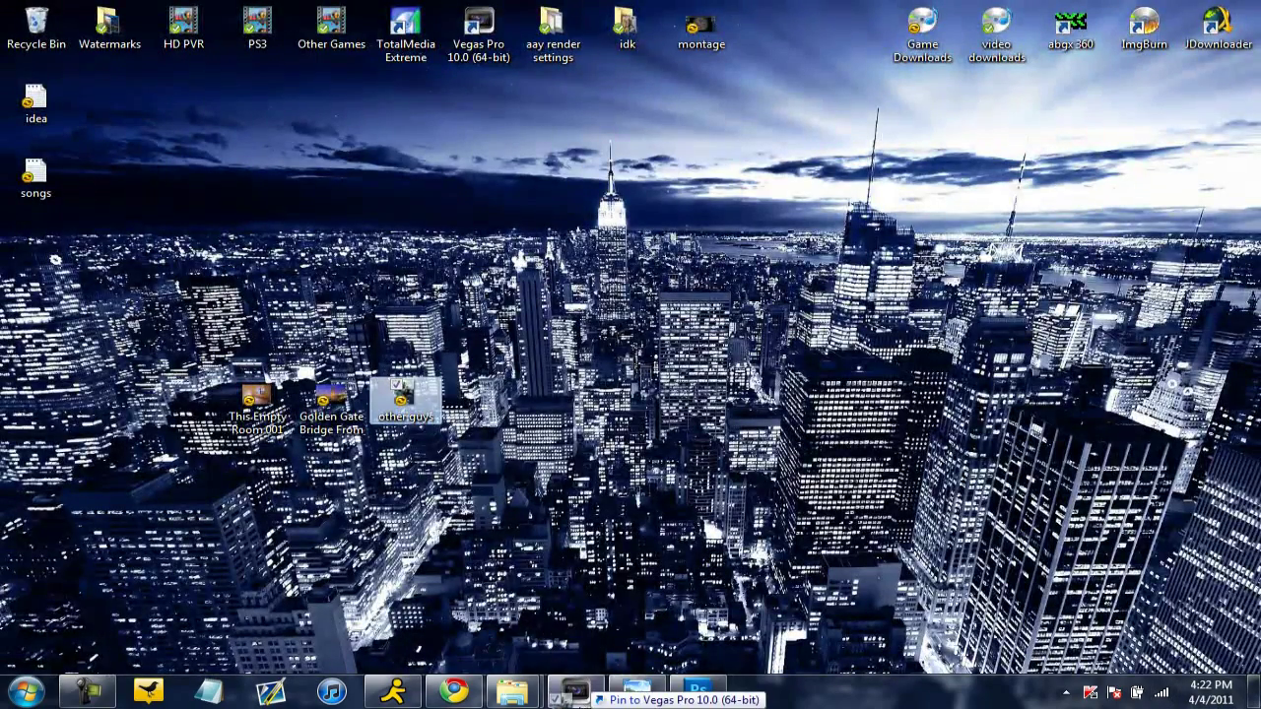
# Return to the room composition and begin opening other guys.jpg
pyautogui.click(697, 689)
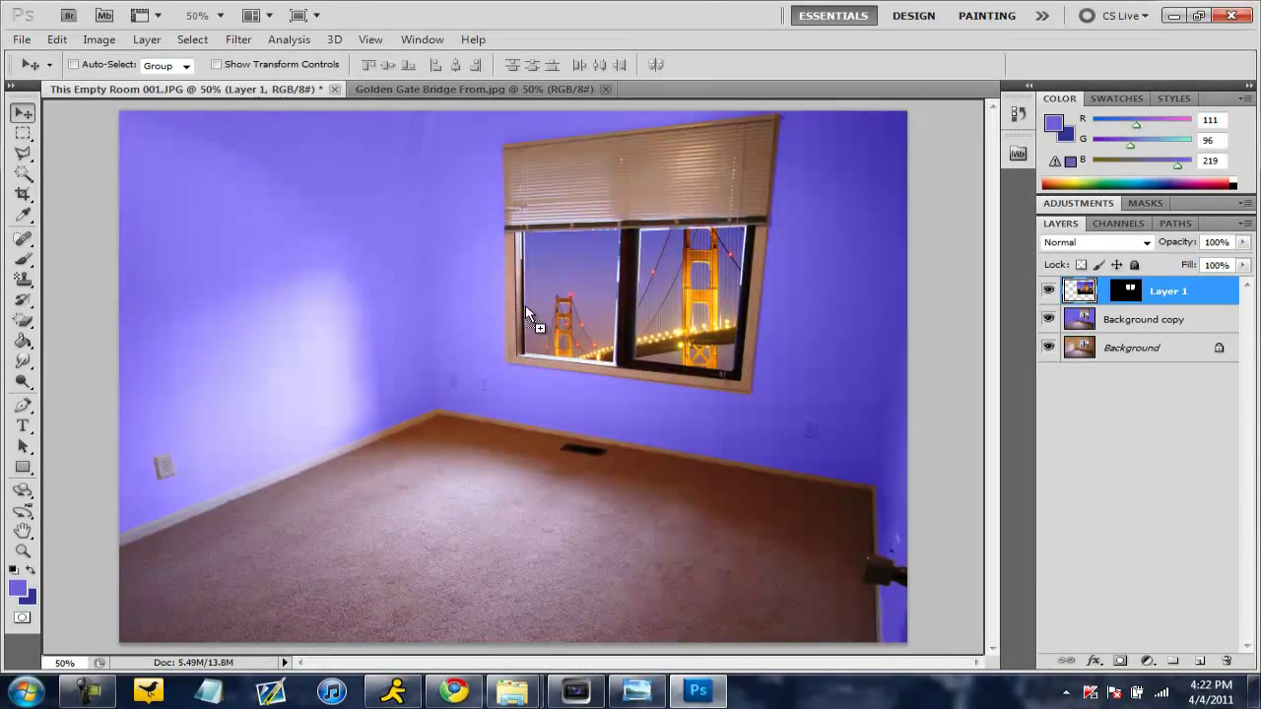
pyautogui.click(473, 89)
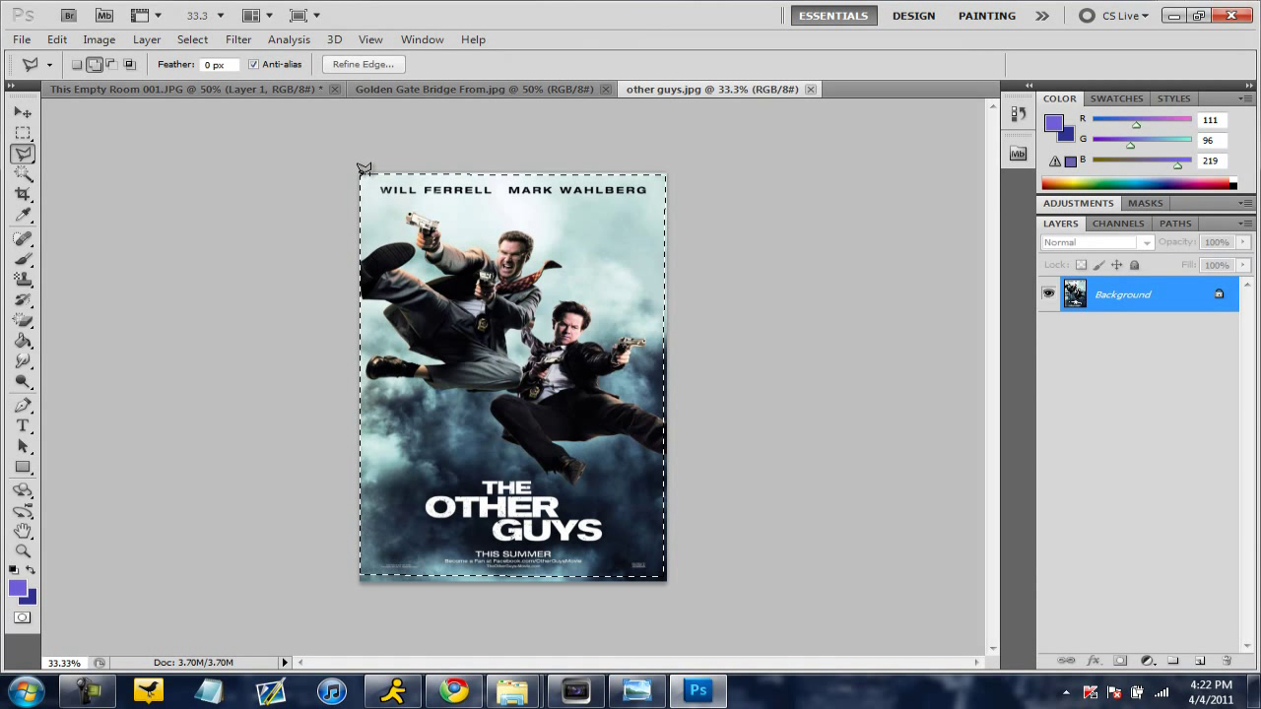
pyautogui.moveTo(477, 276)
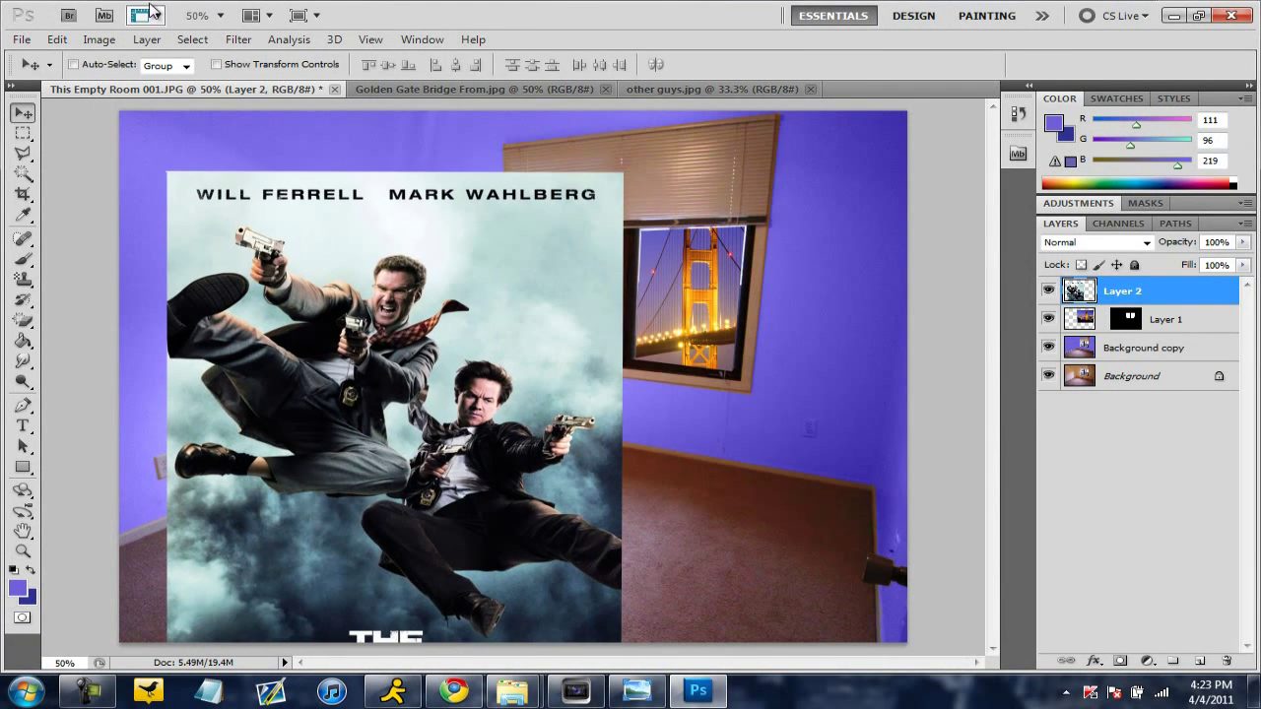
# Scale the poster down to a small wall print and position it on the upper left wall
pyautogui.click(55, 39)
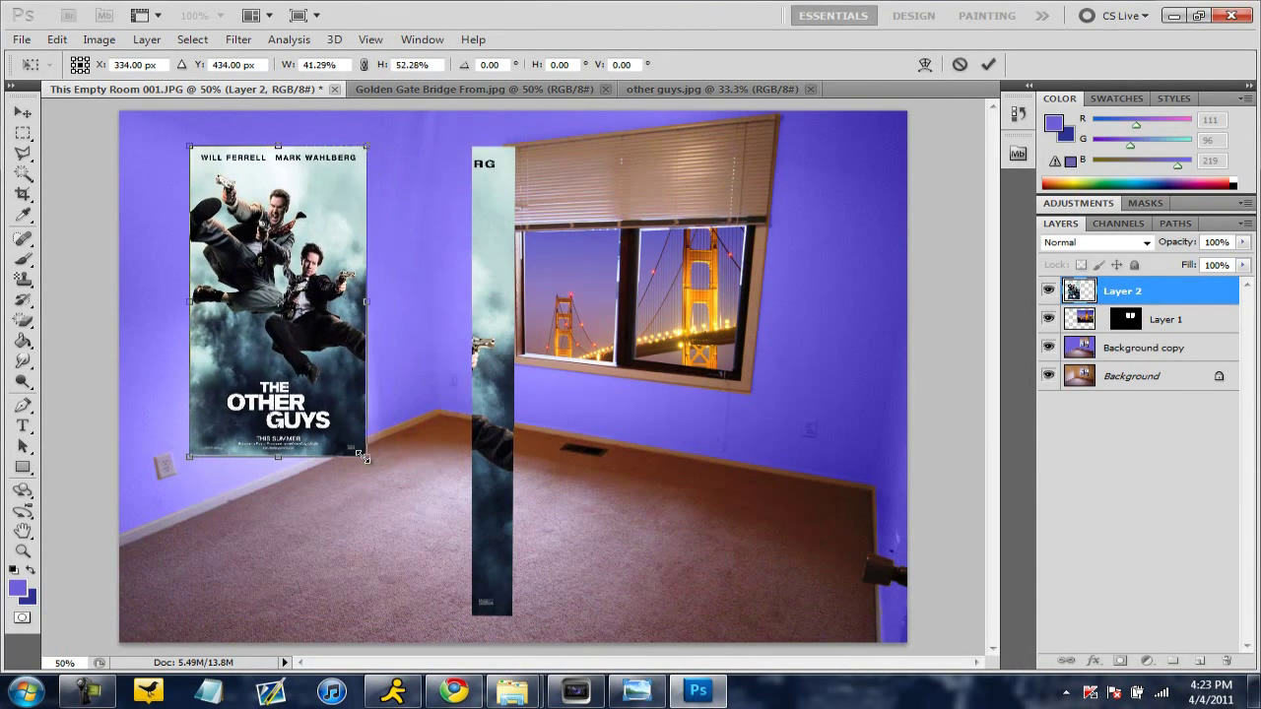
pyautogui.moveTo(366, 453); pyautogui.dragTo(347, 371)
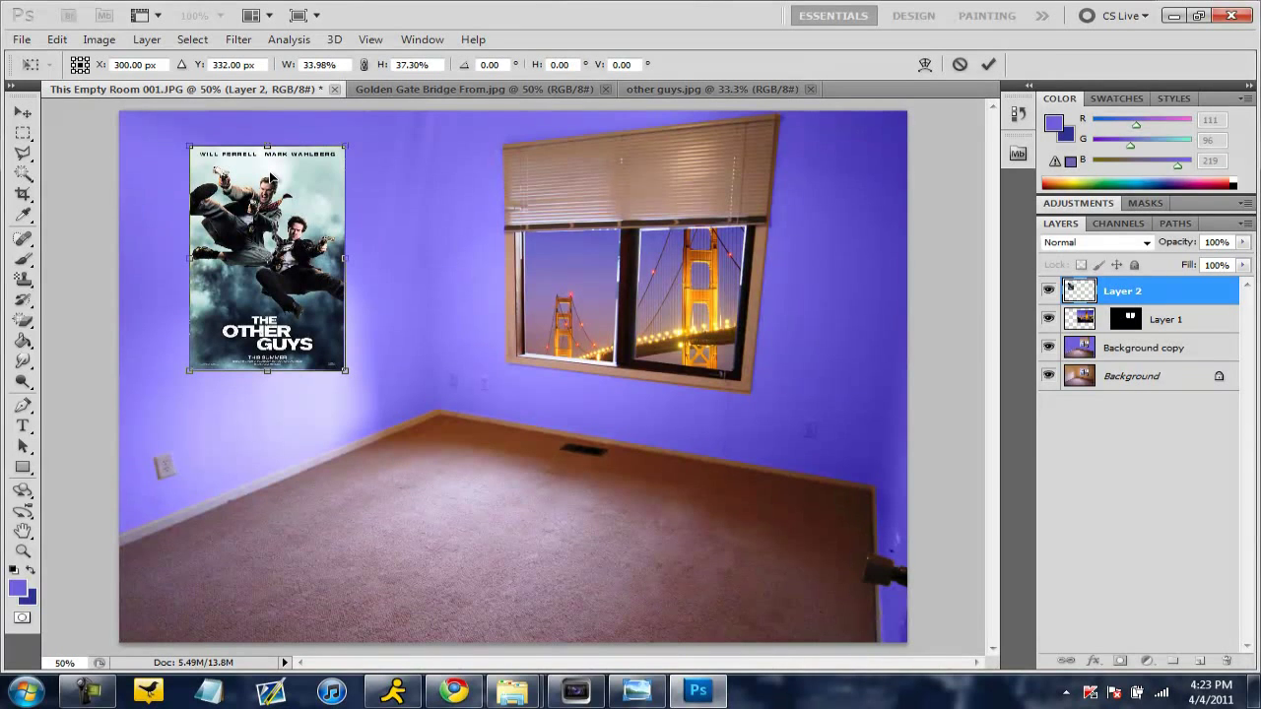
pyautogui.moveTo(266, 258); pyautogui.dragTo(247, 276)
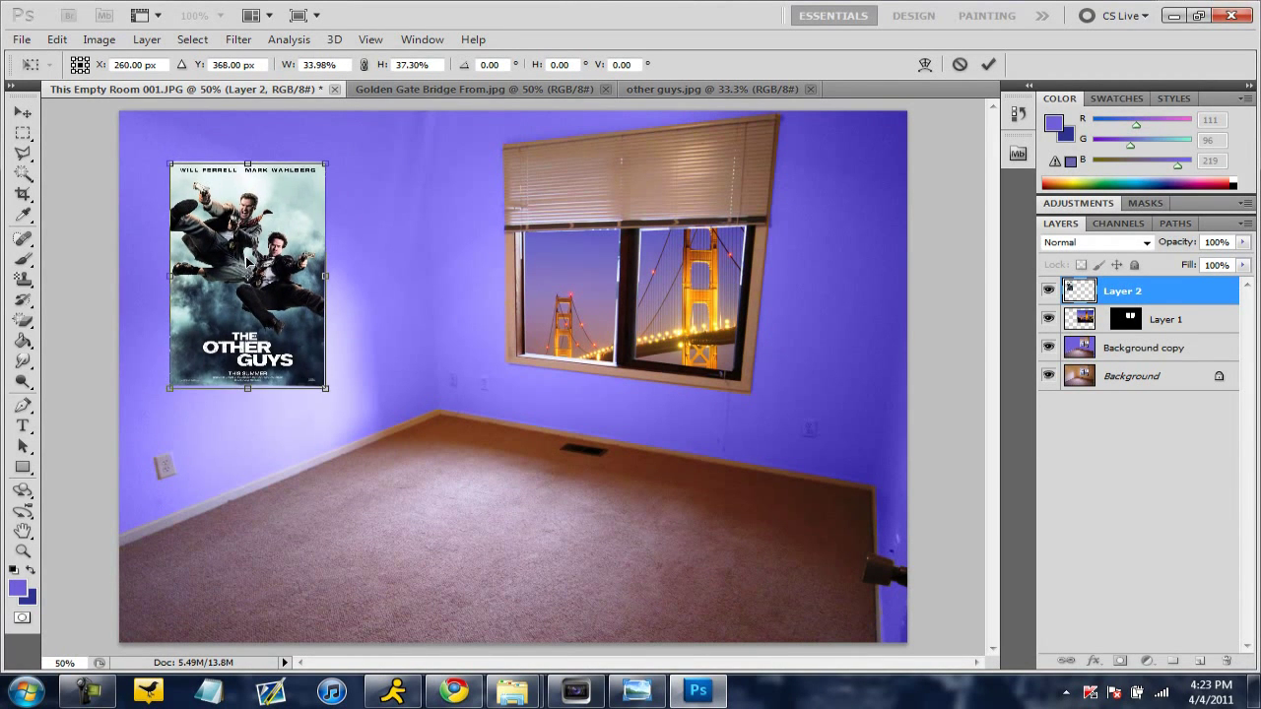
pyautogui.moveTo(249, 274); pyautogui.dragTo(244, 286)
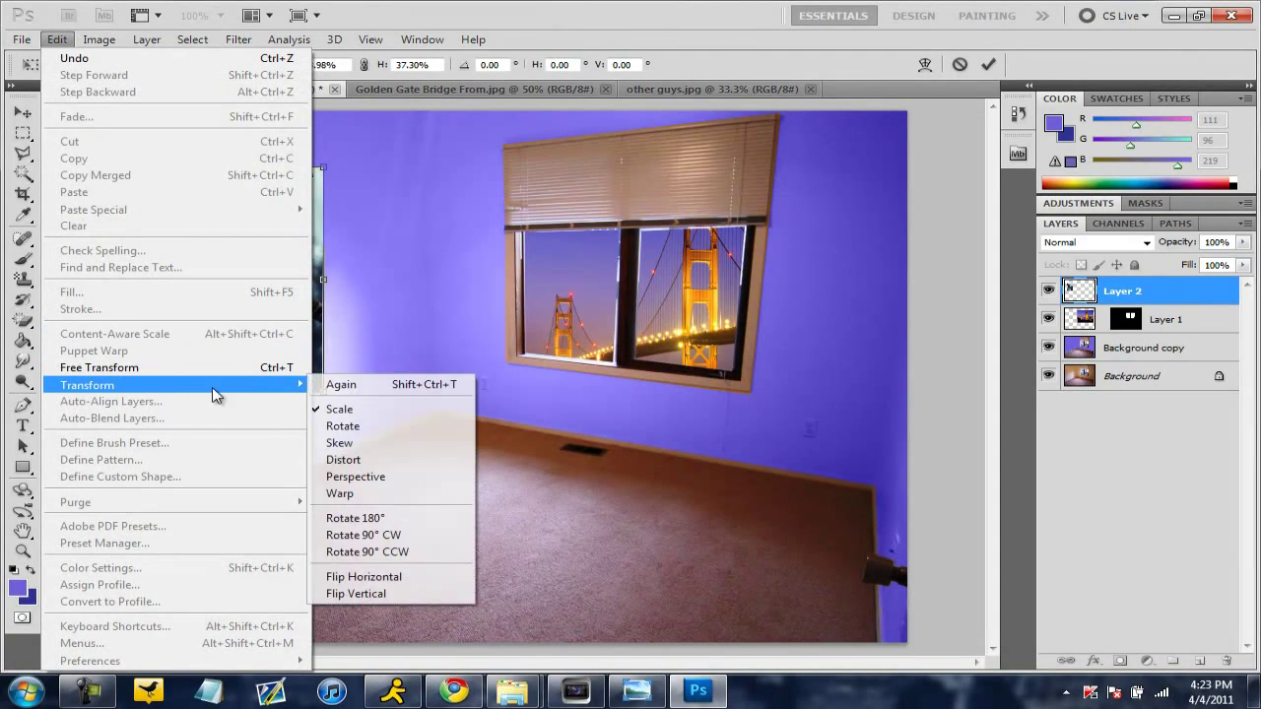
pyautogui.moveTo(257, 391)
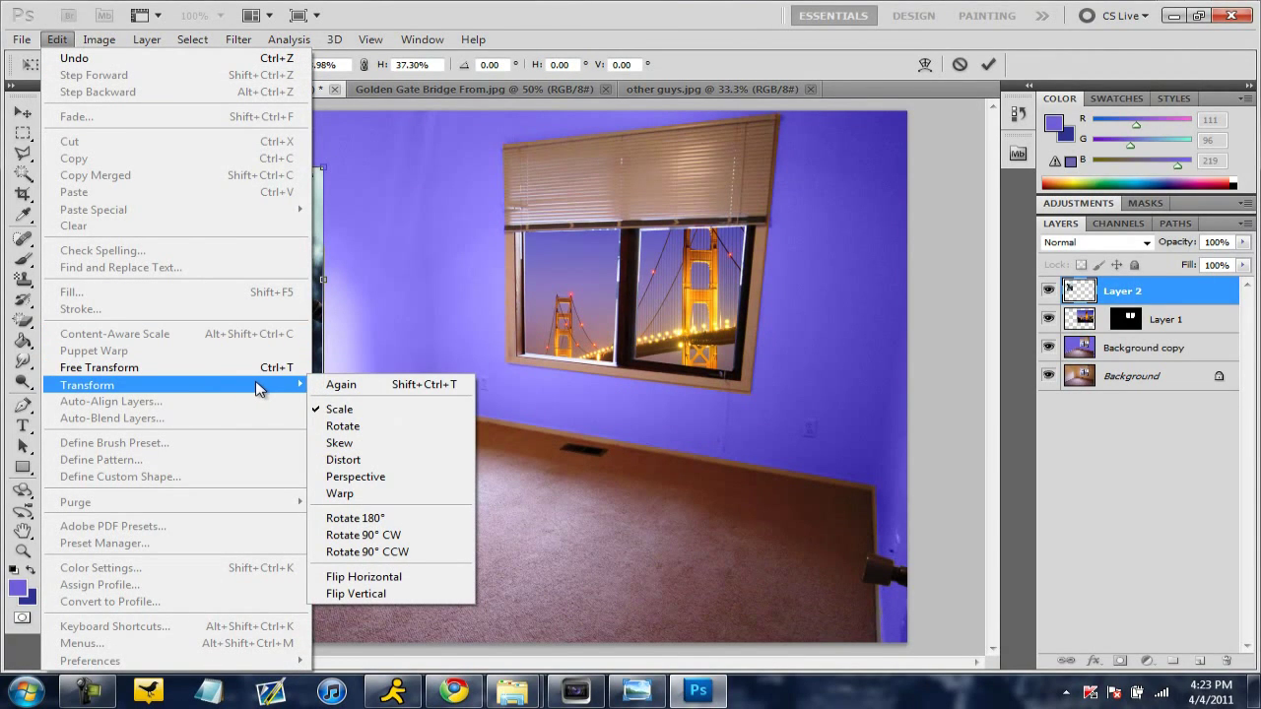
# Skew the poster's corners so it follows the left wall's perspective angle
pyautogui.click(339, 408)
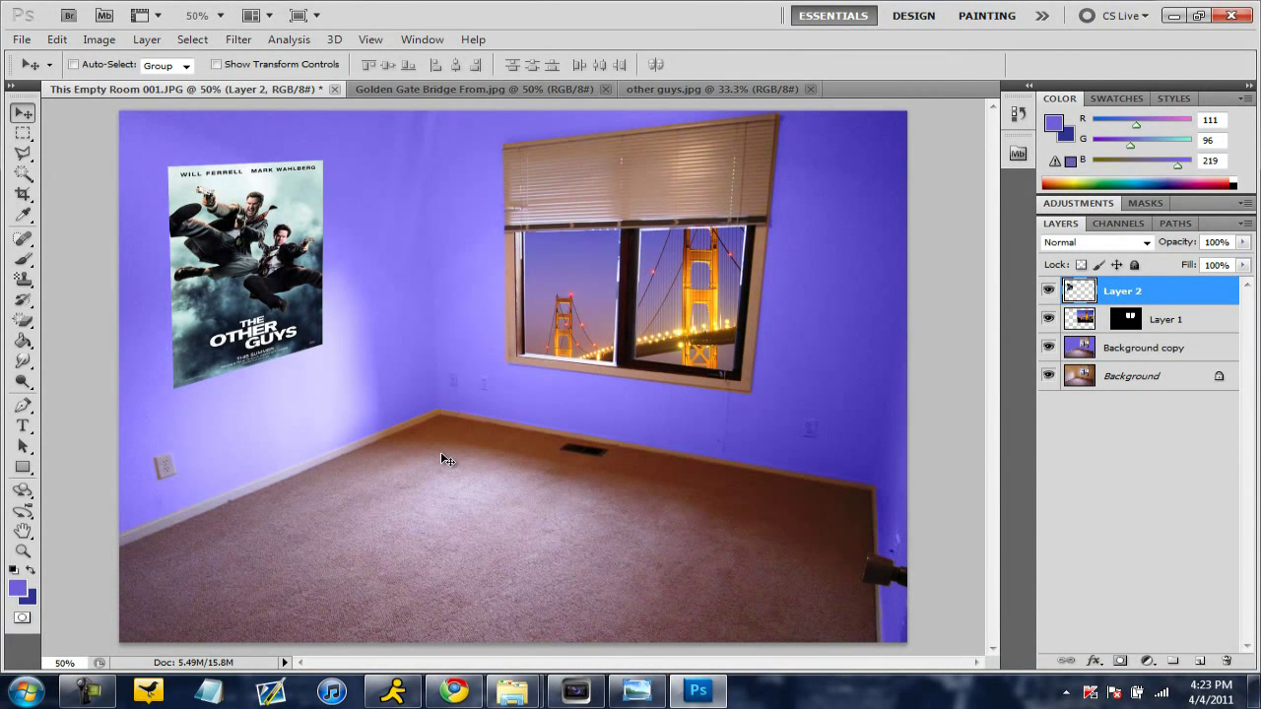
pyautogui.moveTo(785, 509)
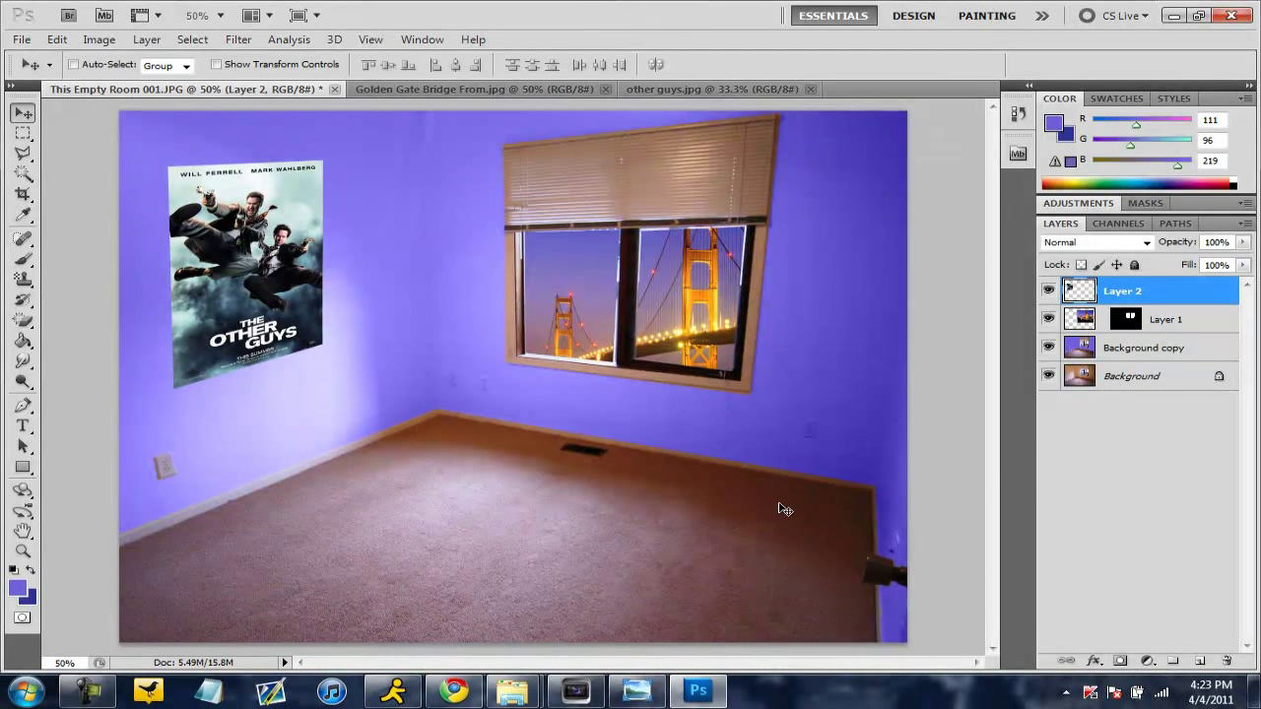
pyautogui.moveTo(576, 512)
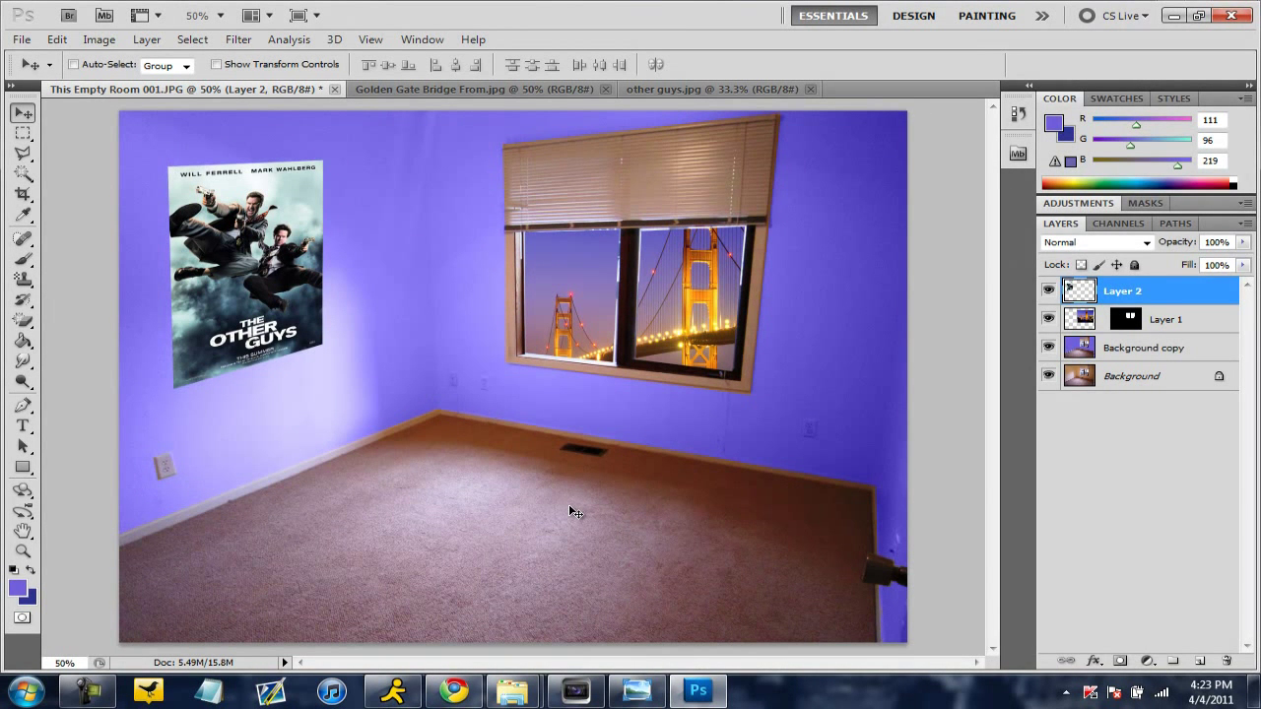